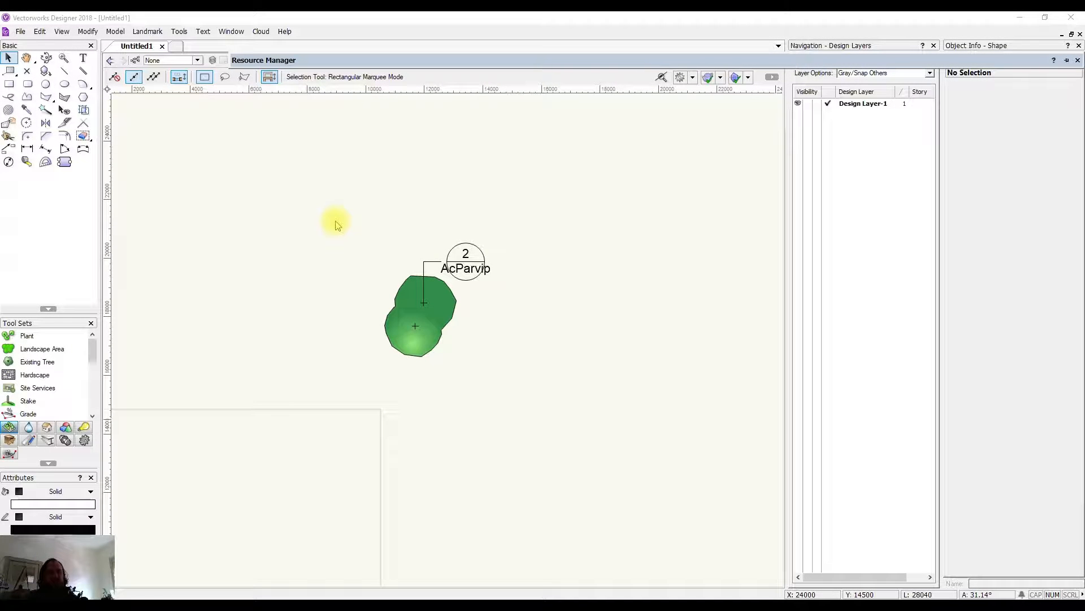
pyautogui.moveTo(464, 223)
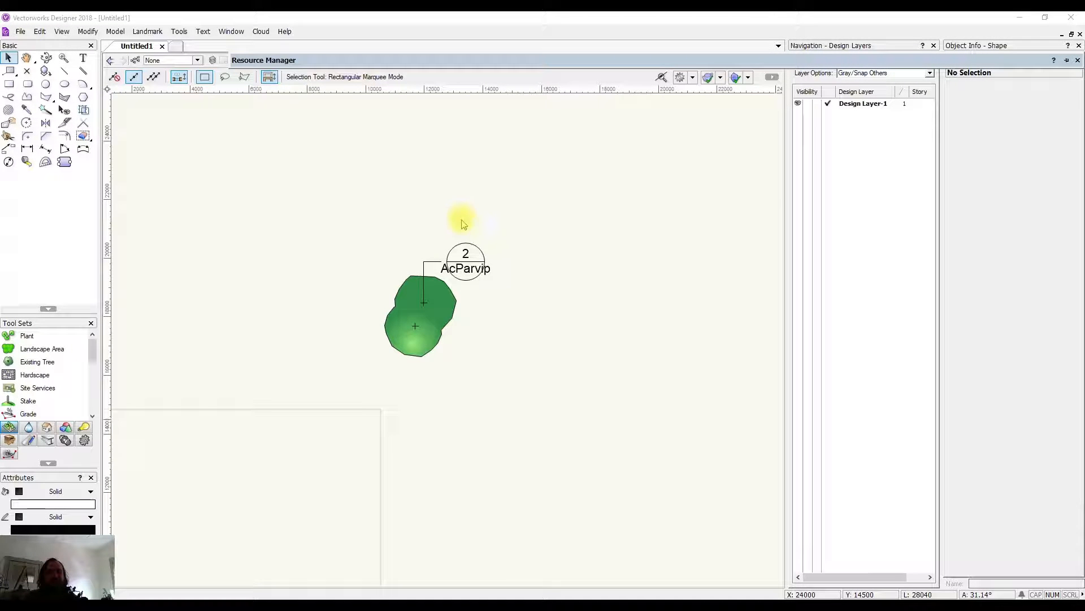
pyautogui.moveTo(419, 180)
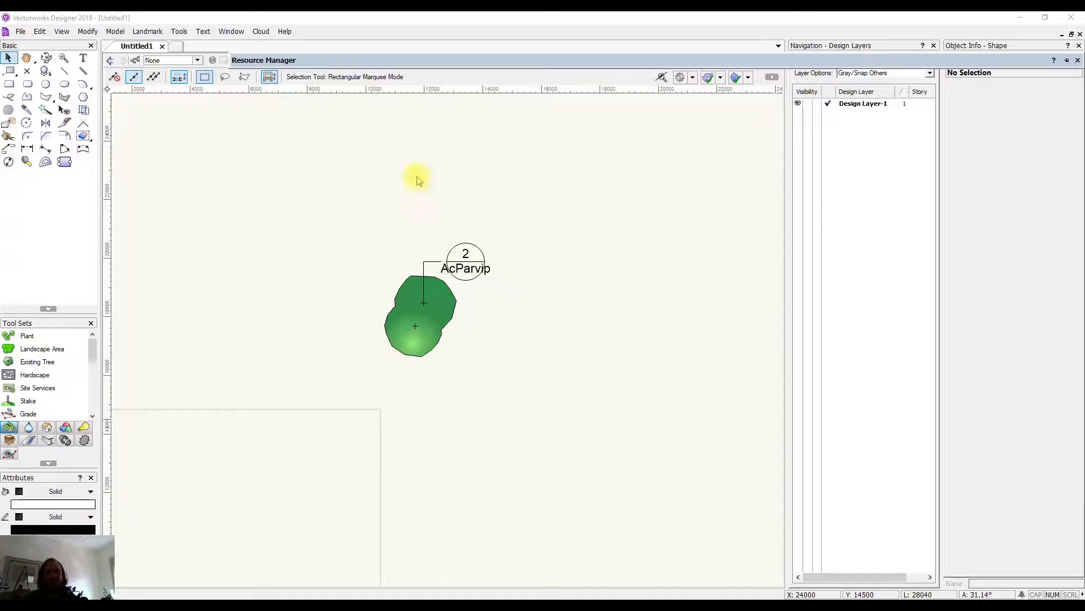
pyautogui.moveTo(405, 181)
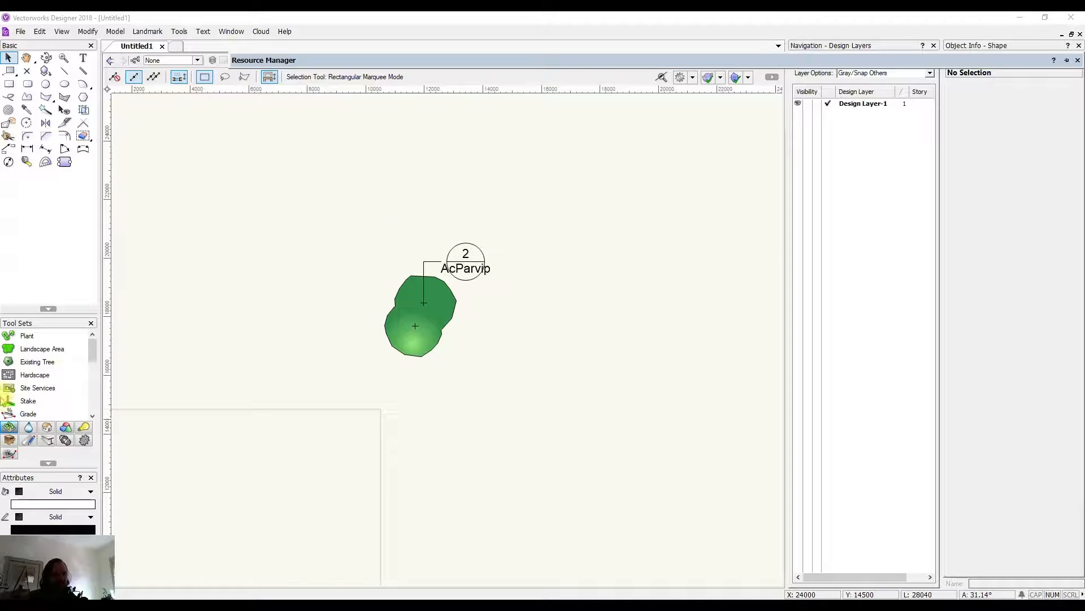
# Step: Activate the Plant tool with Acacia parvipinnula as the current plant definition
pyautogui.click(26, 336)
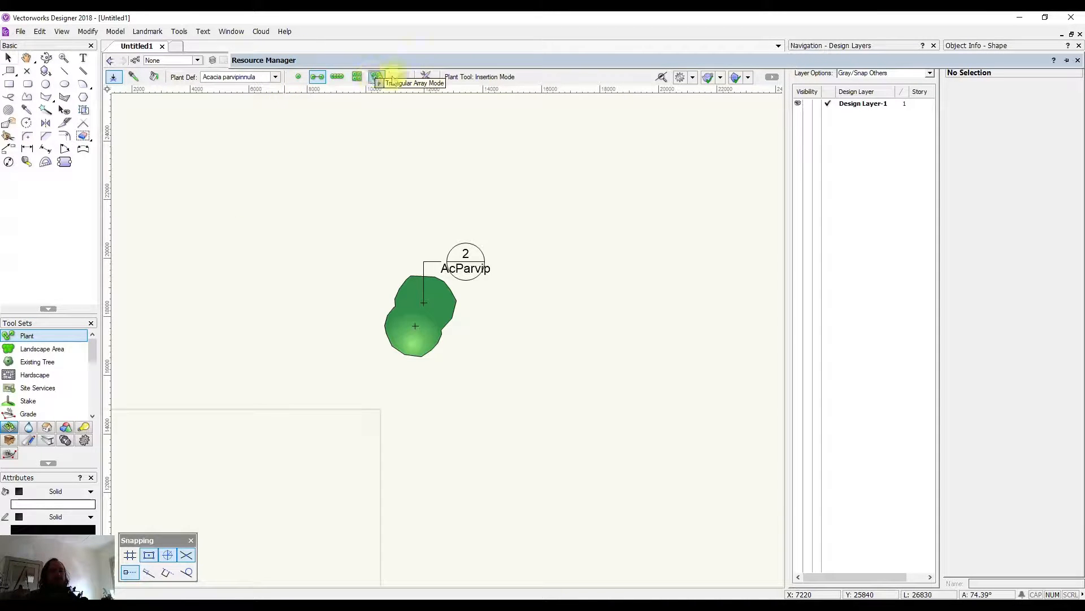
pyautogui.moveTo(426, 77)
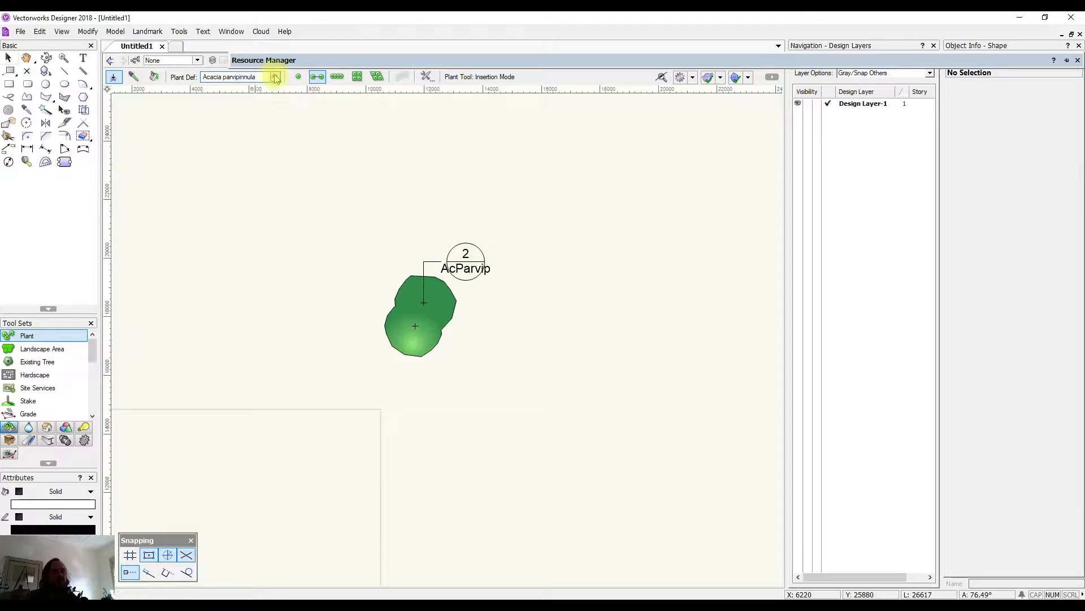
pyautogui.moveTo(275, 76)
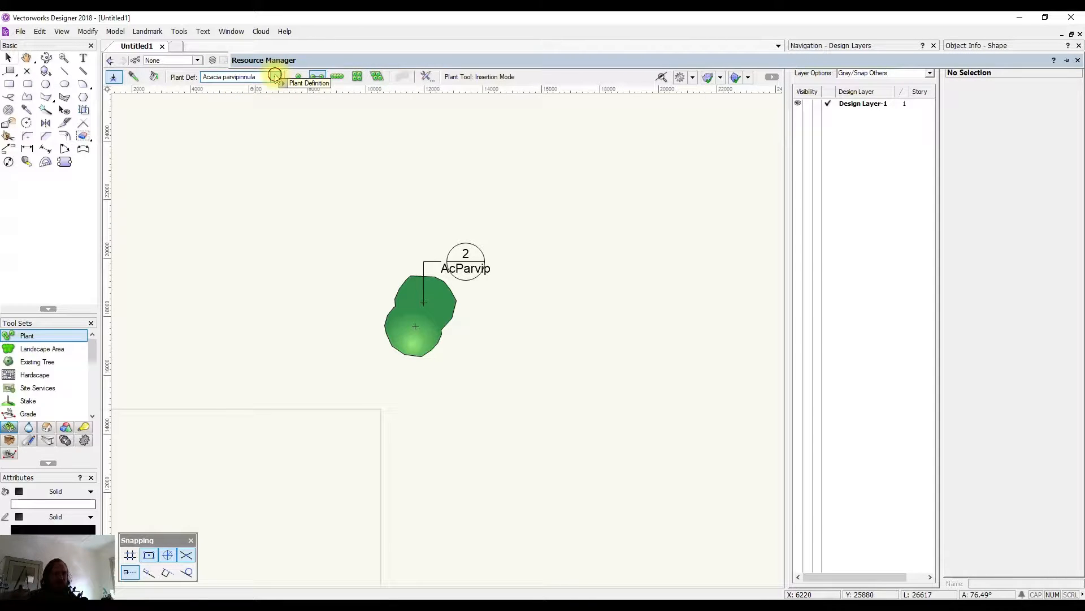
# Step: Browse the Plant Definition selector through the entourage, ornamental tree and water lily library folders
pyautogui.click(276, 76)
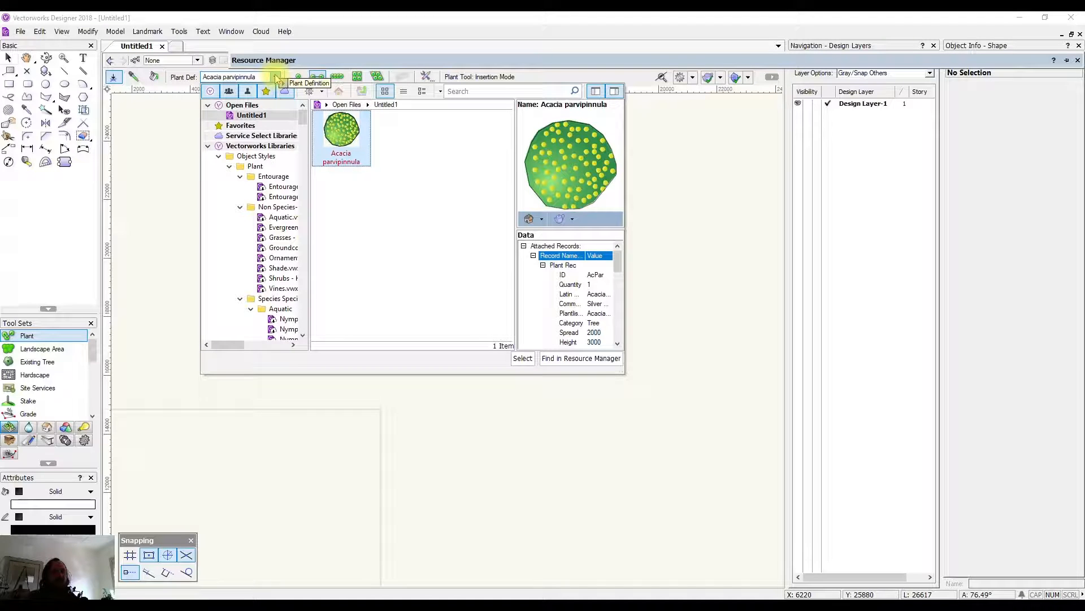
pyautogui.moveTo(261, 135)
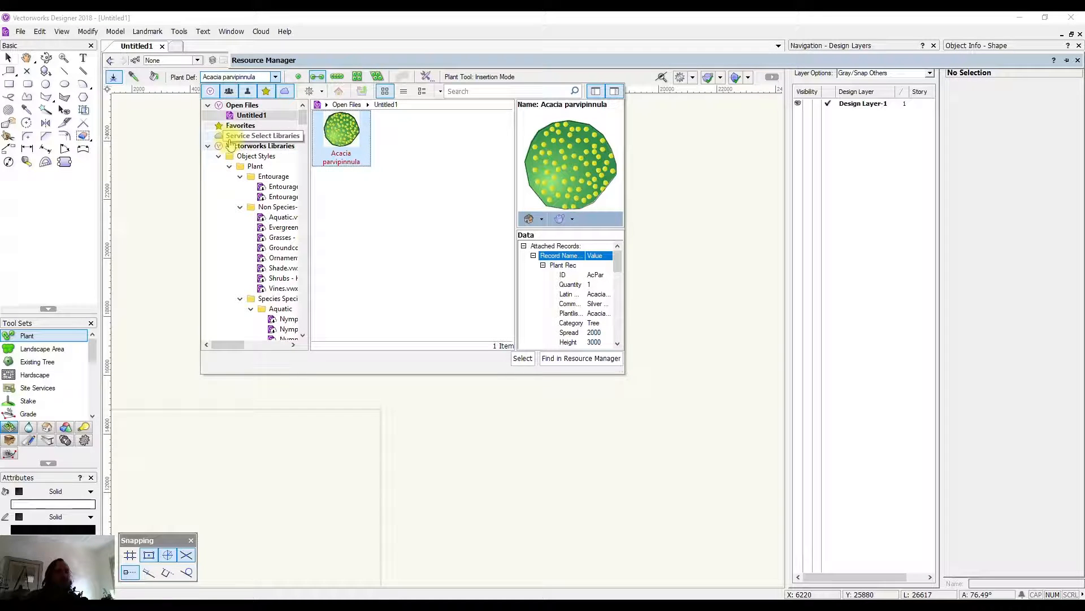
pyautogui.moveTo(283, 197)
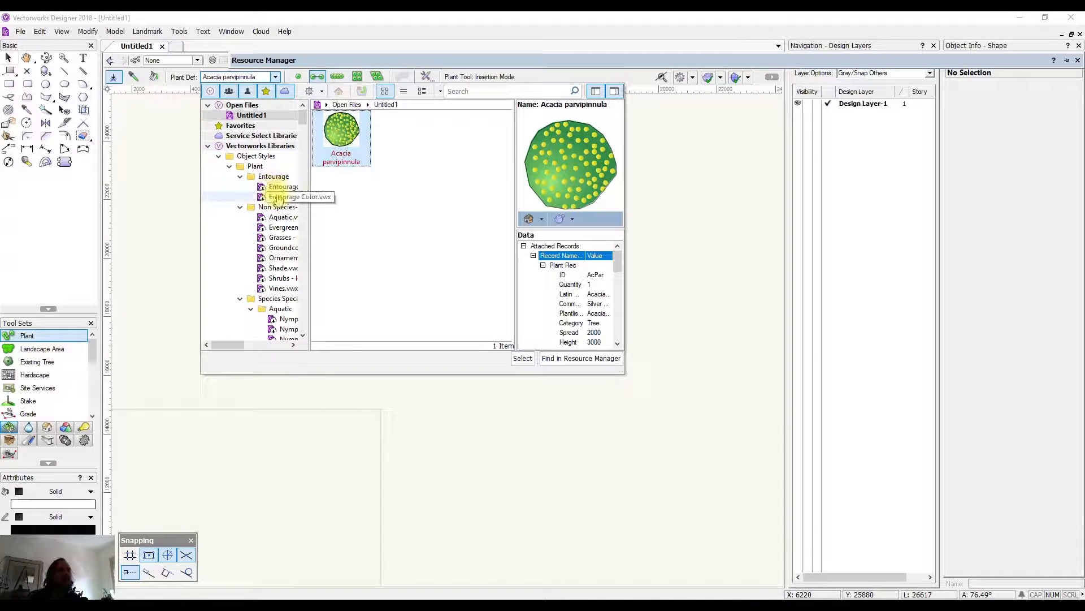
pyautogui.click(281, 186)
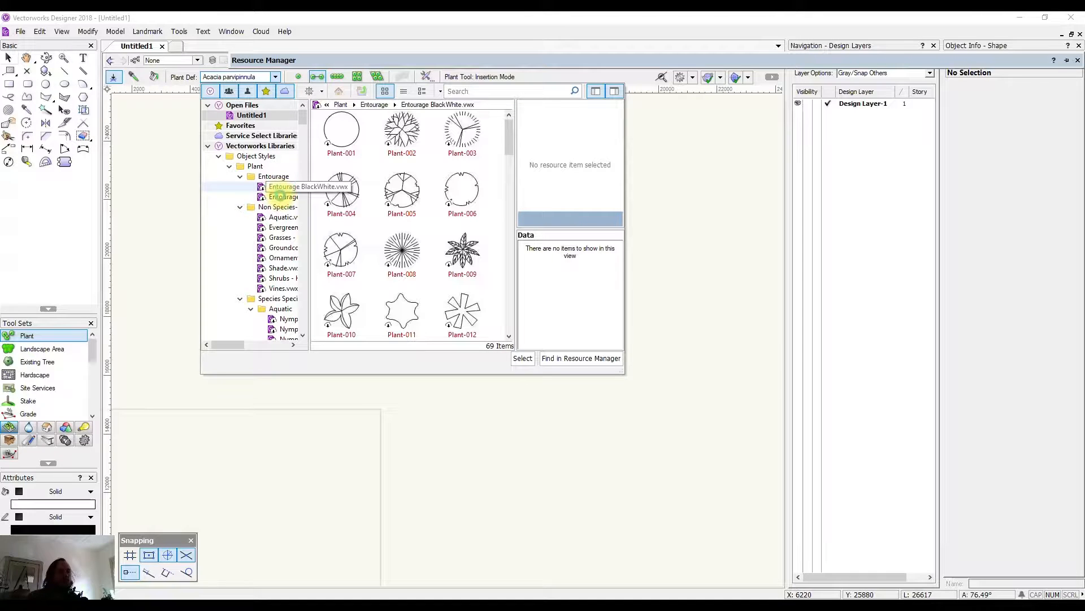
pyautogui.click(341, 132)
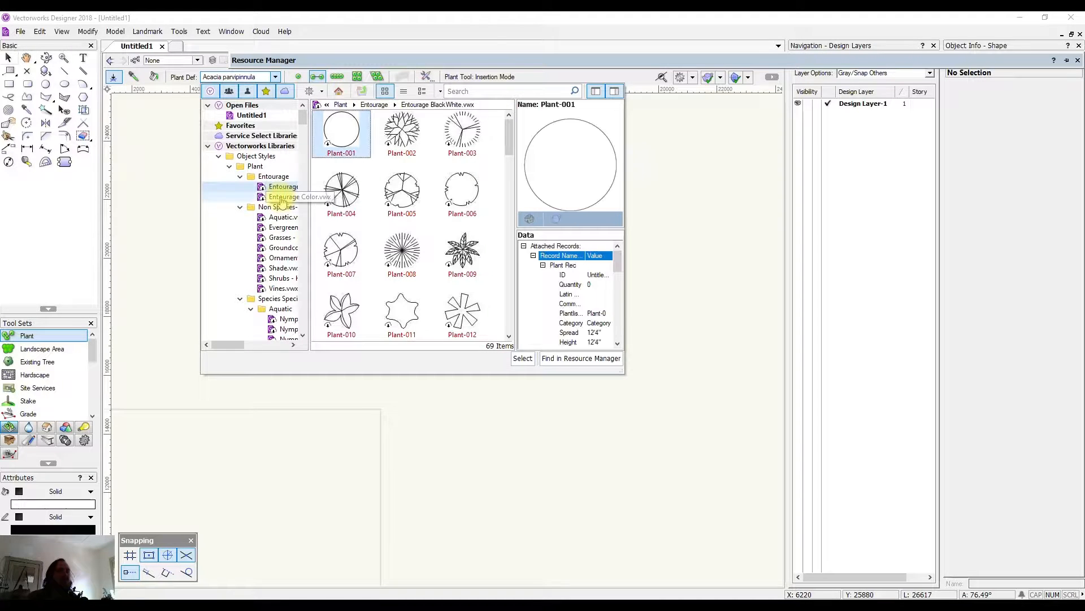
pyautogui.click(284, 197)
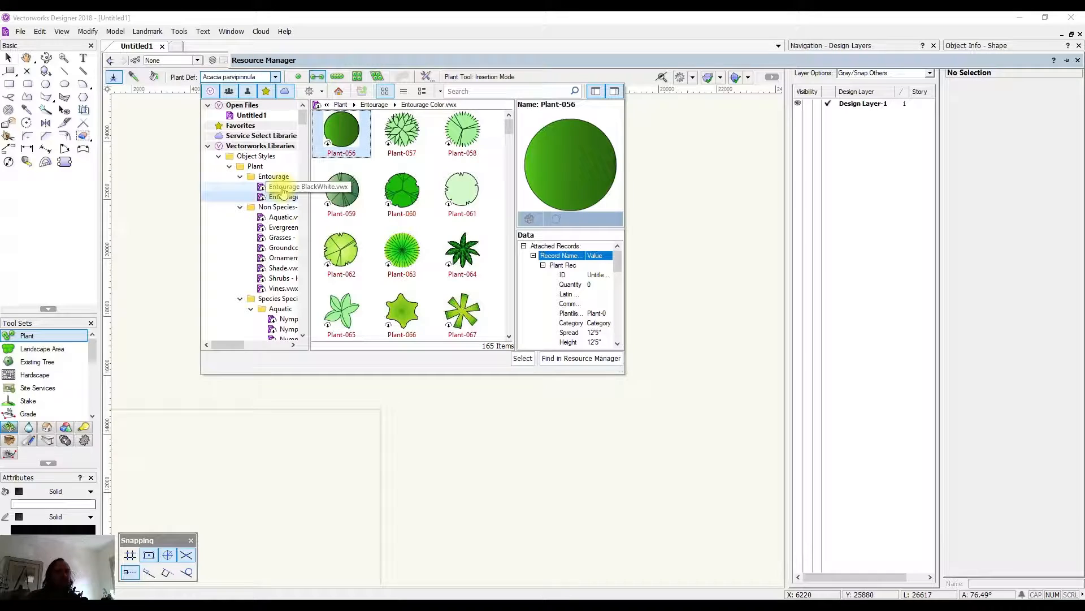
pyautogui.click(282, 187)
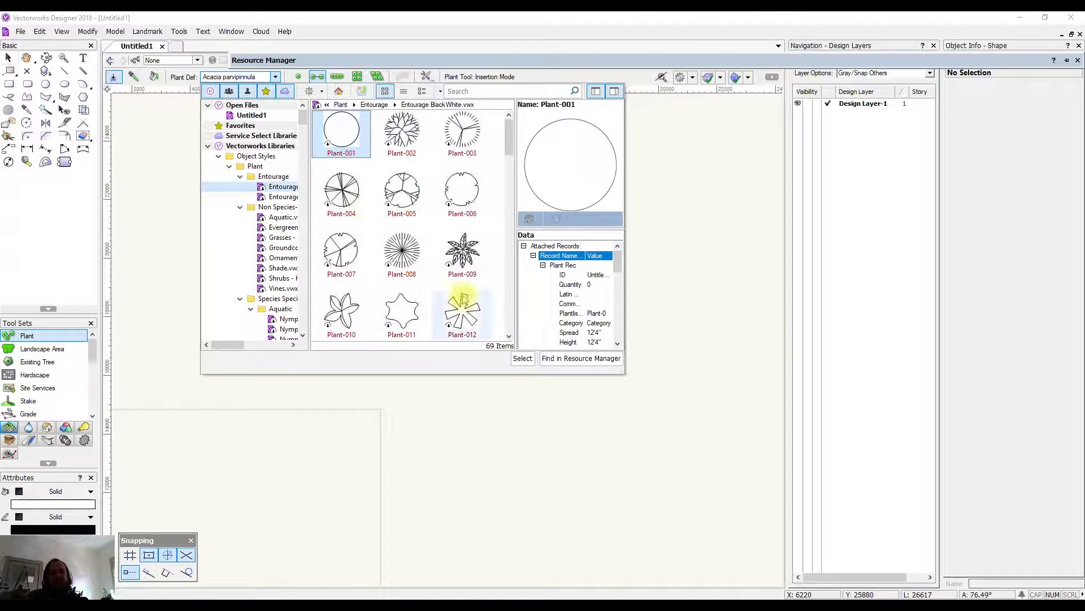
pyautogui.moveTo(401, 193)
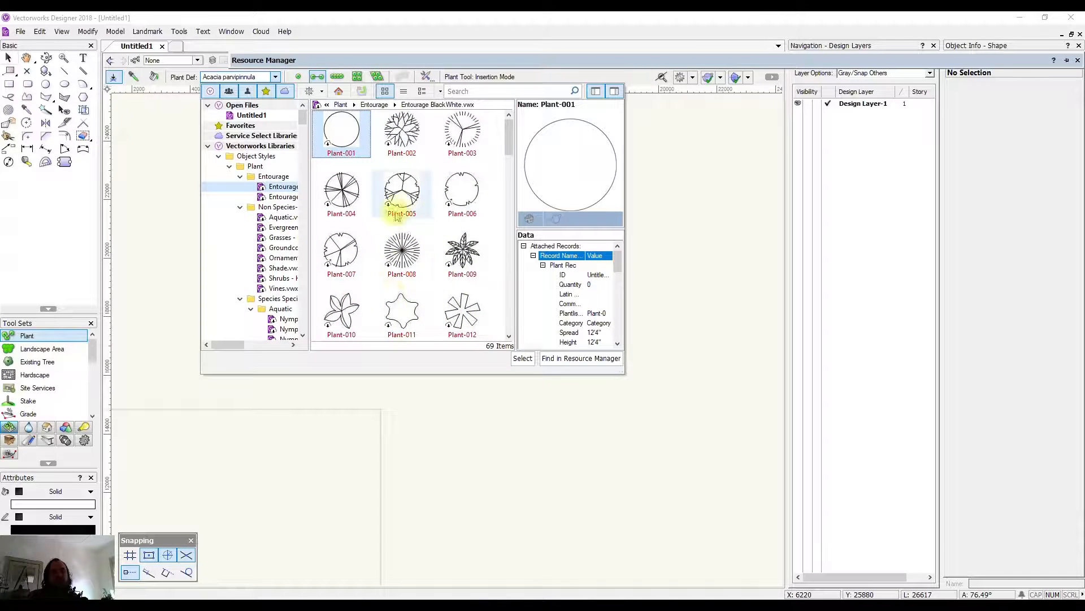
pyautogui.click(283, 197)
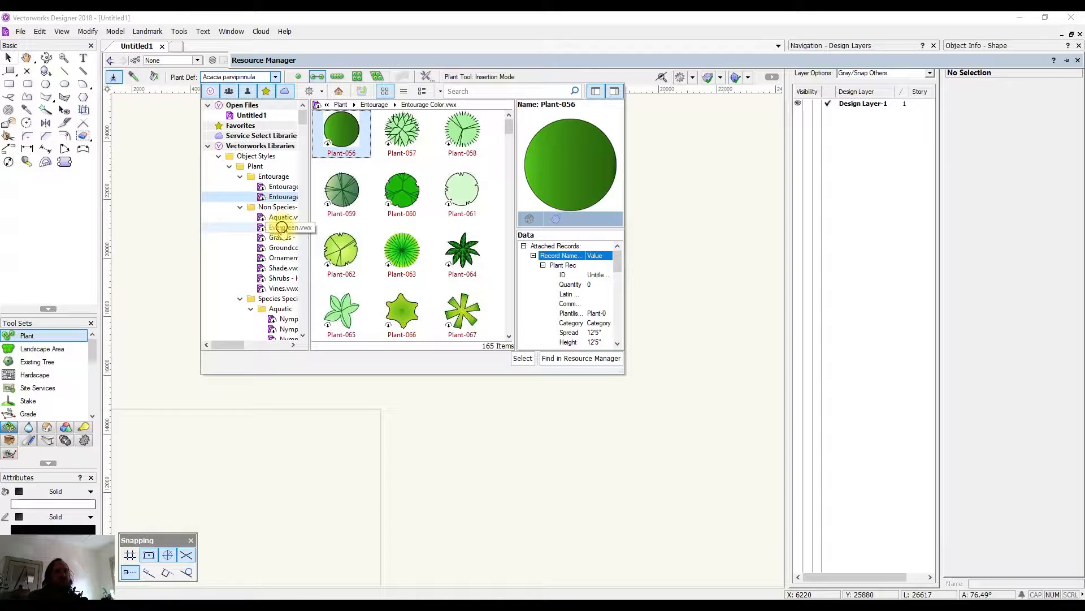
pyautogui.click(283, 258)
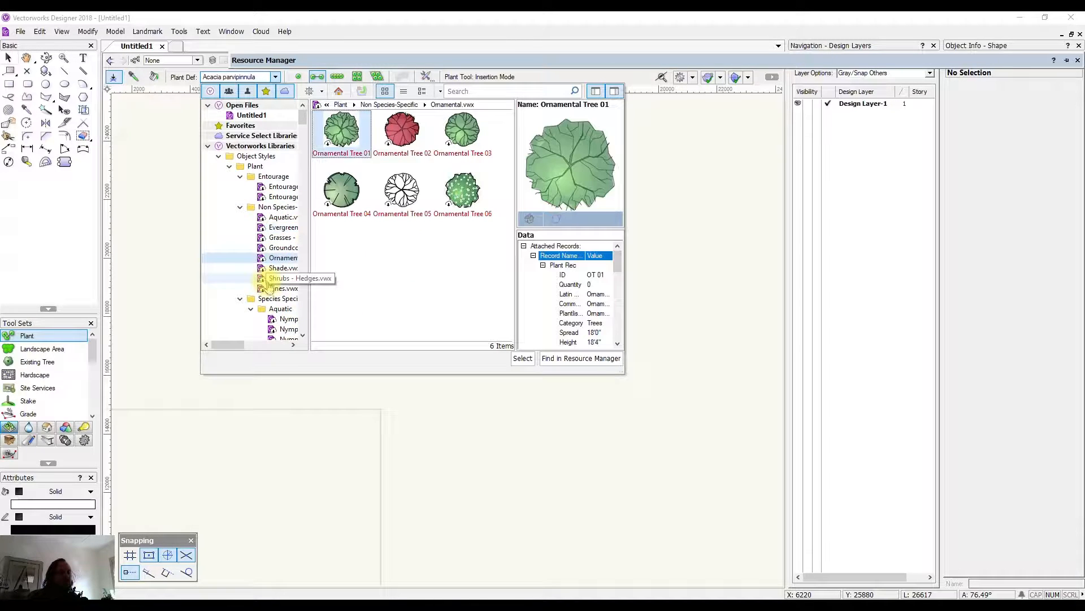
pyautogui.click(312, 268)
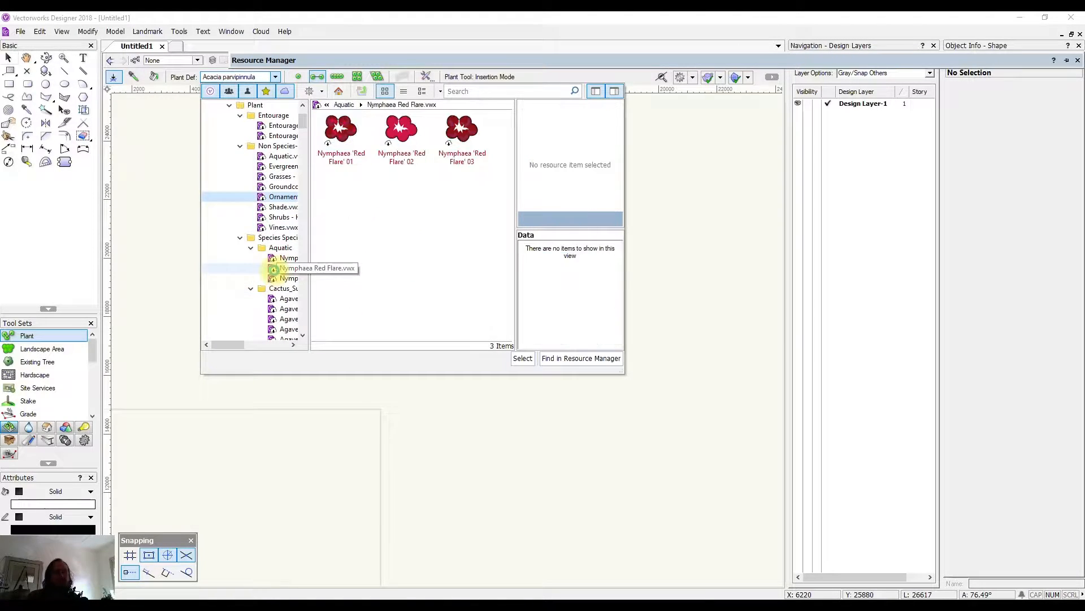
# Step: Preview the Agave tequilana plant definition and scroll through its plant record data
pyautogui.click(288, 248)
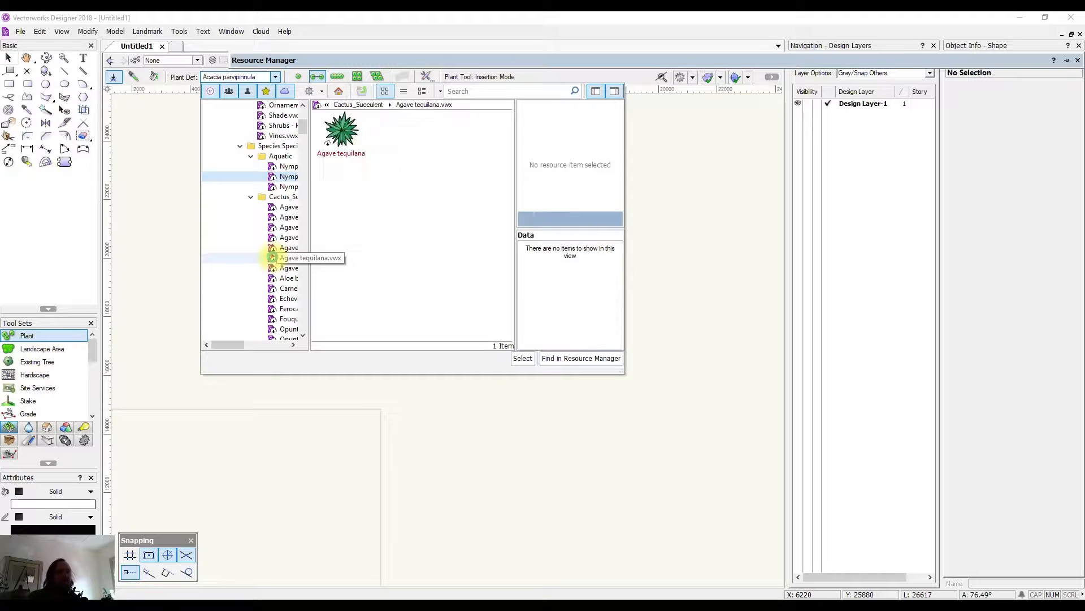
pyautogui.click(340, 131)
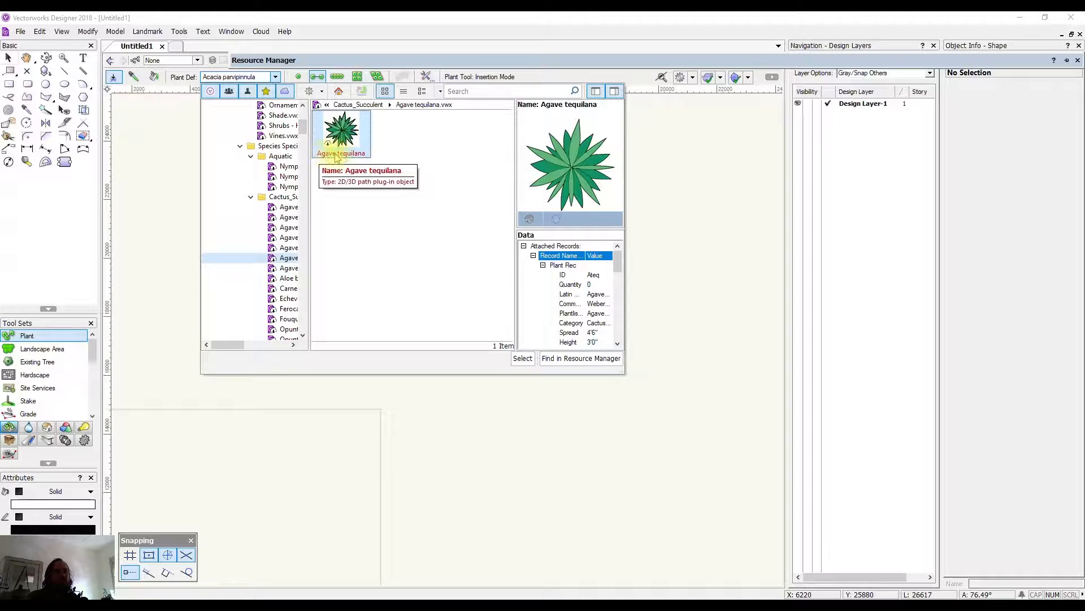
pyautogui.moveTo(366, 158)
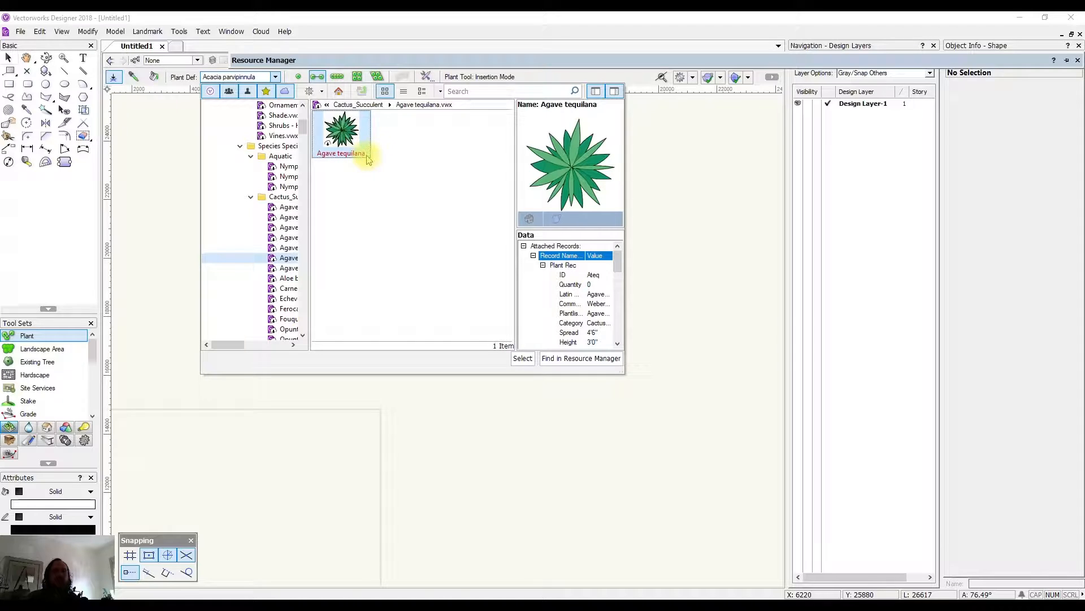
pyautogui.moveTo(343, 134)
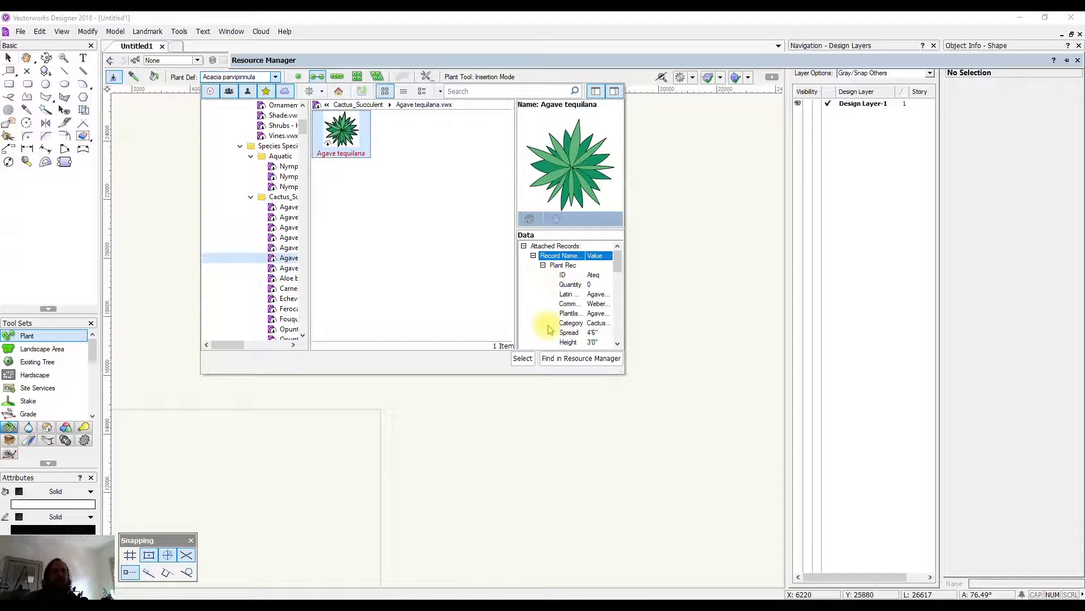
pyautogui.scroll(3)
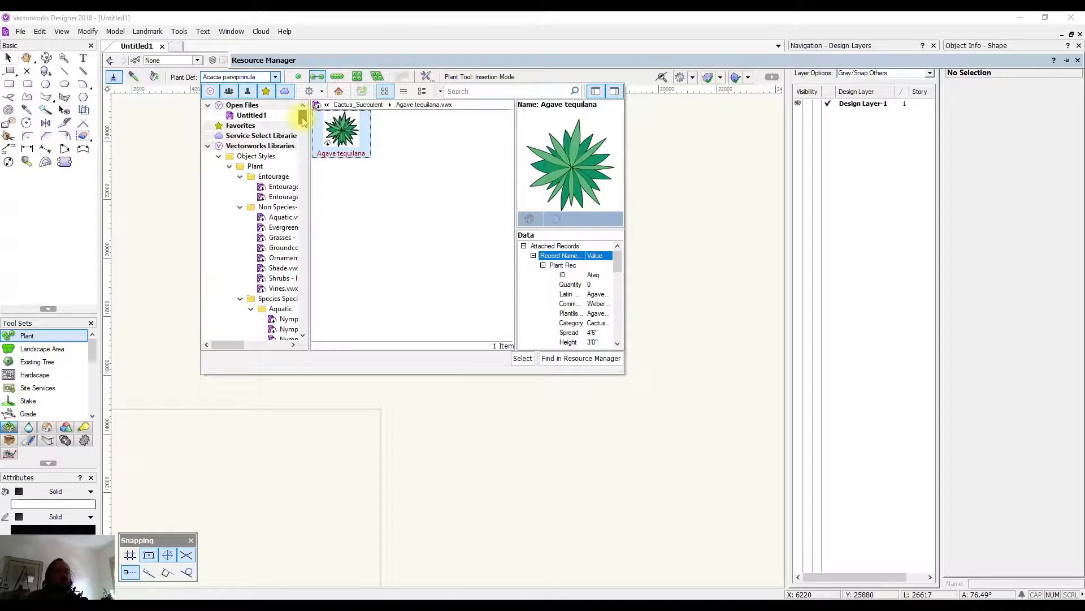
pyautogui.scroll(-3)
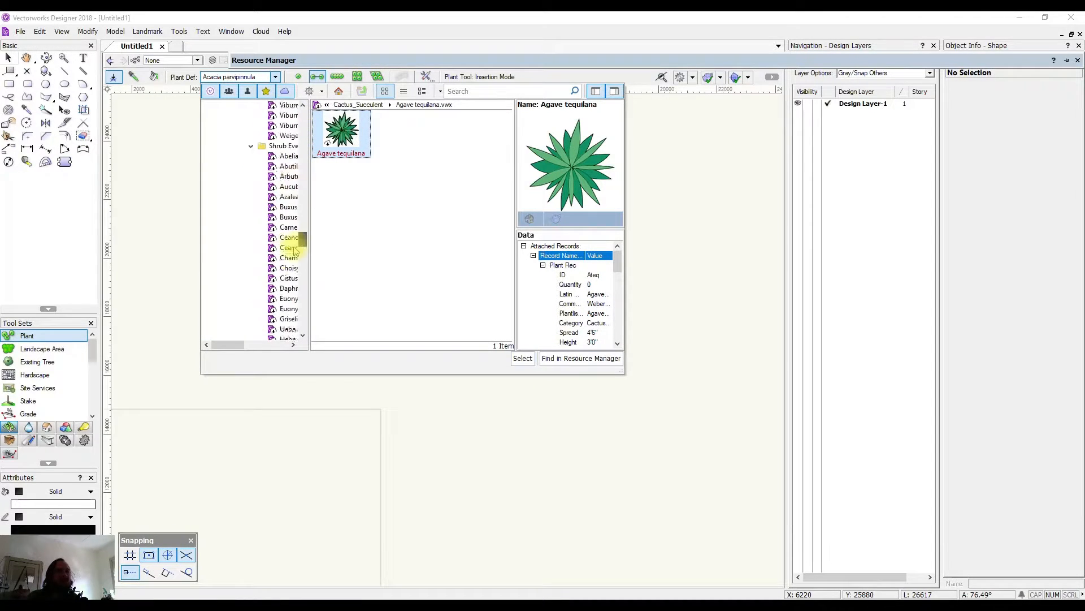
pyautogui.scroll(-3)
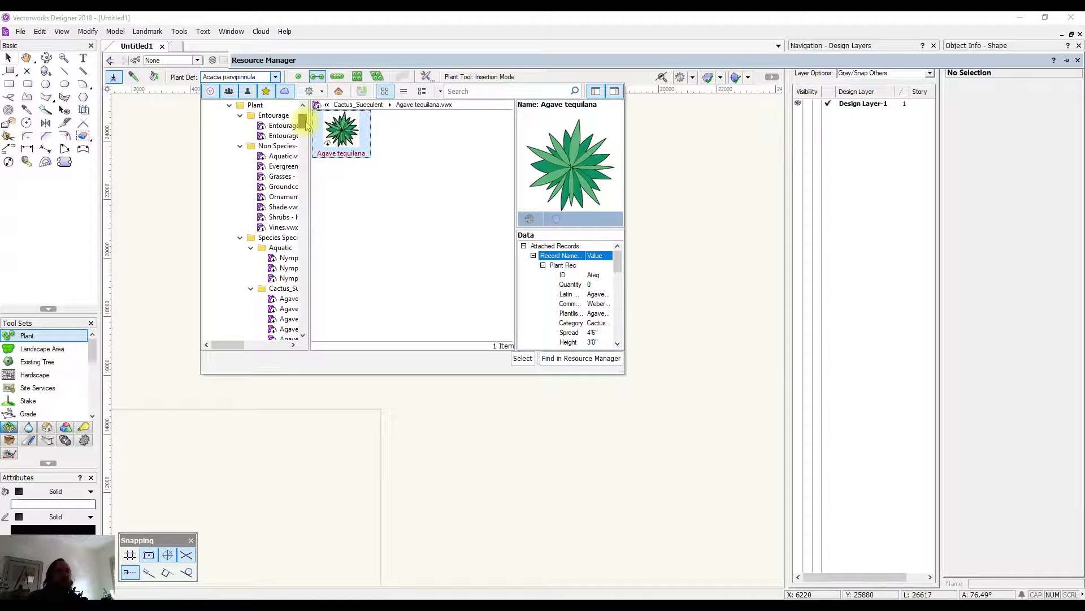
pyautogui.scroll(3)
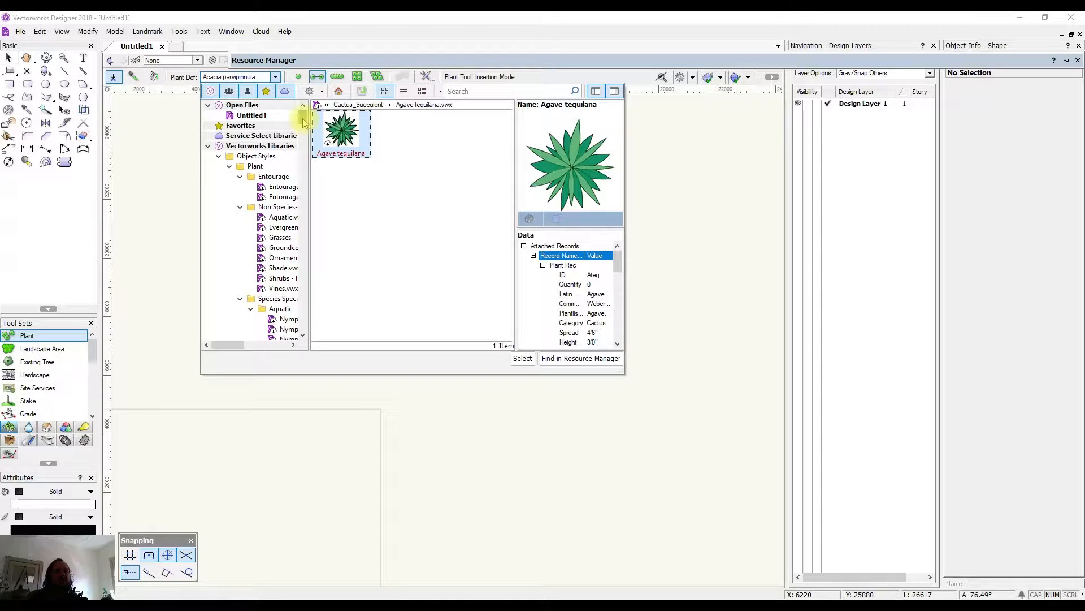
pyautogui.moveTo(717, 444)
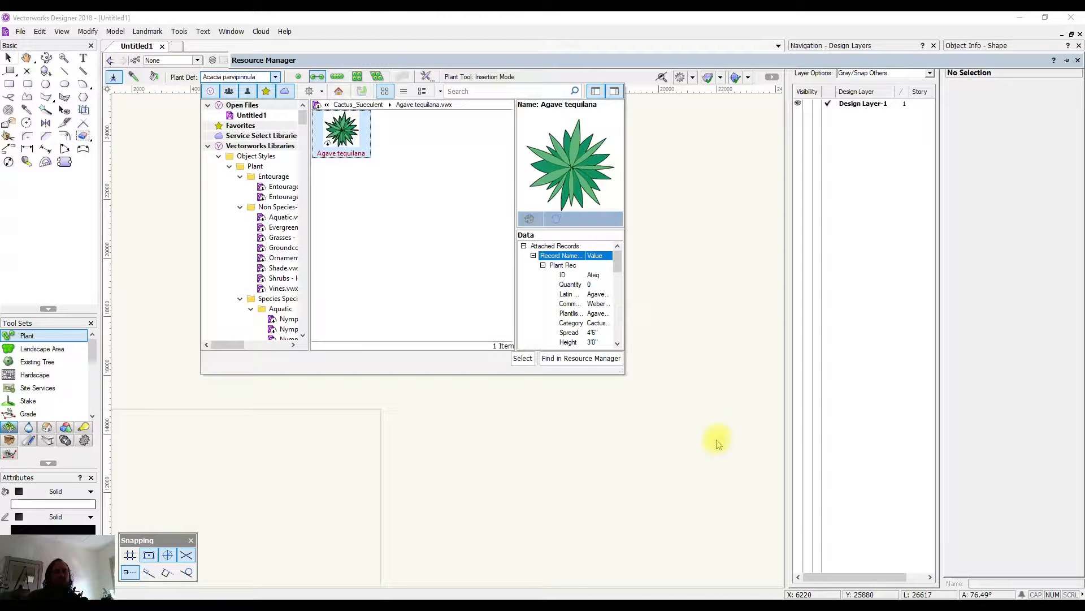
pyautogui.moveTo(655, 399)
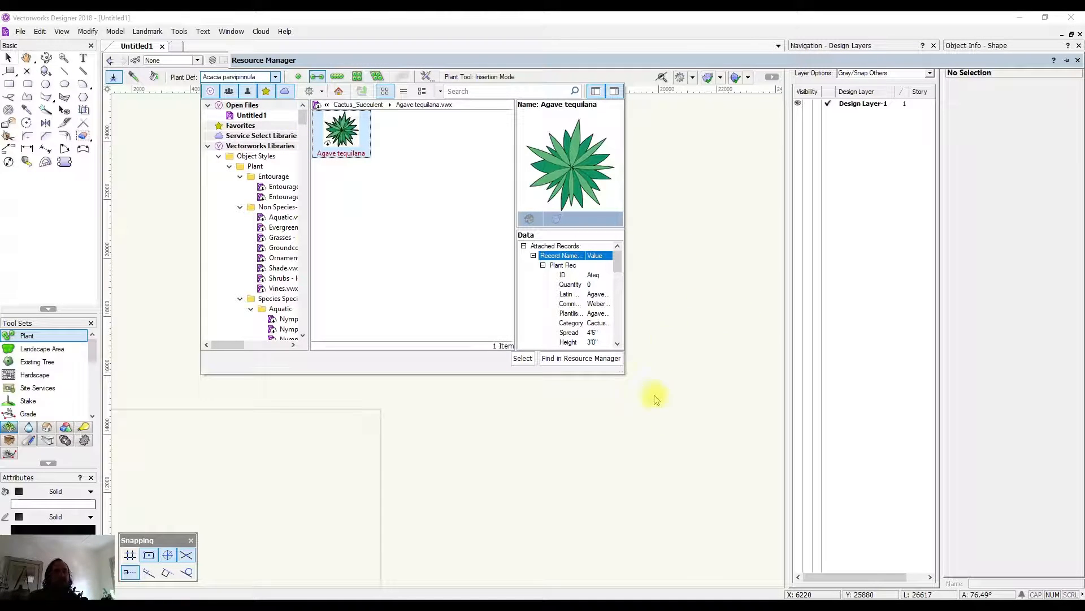
pyautogui.moveTo(684, 368)
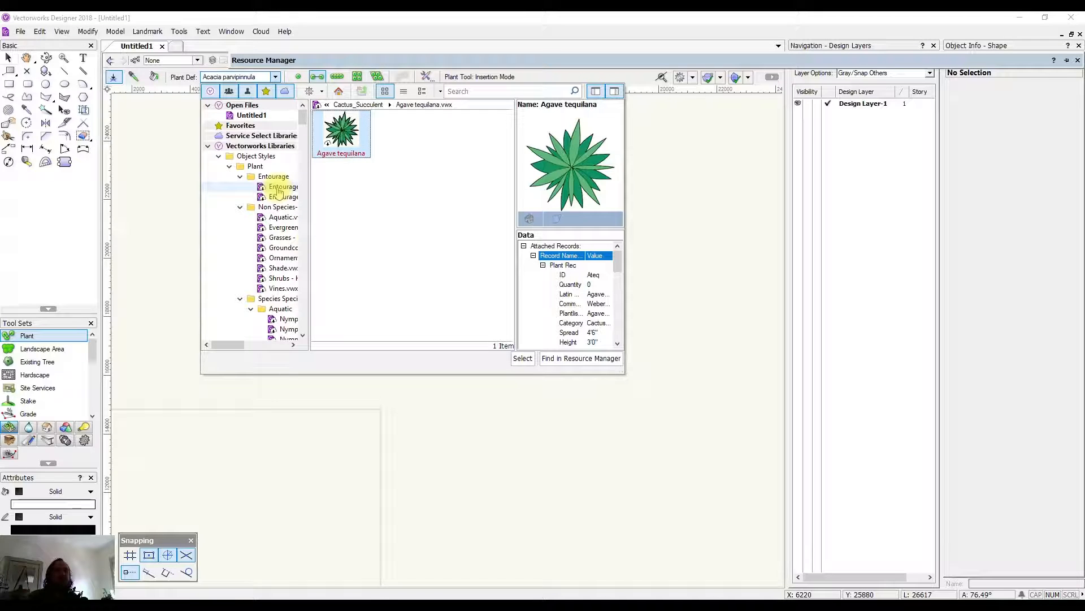
pyautogui.moveTo(280, 187)
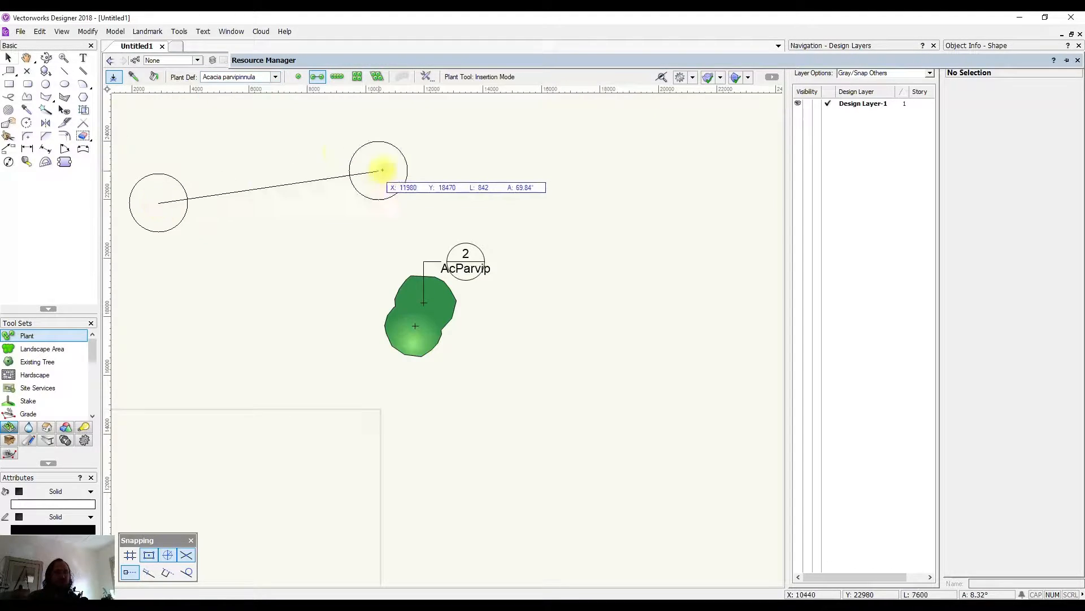
# Step: Draw a circle beside the Acacia group, set its fill to None, and return to the Selection tool
pyautogui.press('Escape')
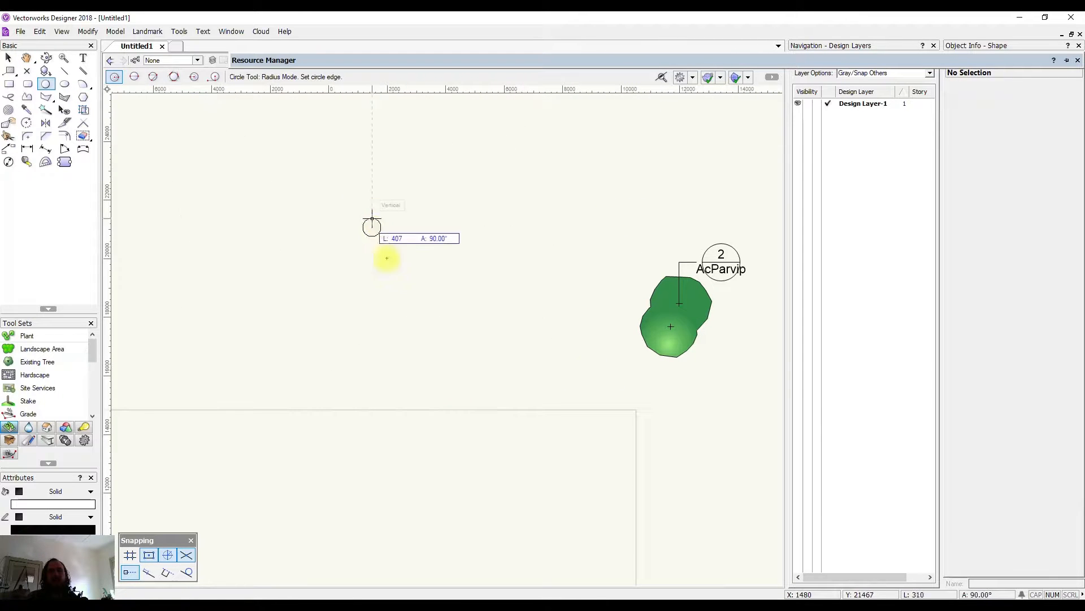
pyautogui.moveTo(414, 303)
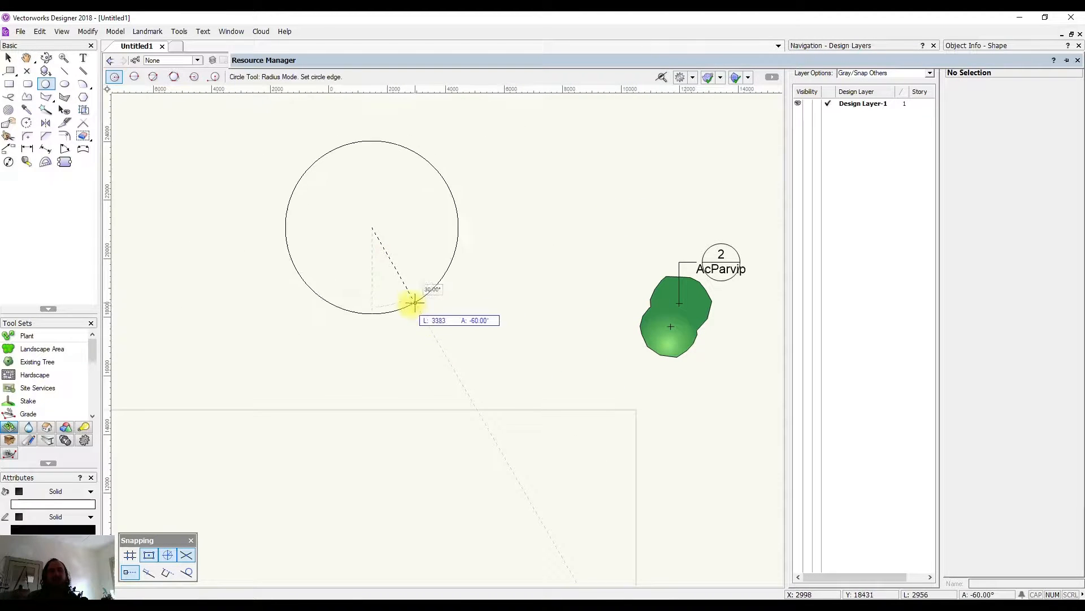
pyautogui.click(413, 303)
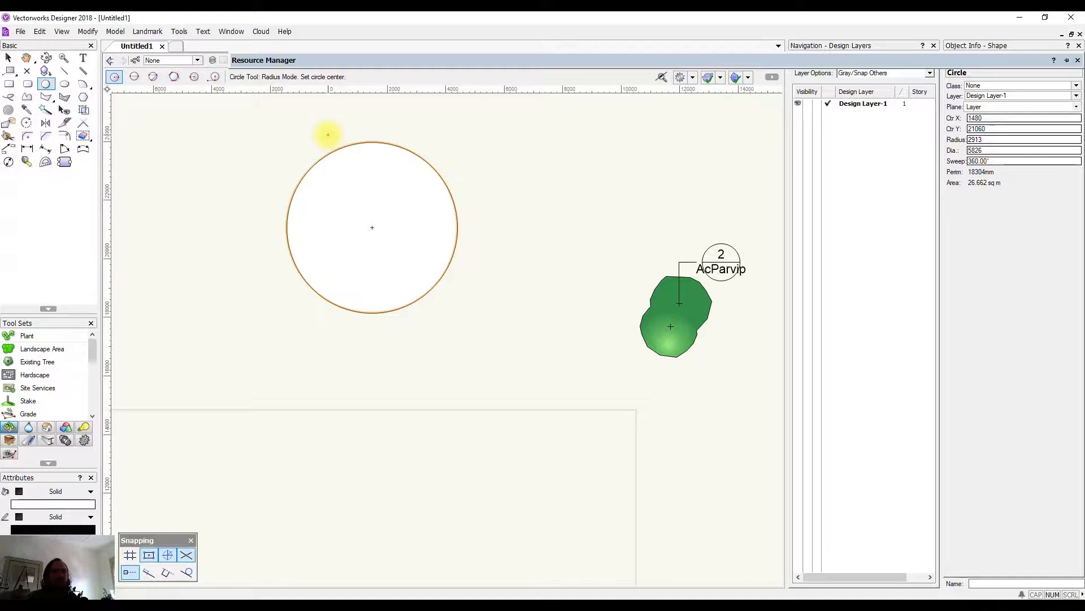
pyautogui.click(55, 491)
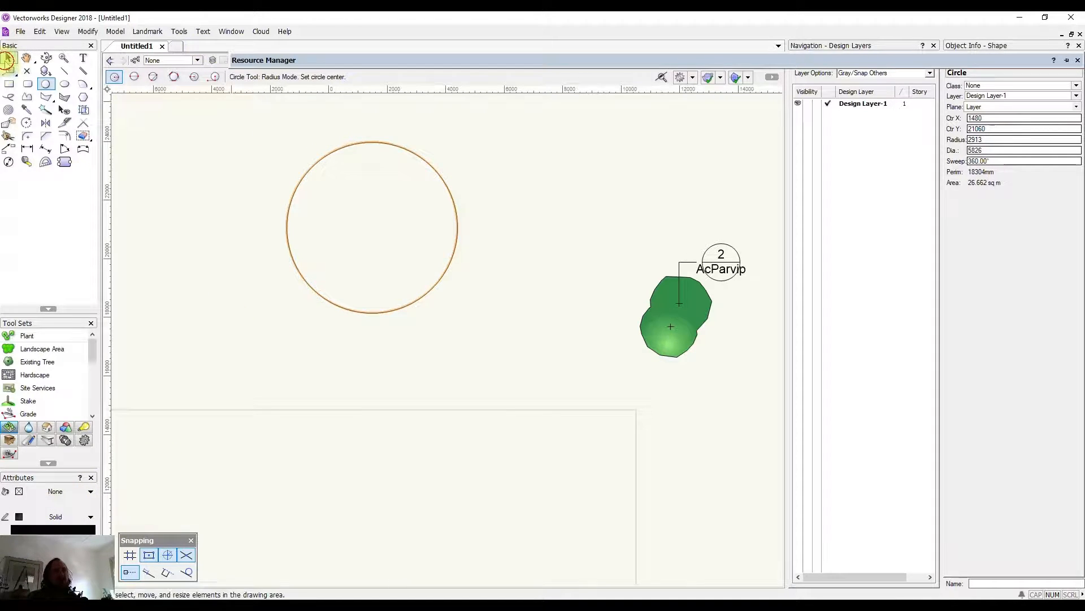
pyautogui.click(10, 58)
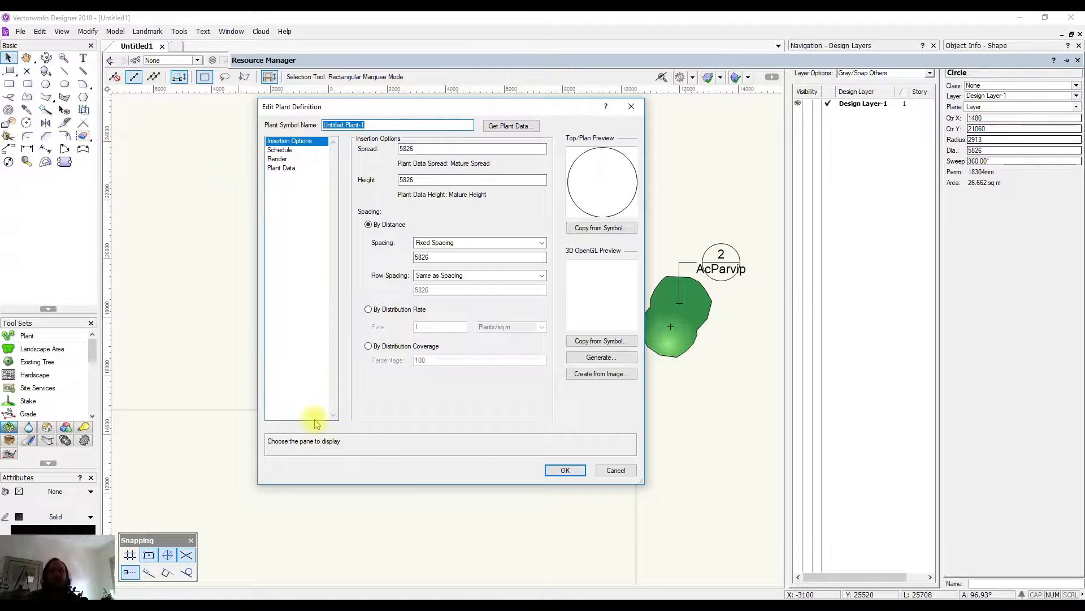
pyautogui.moveTo(701, 482)
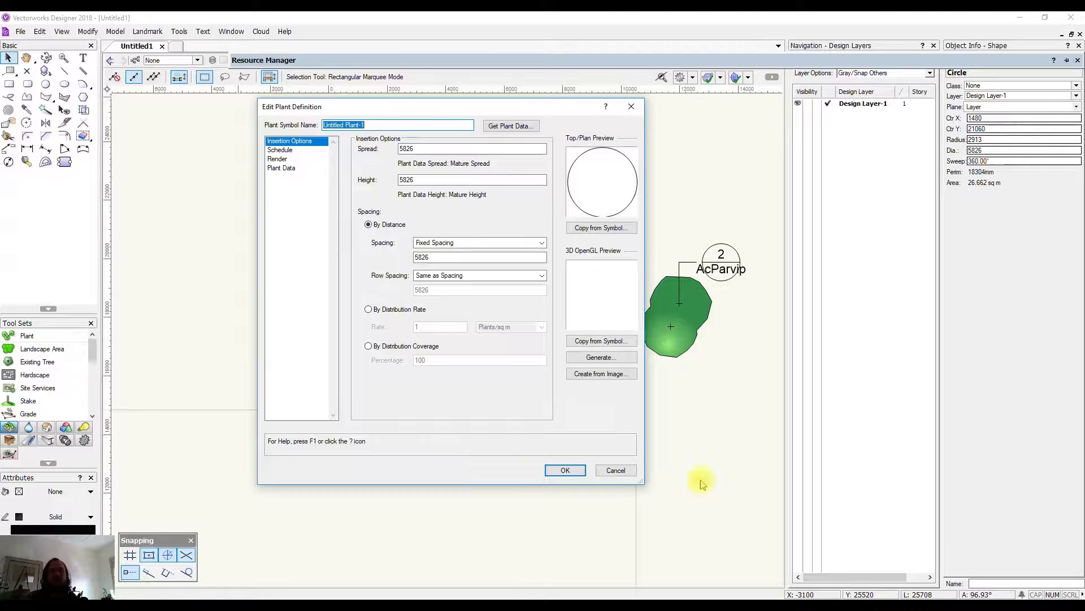
pyautogui.moveTo(415, 101)
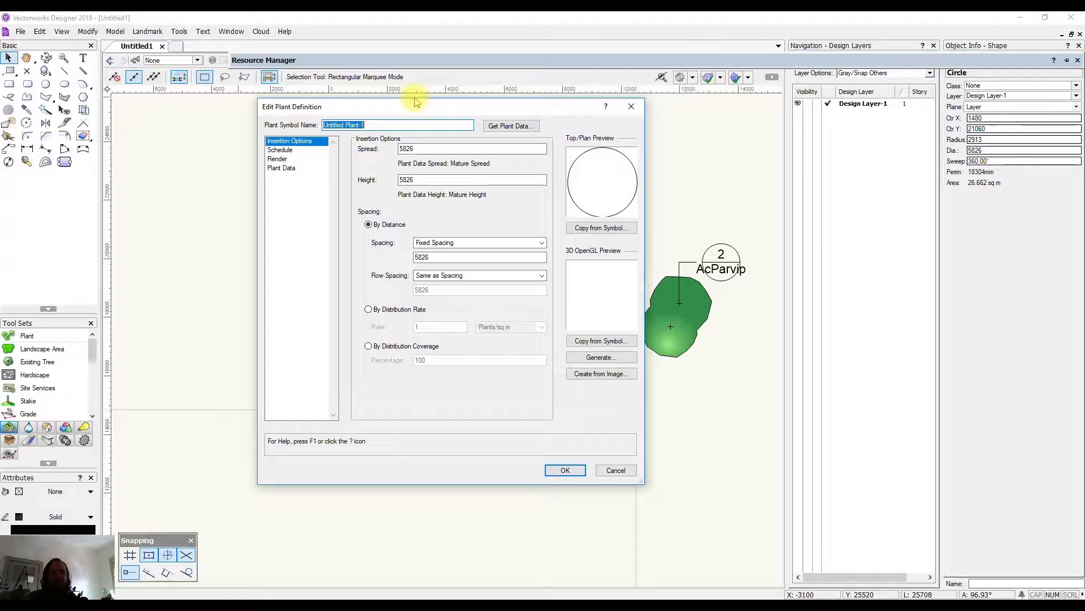
pyautogui.moveTo(356, 110)
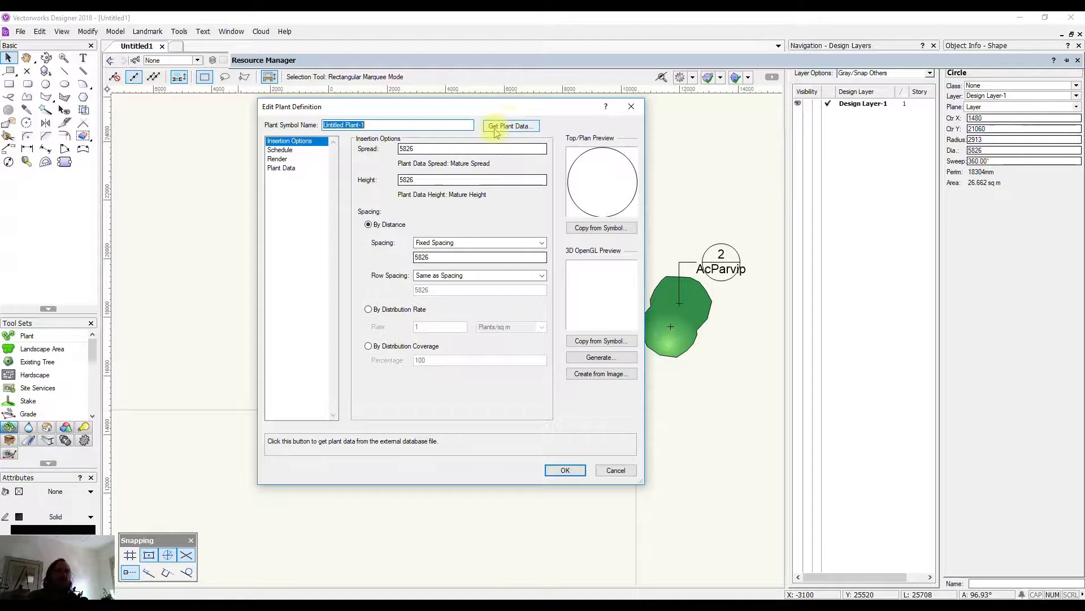
# Step: Start Get Plant Data and confirm User Folder as the plant database location
pyautogui.click(510, 126)
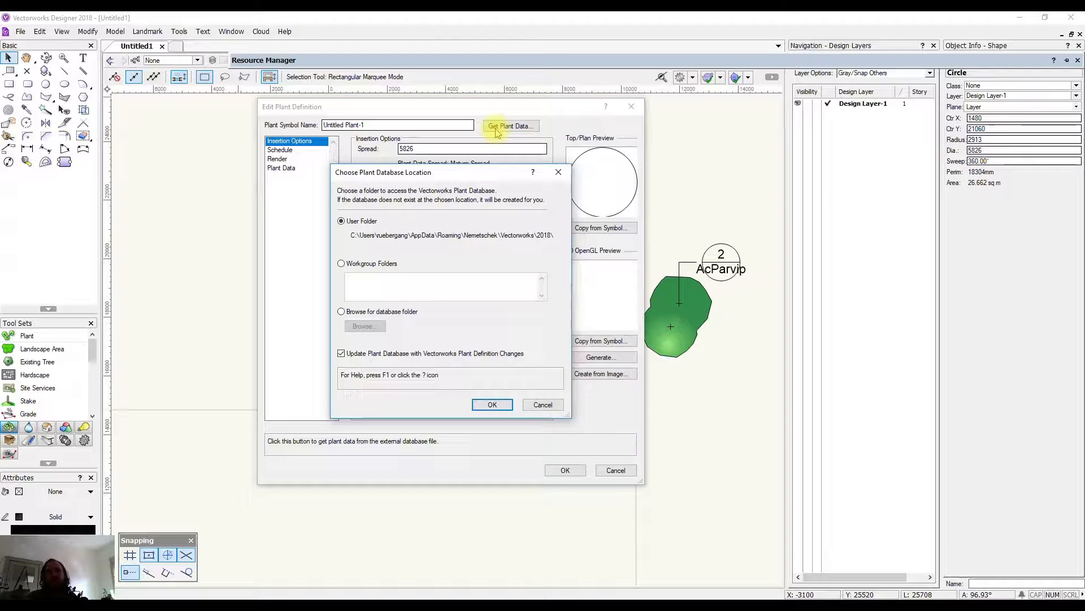
pyautogui.moveTo(481, 223)
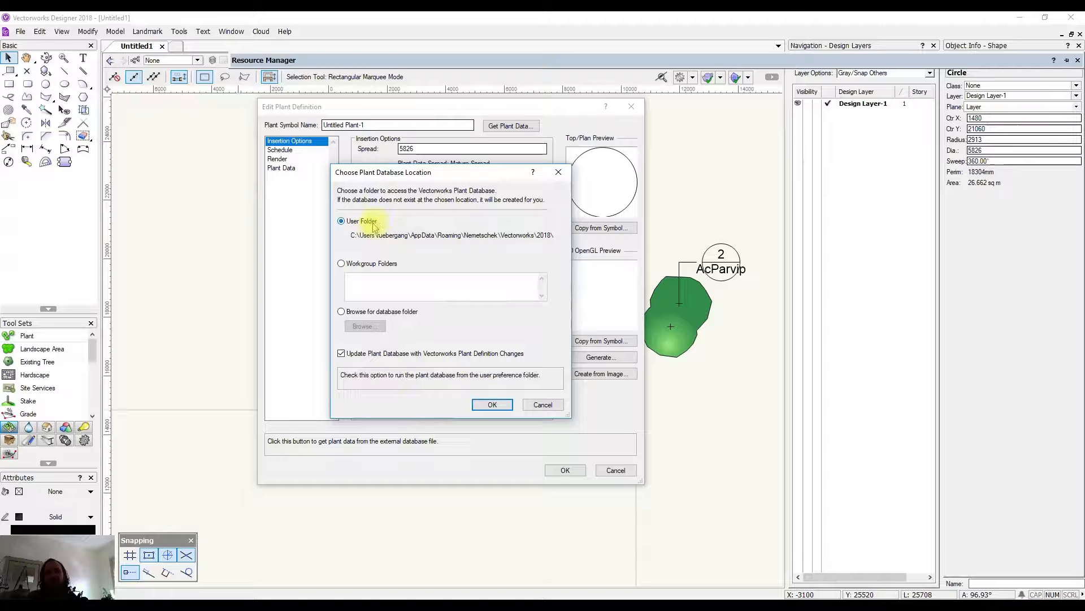
pyautogui.moveTo(491, 405)
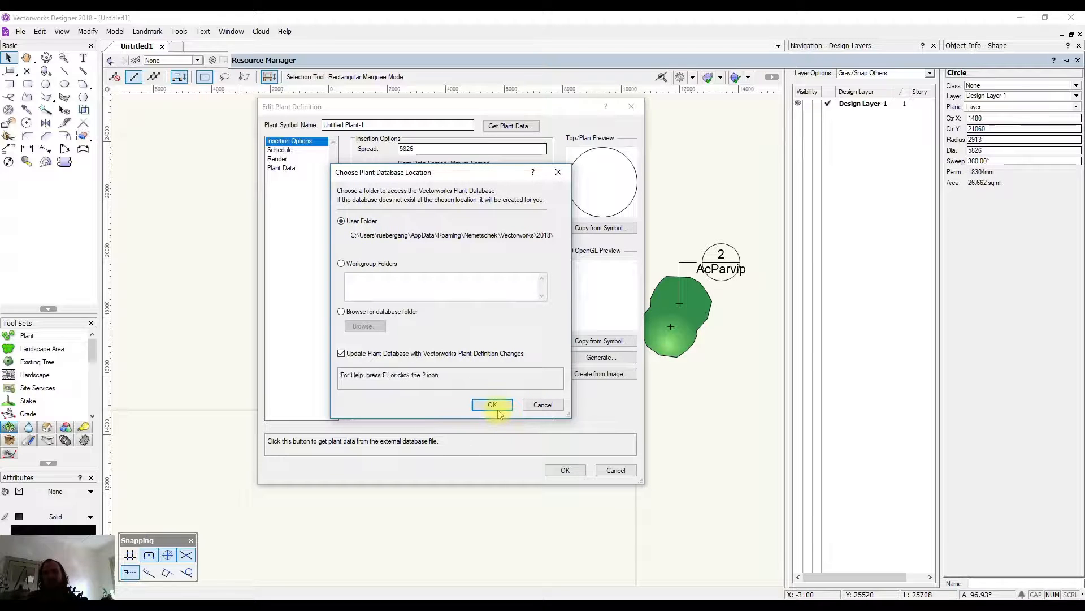
pyautogui.click(492, 405)
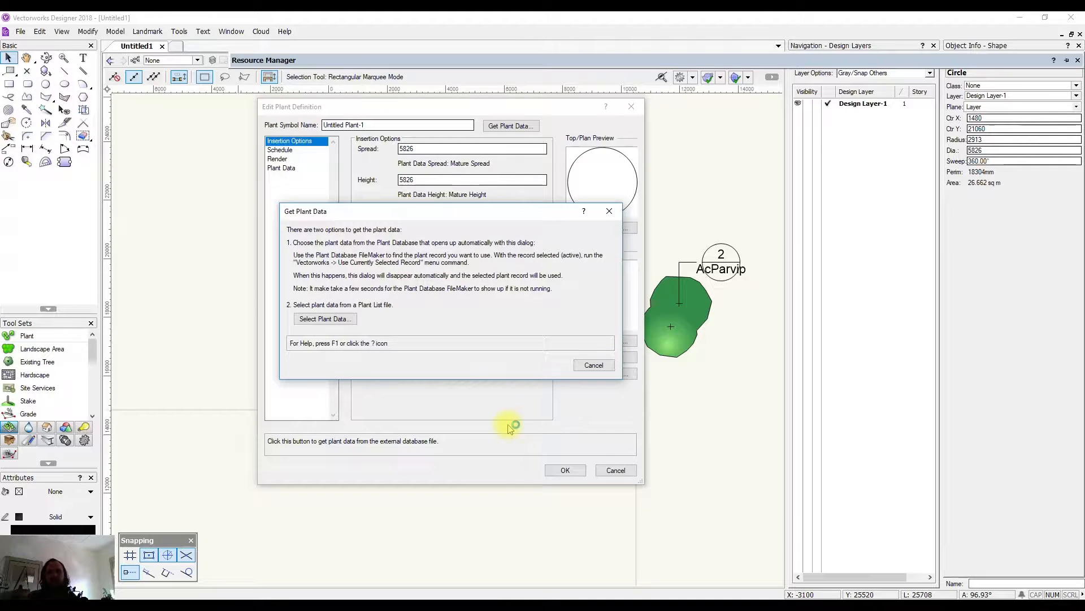
pyautogui.moveTo(437, 217)
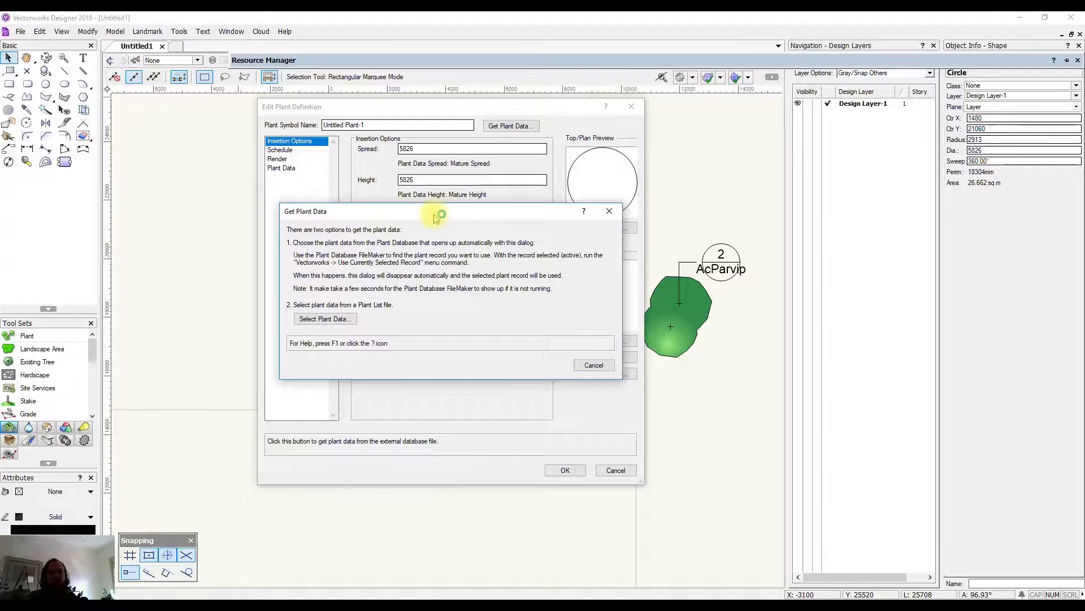
# Step: Choose Select Plant Data and load Plant List (All) in the Vectorworks Plants window
pyautogui.click(324, 319)
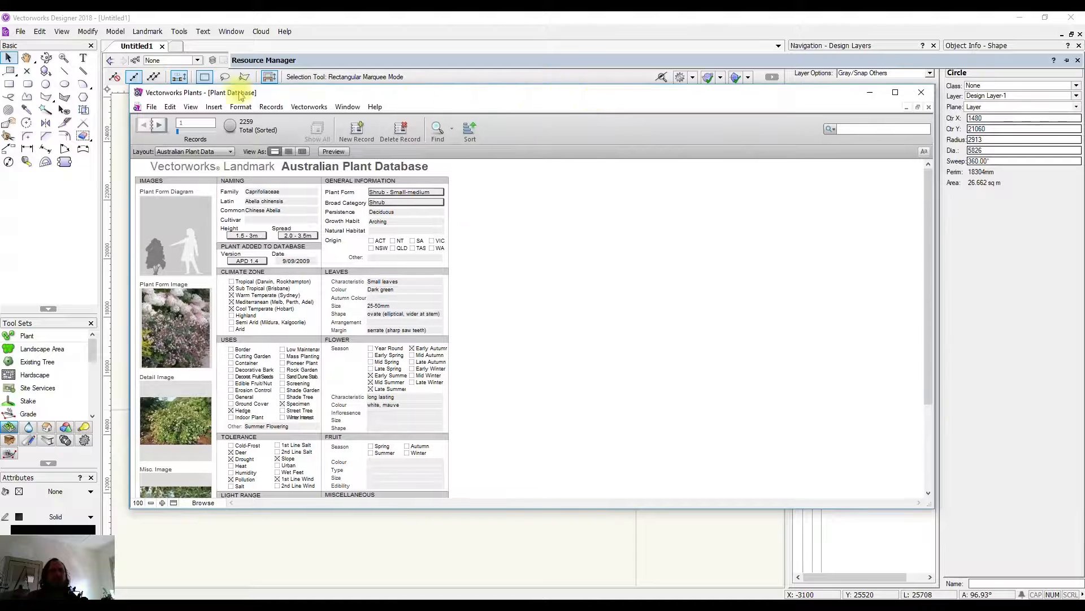
pyautogui.moveTo(579, 98)
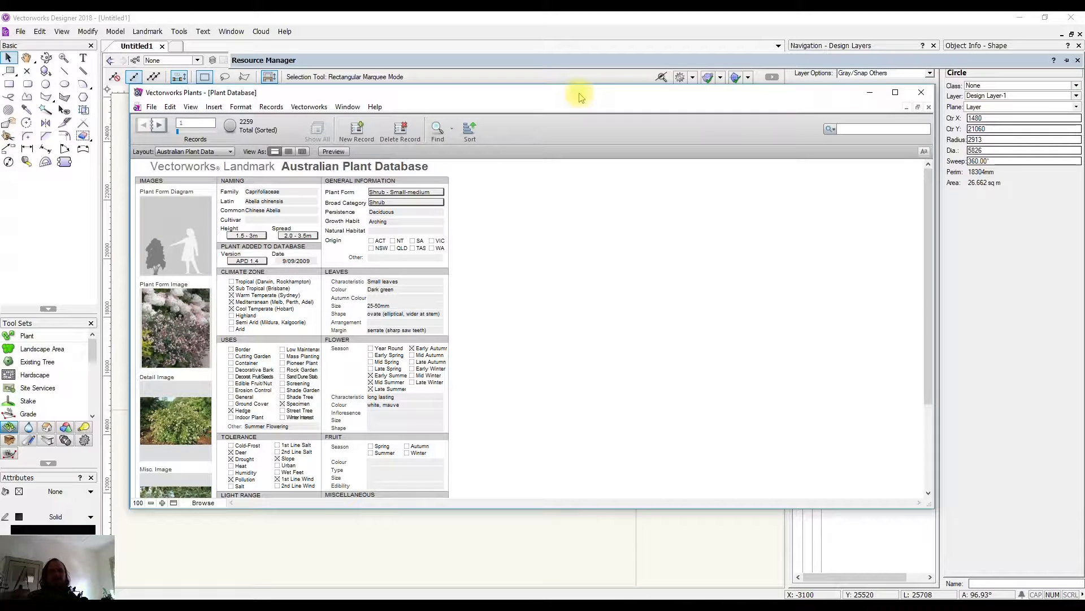
pyautogui.moveTo(598, 385)
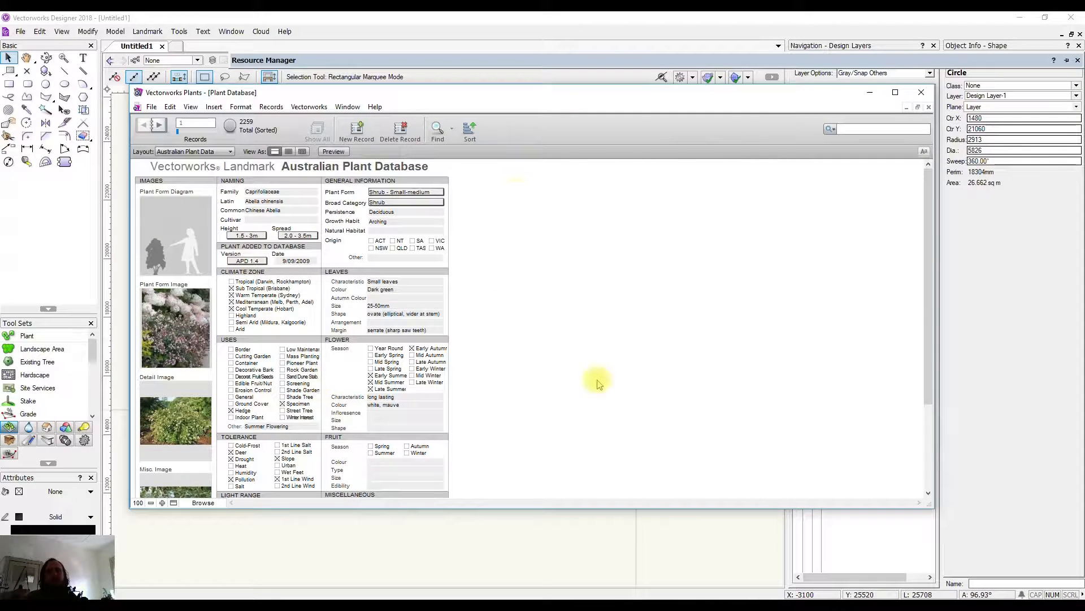
pyautogui.moveTo(469, 15)
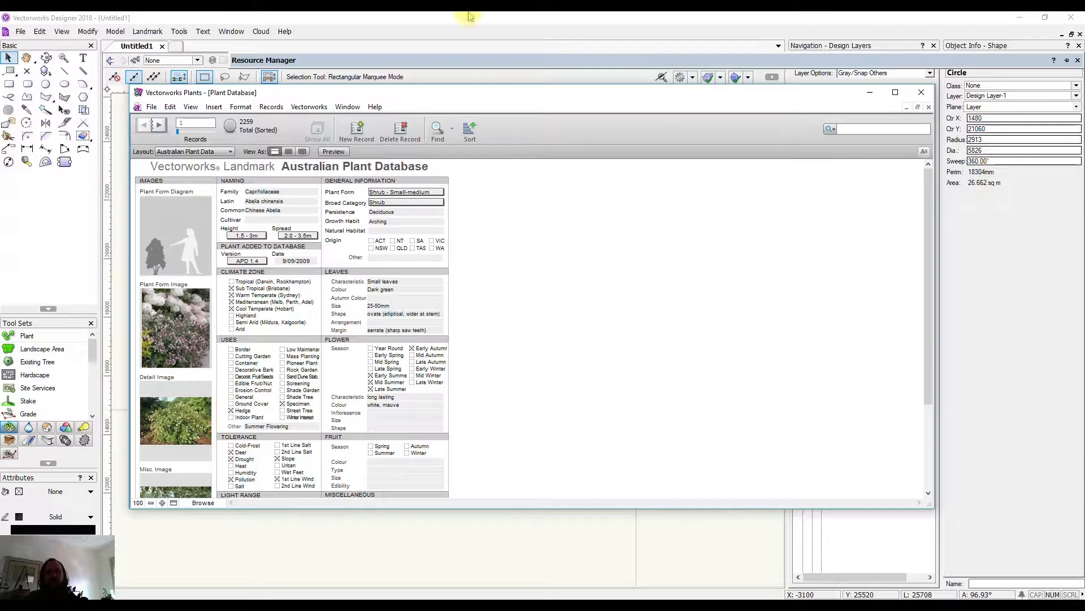
pyautogui.moveTo(604, 111)
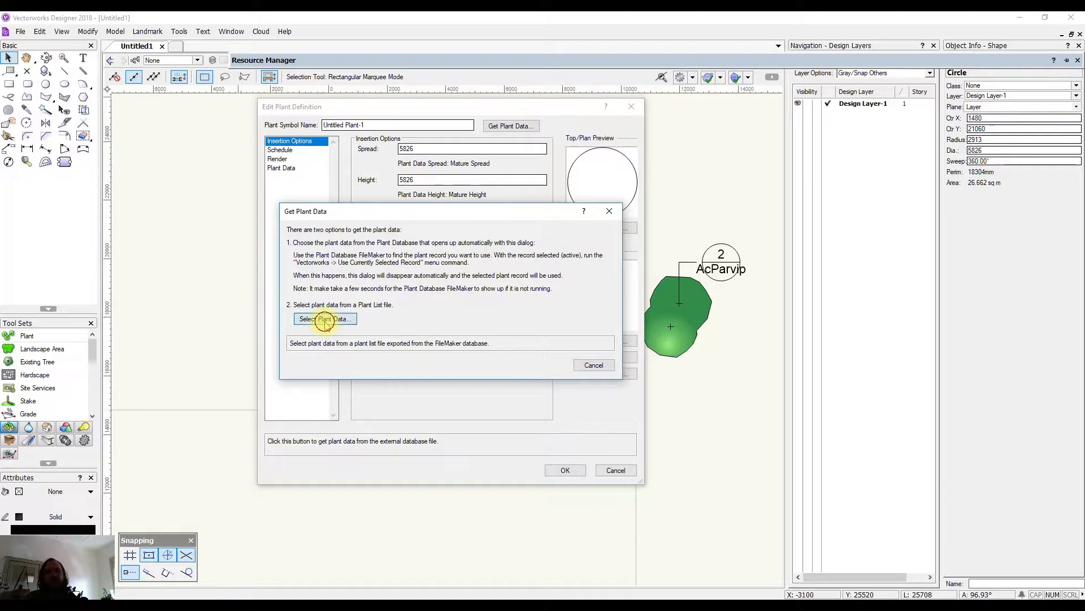
pyautogui.click(325, 319)
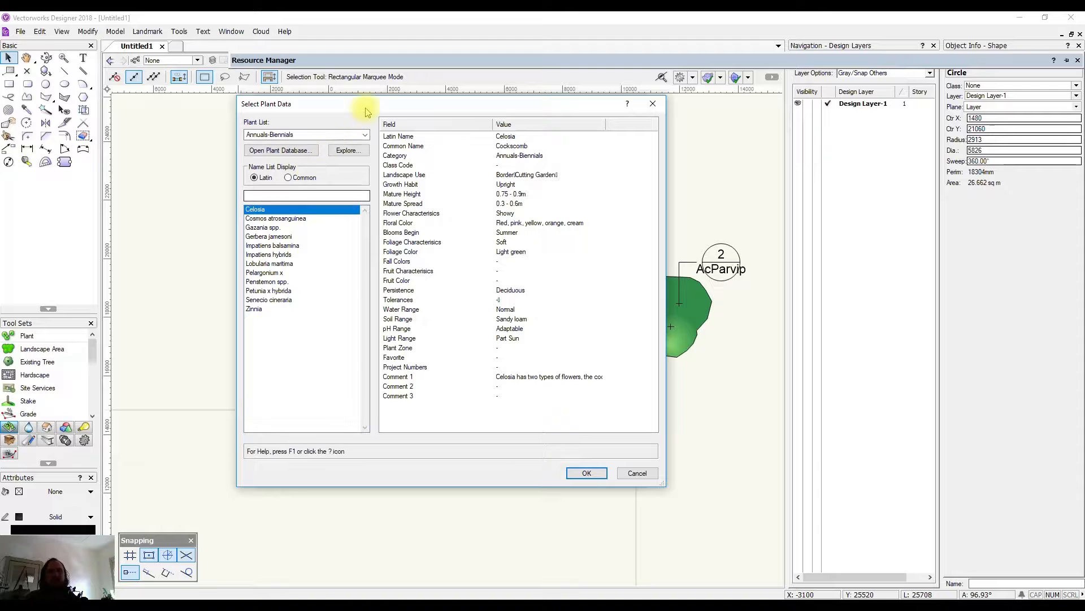
pyautogui.moveTo(366, 104); pyautogui.dragTo(390, 61)
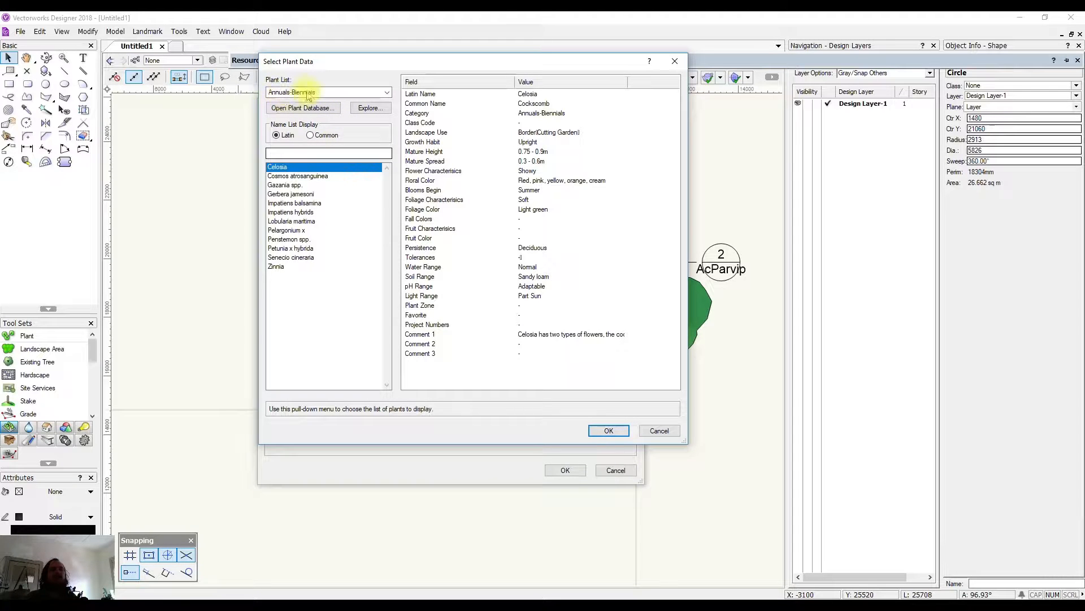
pyautogui.click(386, 92)
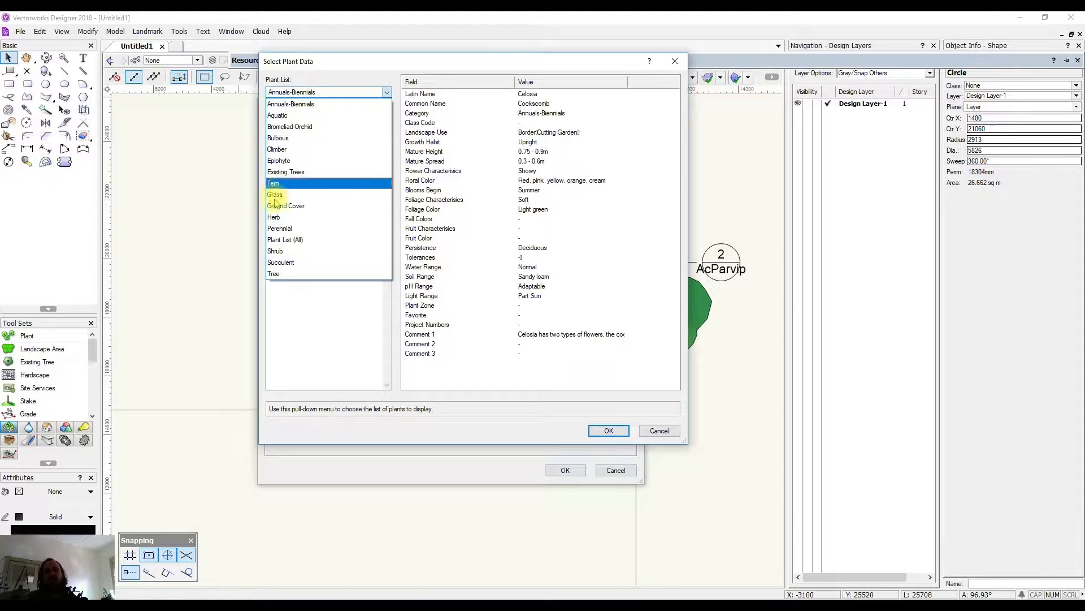
pyautogui.click(285, 239)
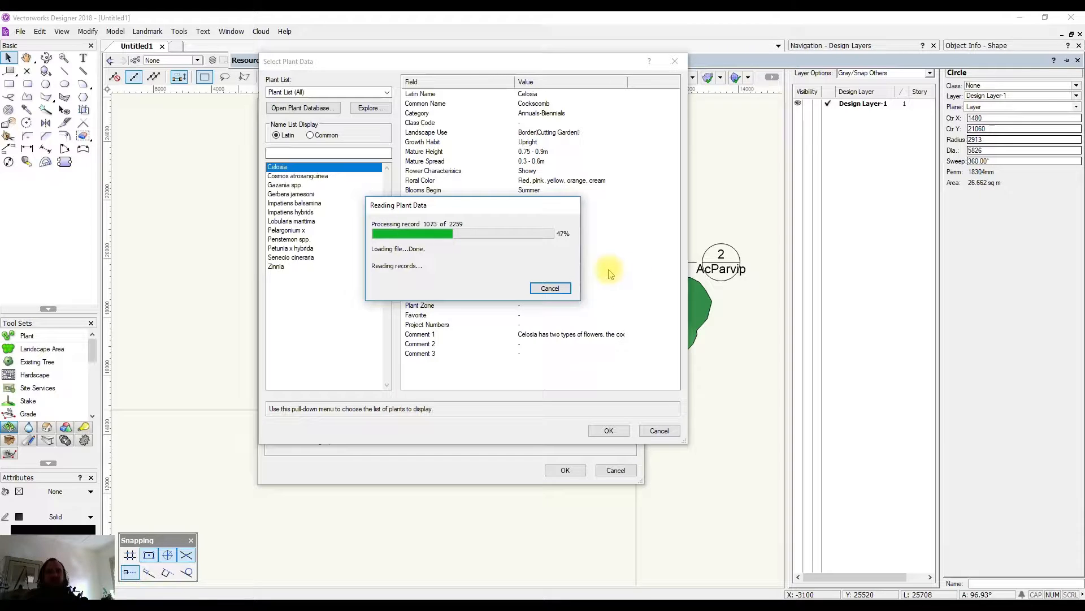
pyautogui.moveTo(492, 249)
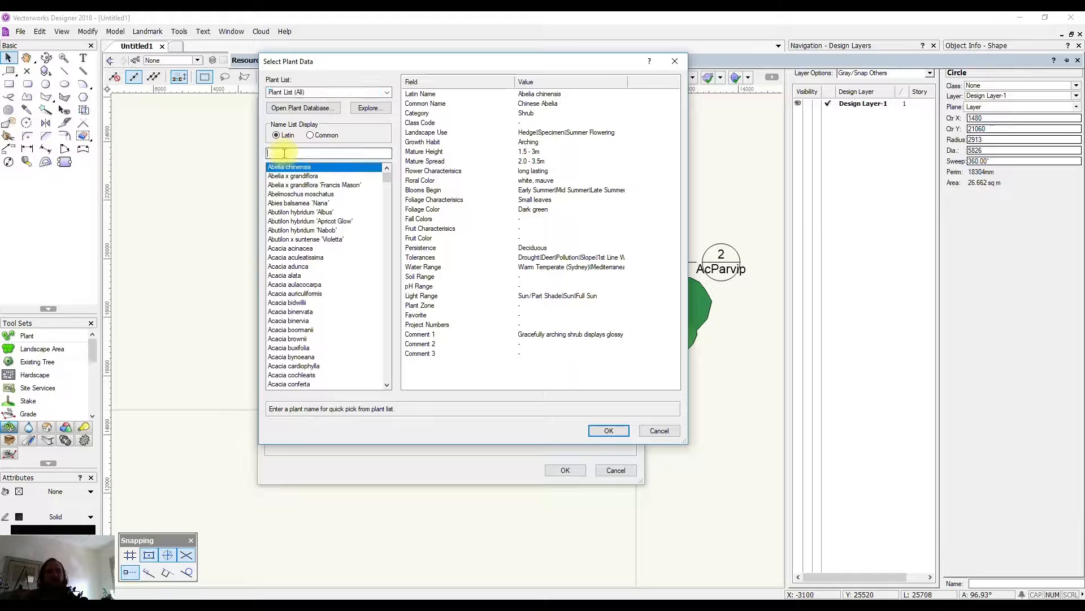
# Step: Search 'lagers' and pick Lagerstroemia indica 'Natchez' (Crepe Myrtle) from the list
pyautogui.write('lager')
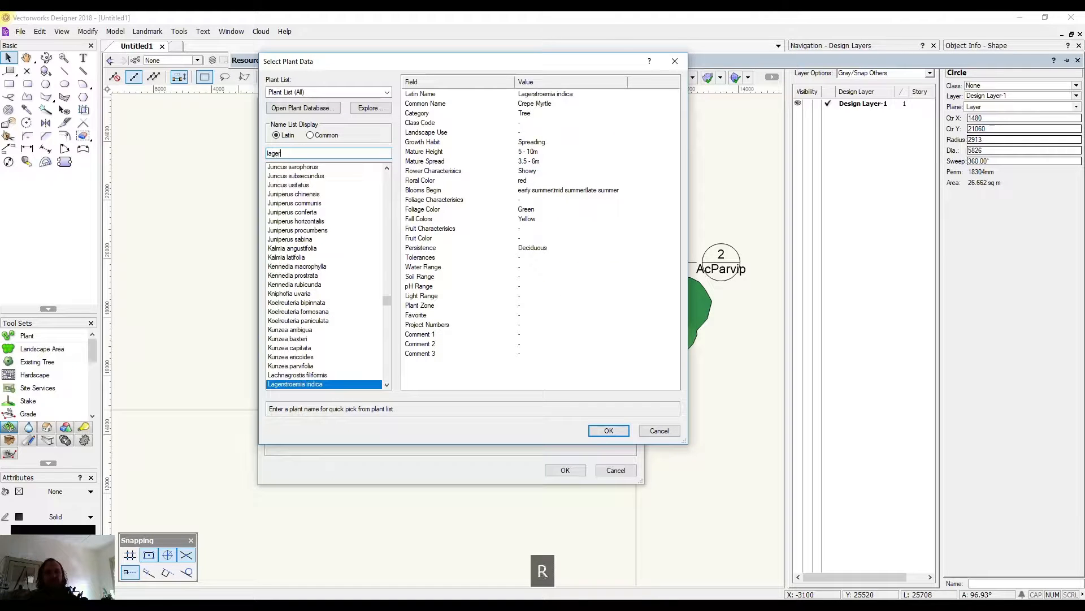
pyautogui.write('s')
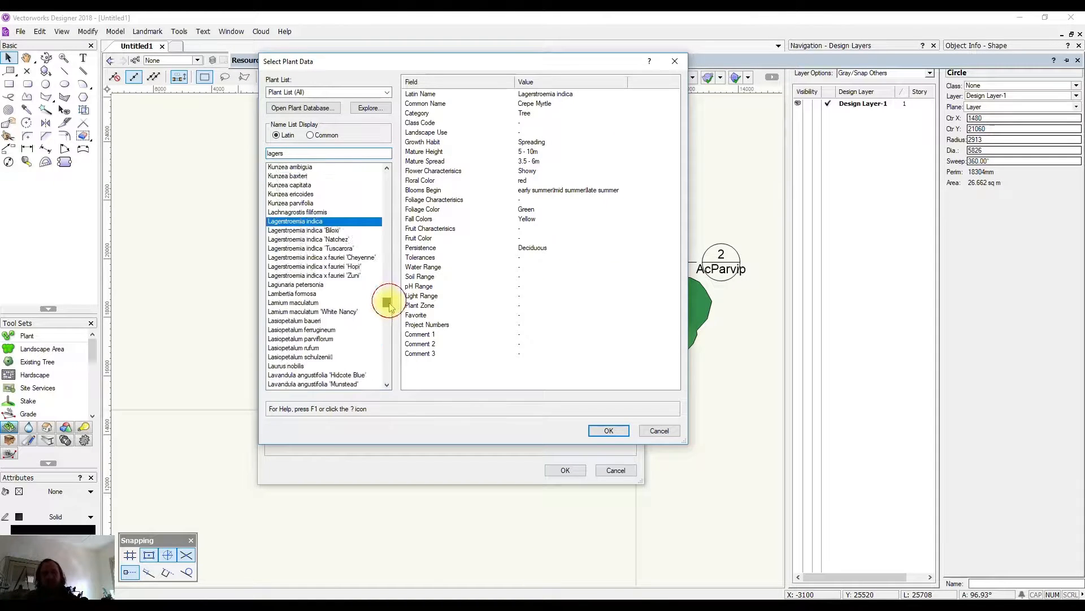
pyautogui.scroll(3)
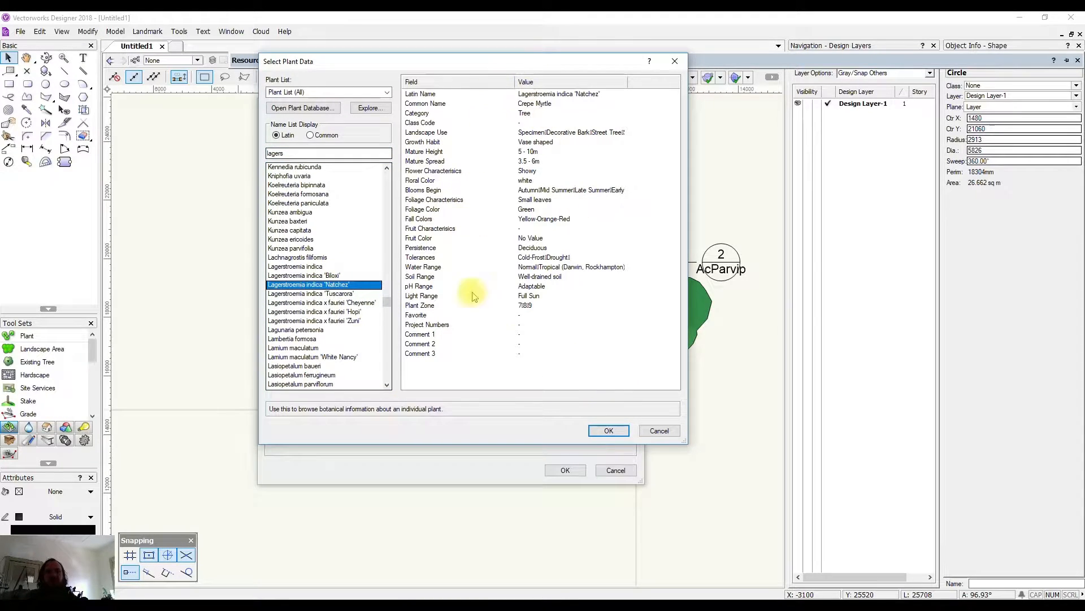
pyautogui.moveTo(489, 104)
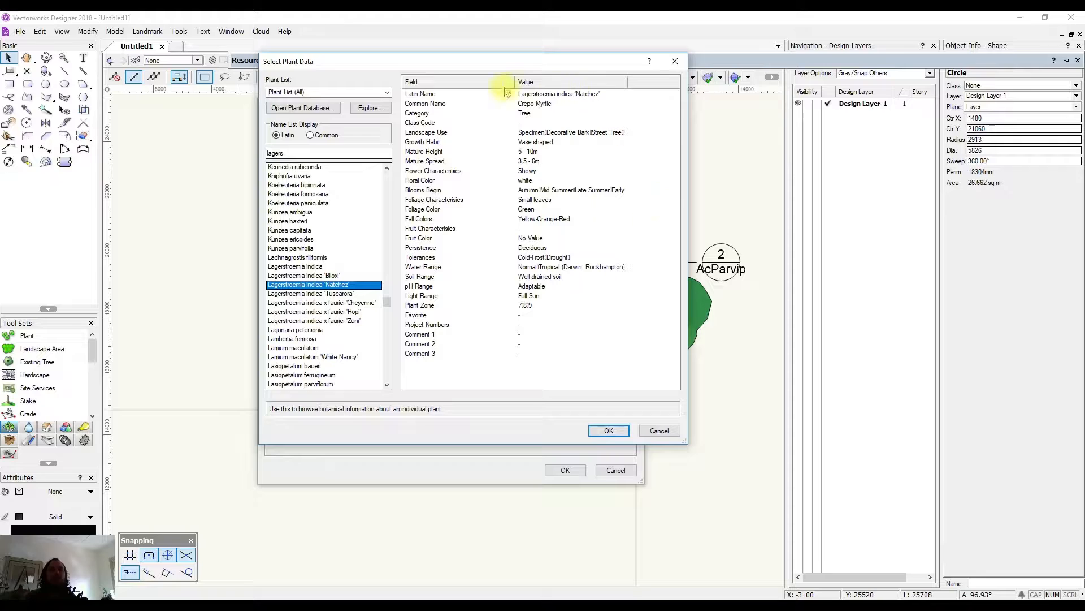
pyautogui.moveTo(635, 170)
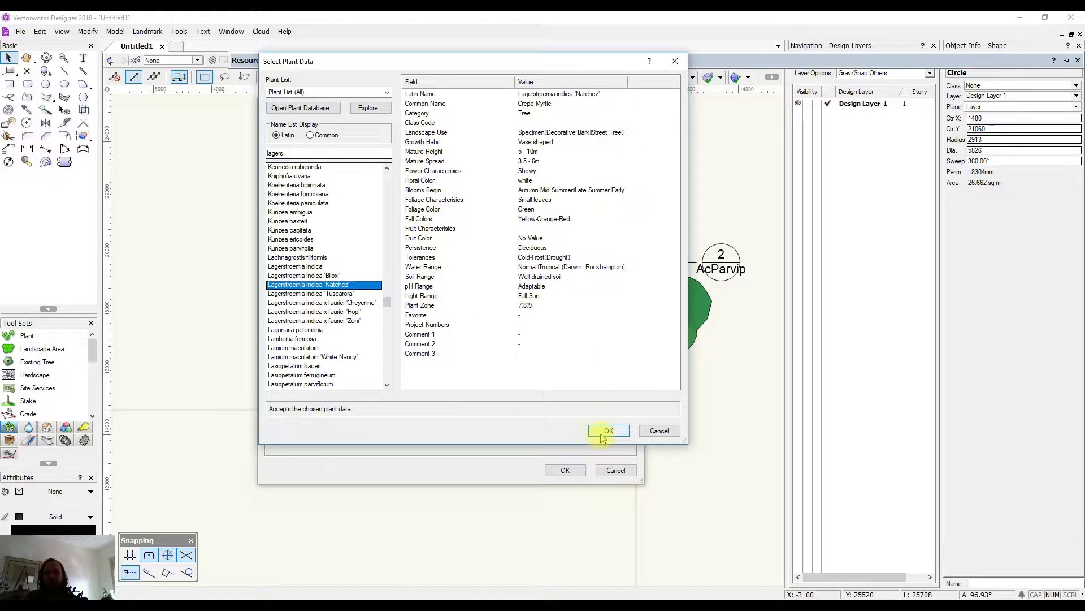
# Step: Accept the Natchez data, review the Schedule, Render and Plant Data panes, then show Insertion Options
pyautogui.click(608, 430)
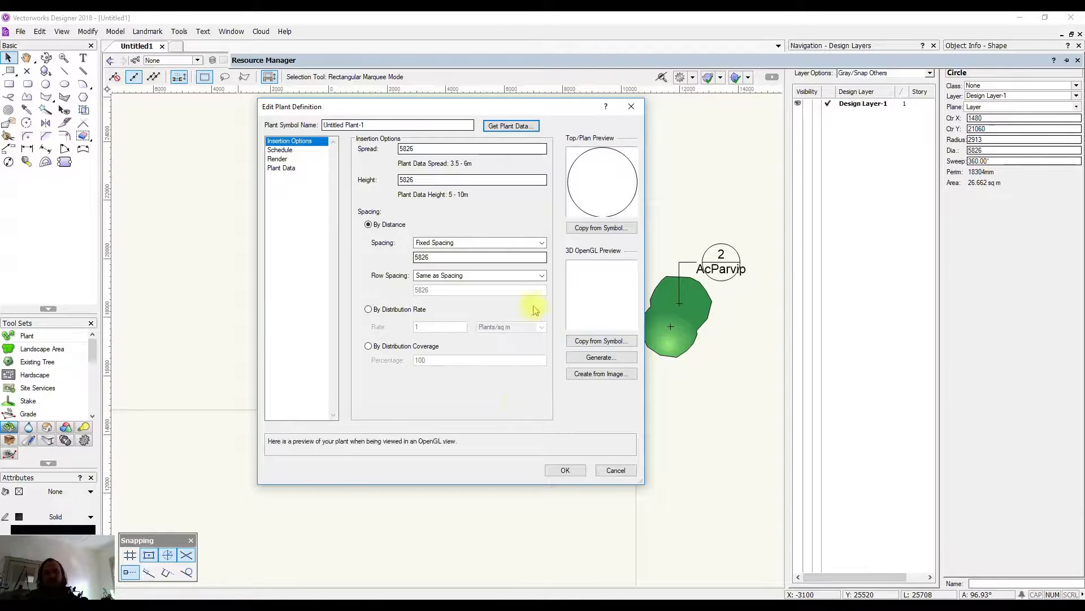
pyautogui.click(279, 151)
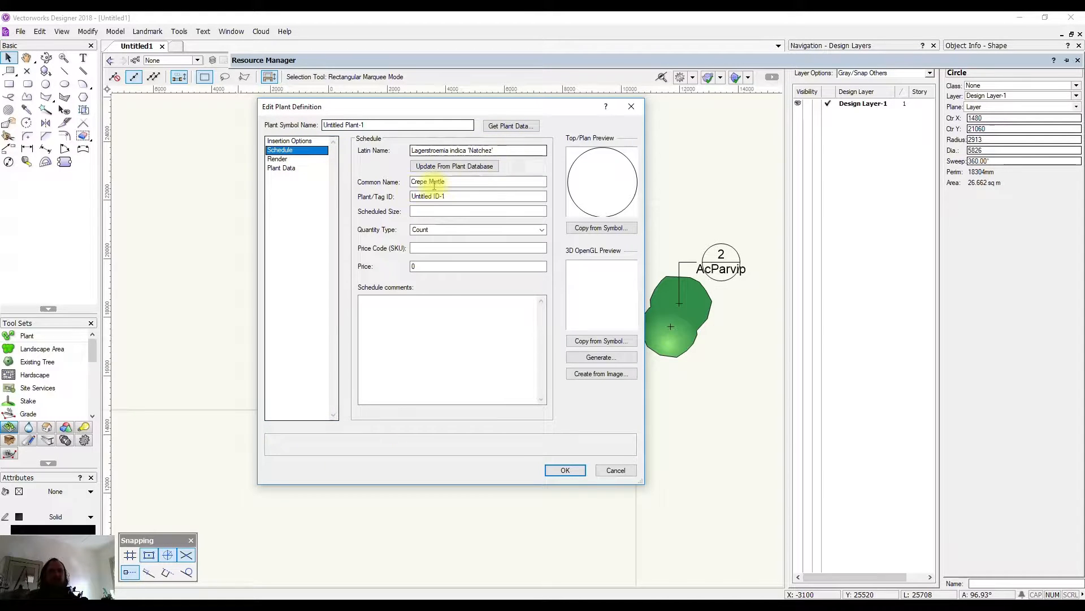
pyautogui.click(278, 159)
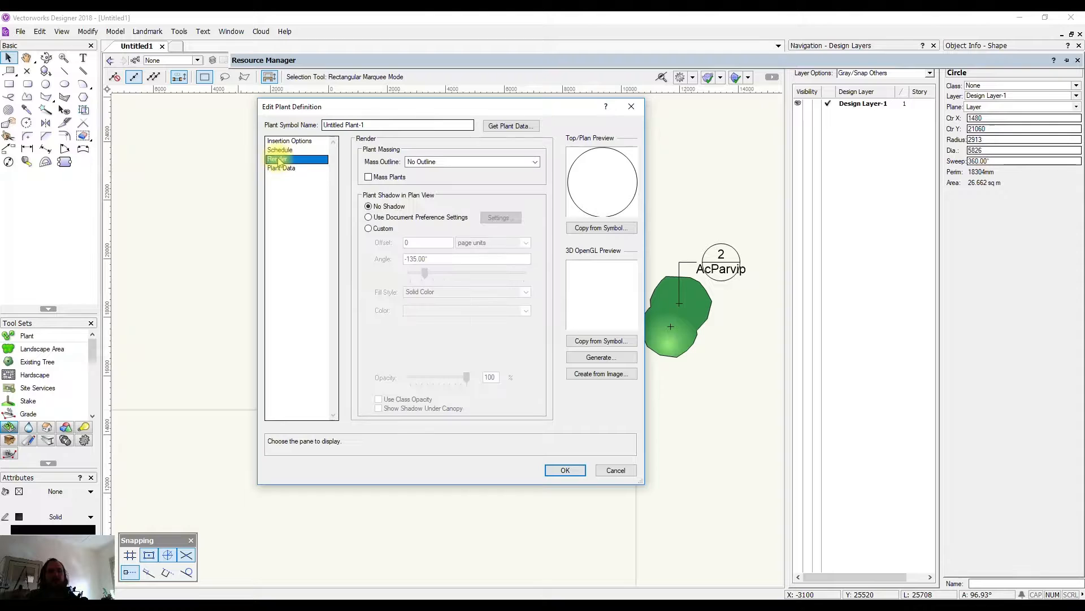
pyautogui.click(282, 167)
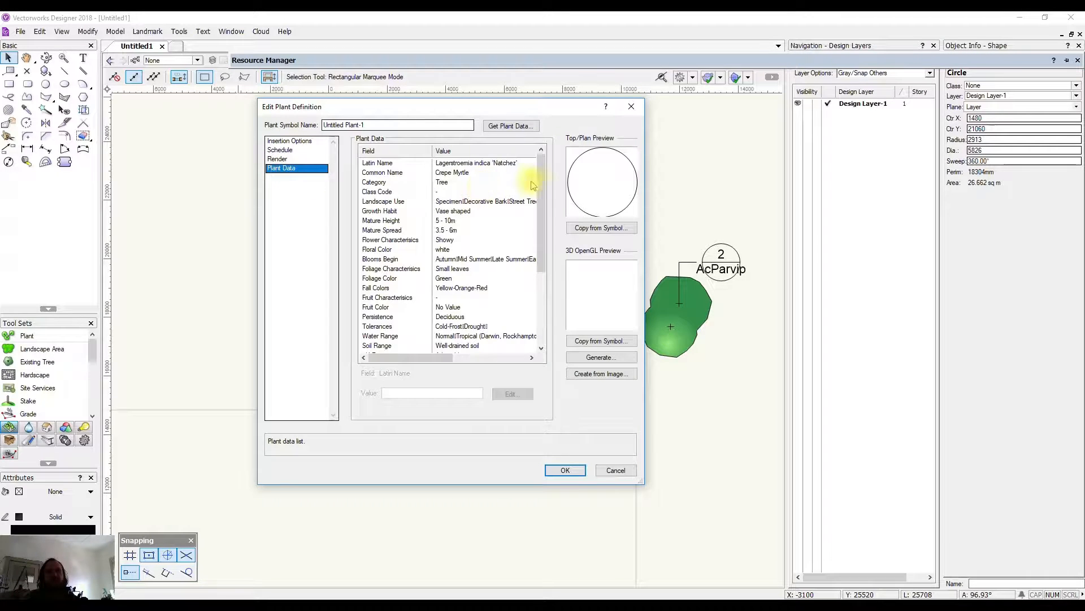
pyautogui.scroll(-3)
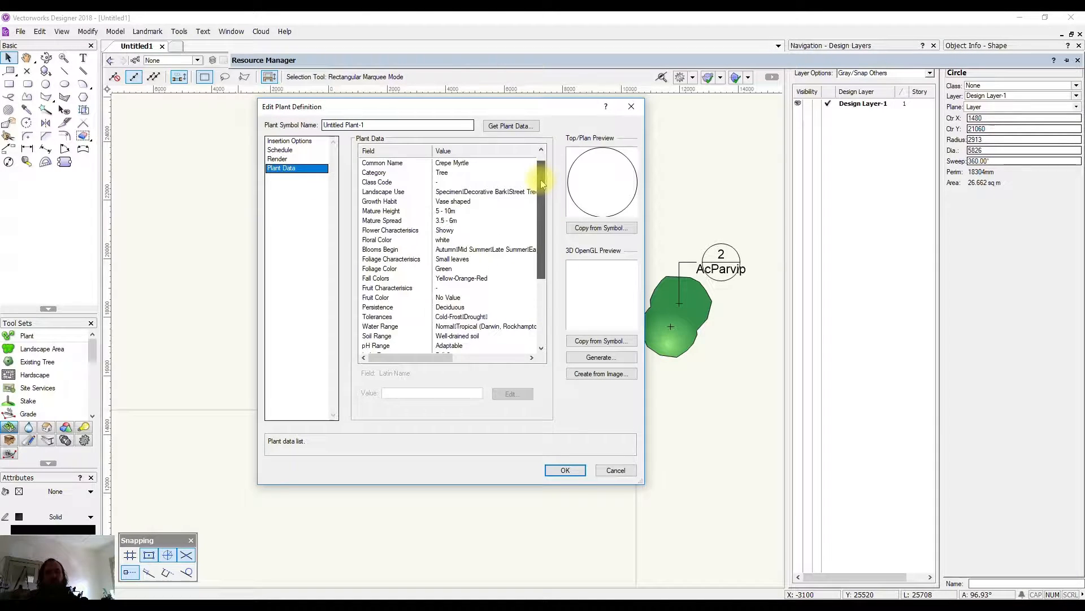
pyautogui.scroll(3)
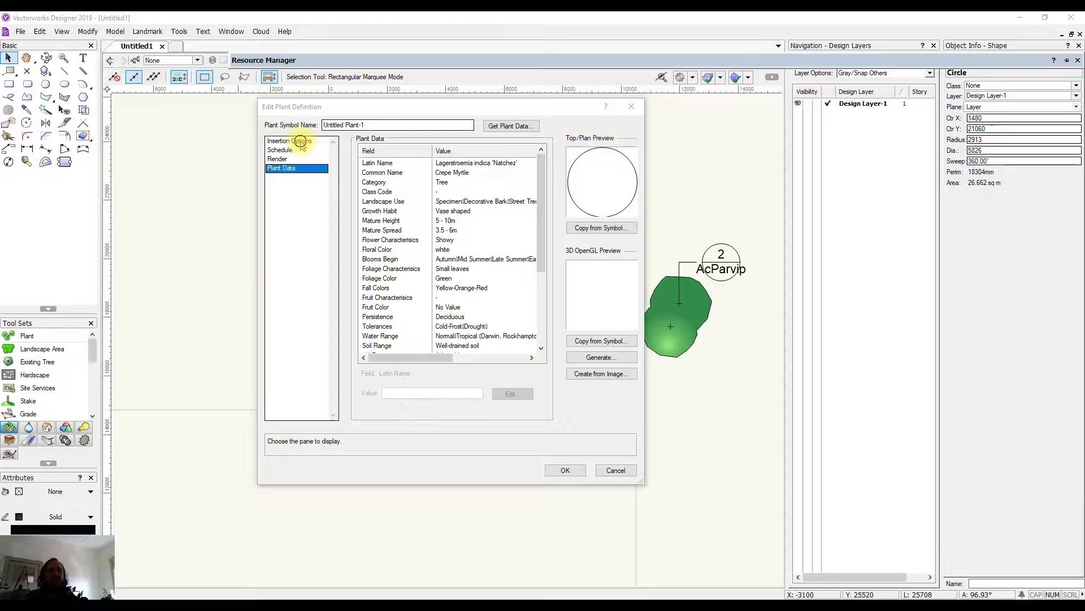
pyautogui.click(289, 141)
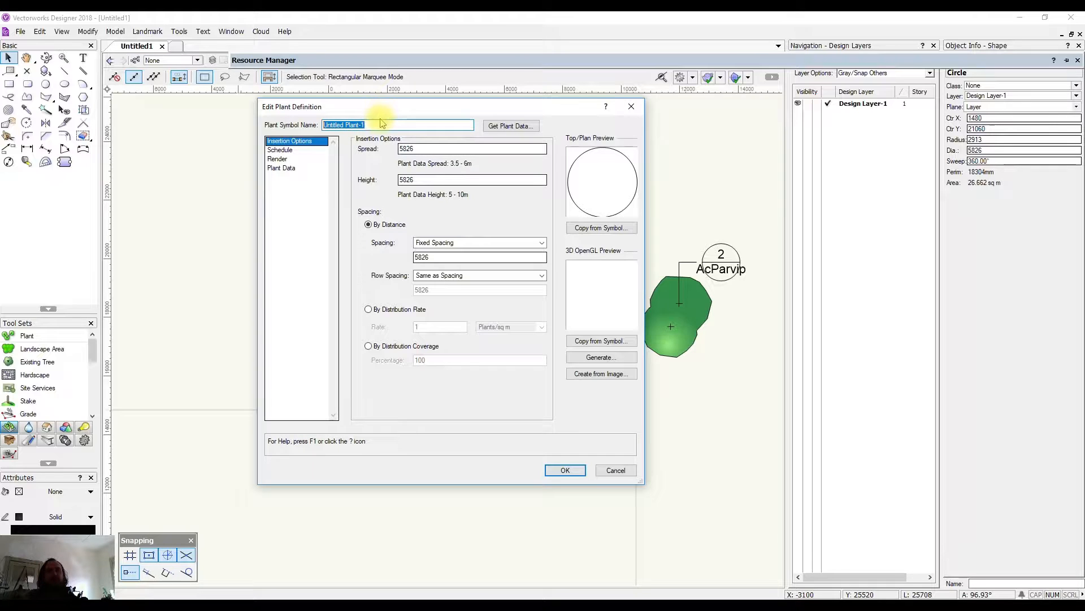
# Step: Rename the plant symbol to Lagerstroemia indica 'Natchez' to match its Latin name
pyautogui.click(398, 125)
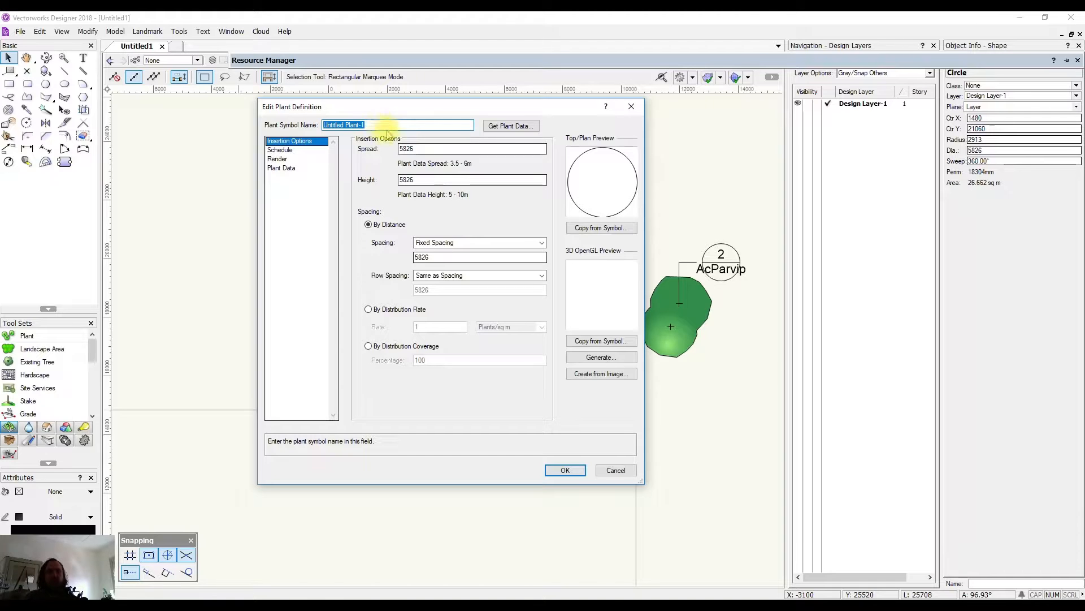
pyautogui.click(279, 149)
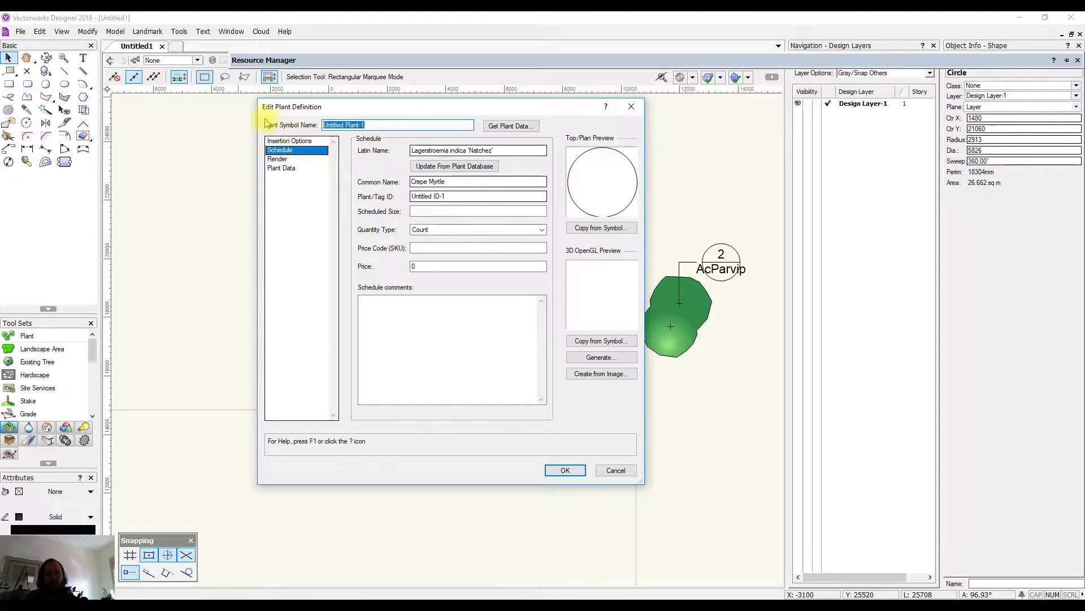
pyautogui.write("Lagerstroemia indica 'Natchez'")
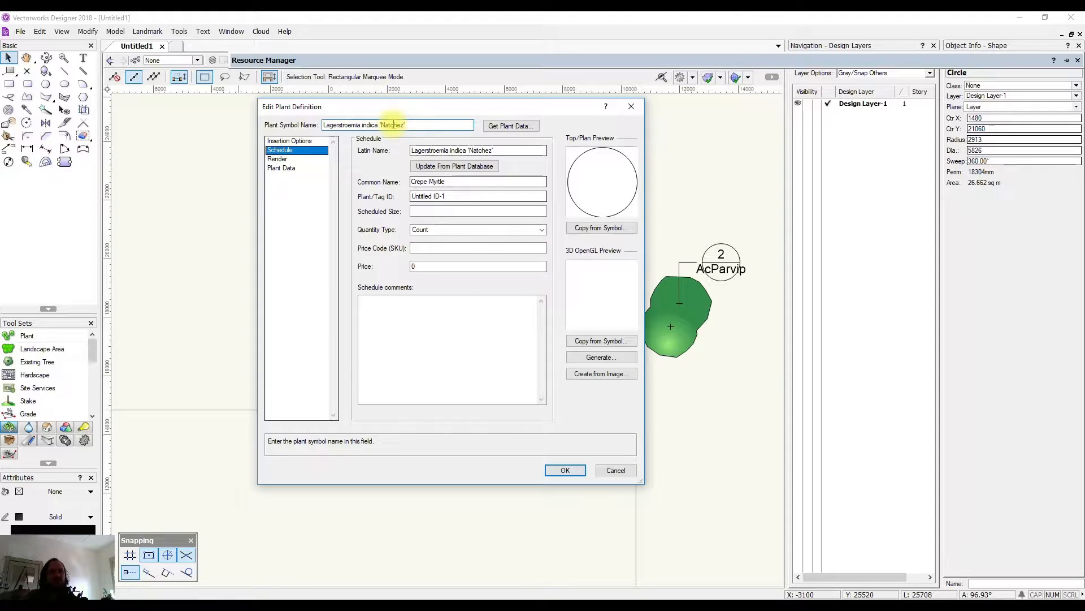
pyautogui.click(290, 141)
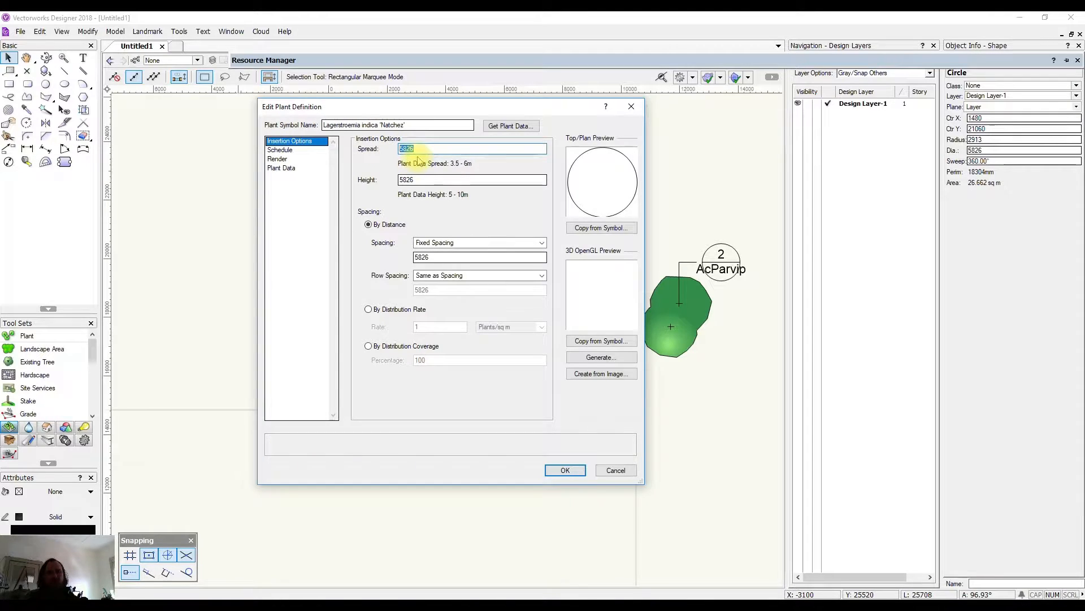
pyautogui.moveTo(418, 163)
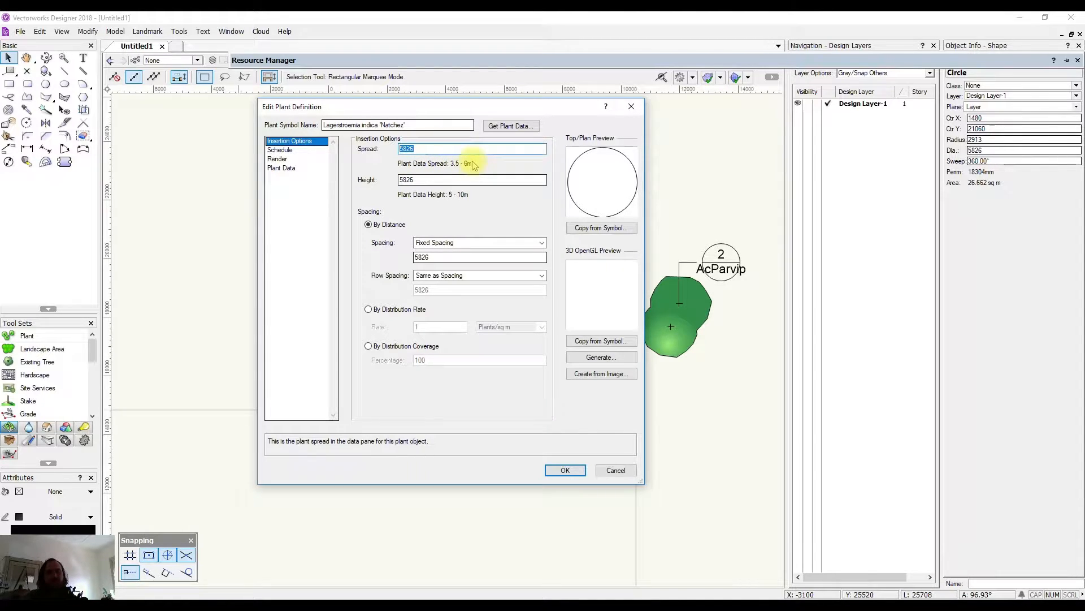
pyautogui.moveTo(391, 152)
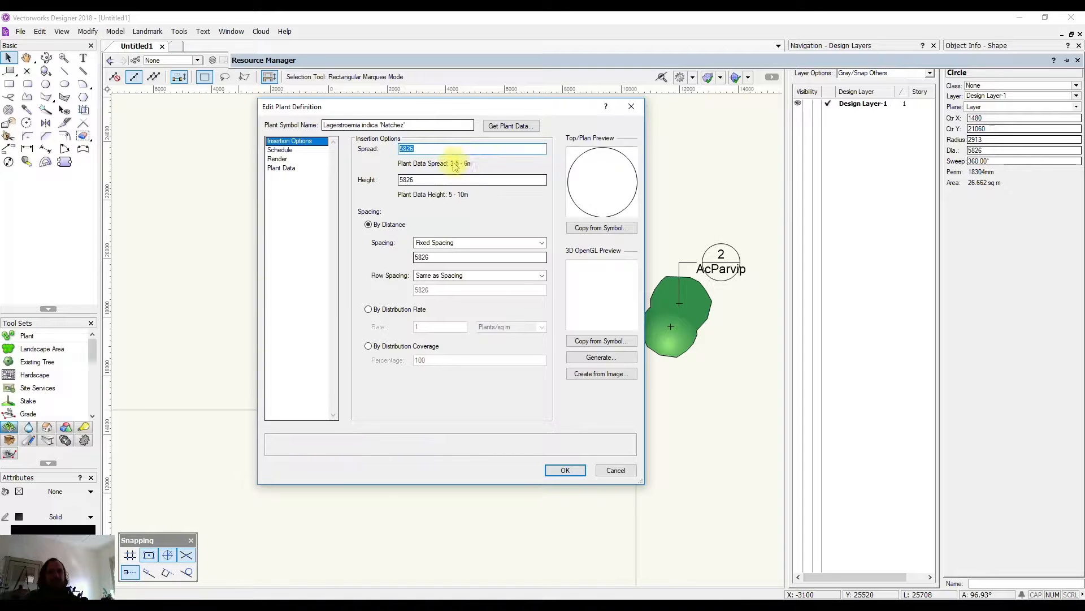
pyautogui.moveTo(386, 177)
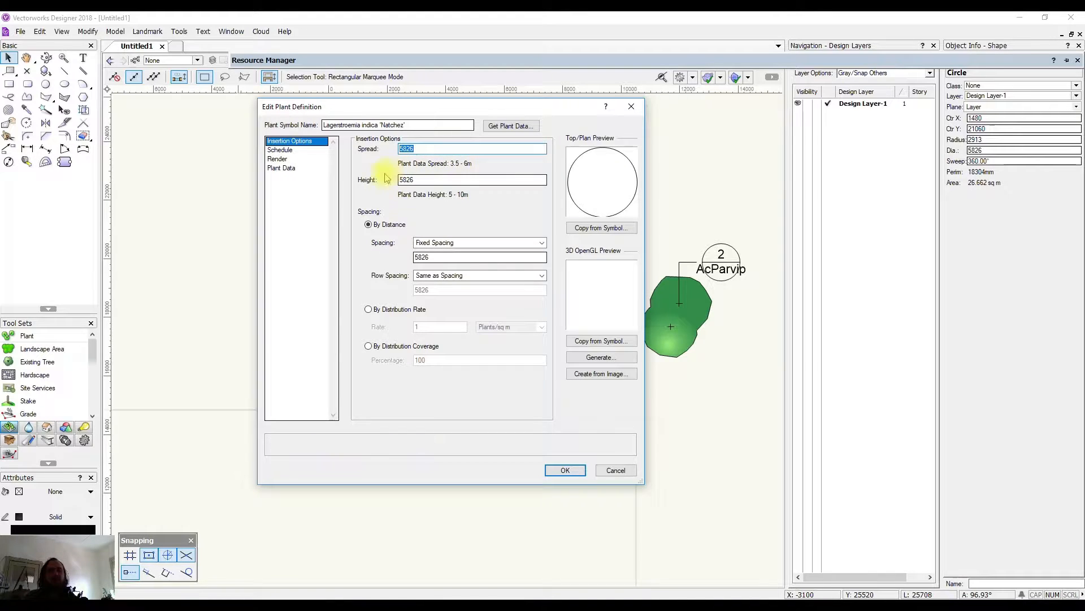
# Step: Set the plant's spread to 5500, leaving the height at 5826
pyautogui.click(450, 148)
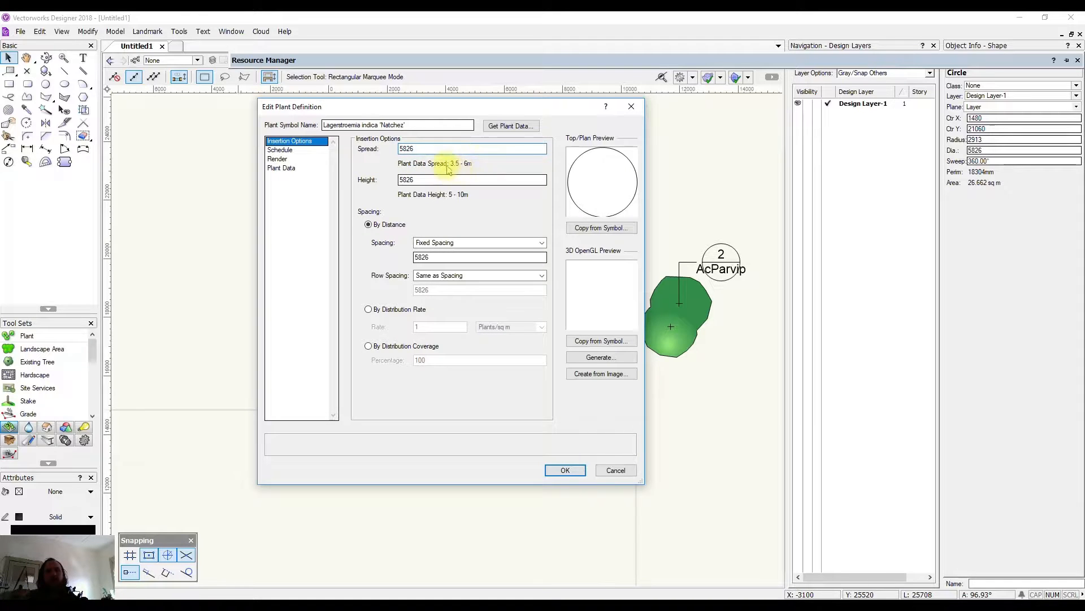
pyautogui.click(471, 148)
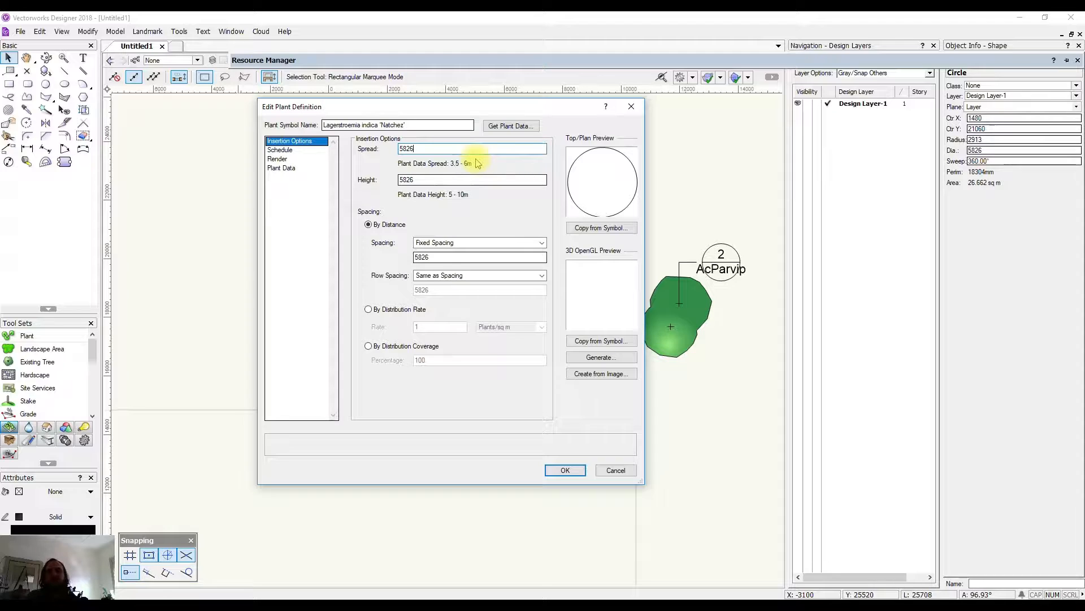
pyautogui.click(443, 149)
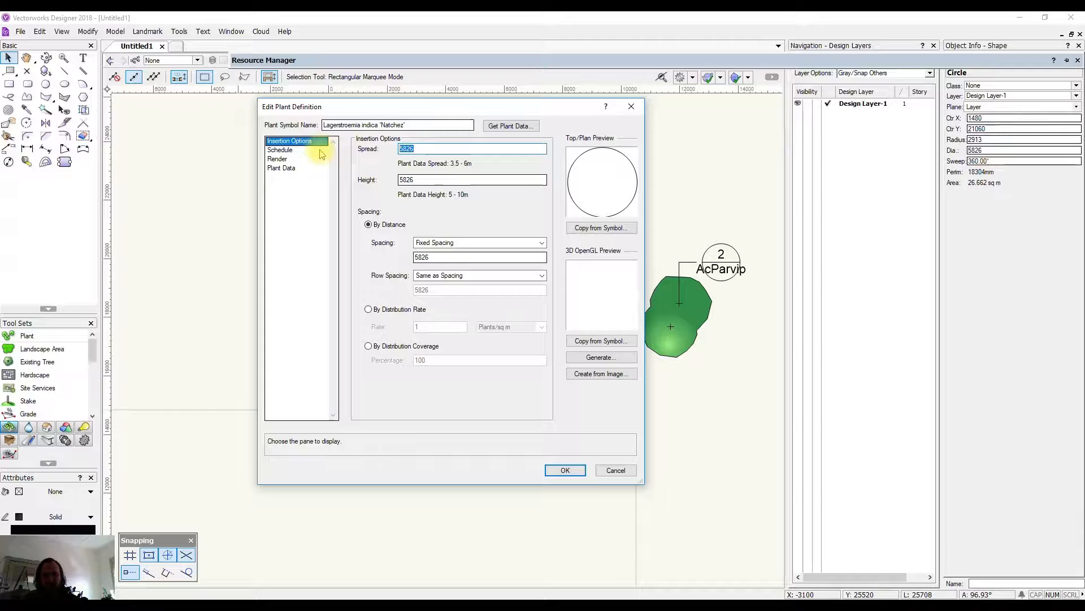
pyautogui.write('55000')
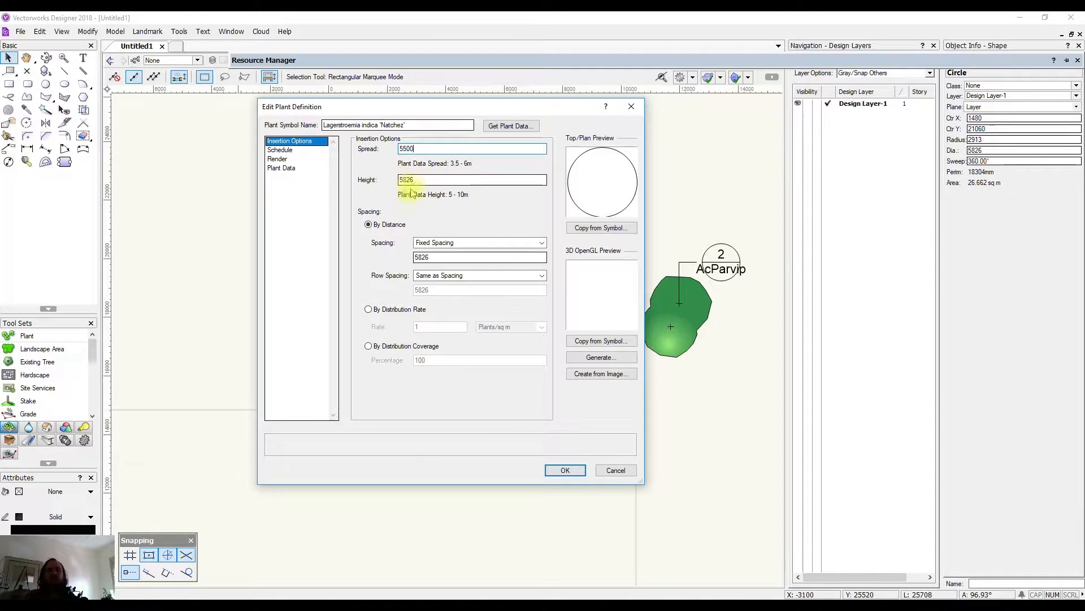
pyautogui.moveTo(406, 197)
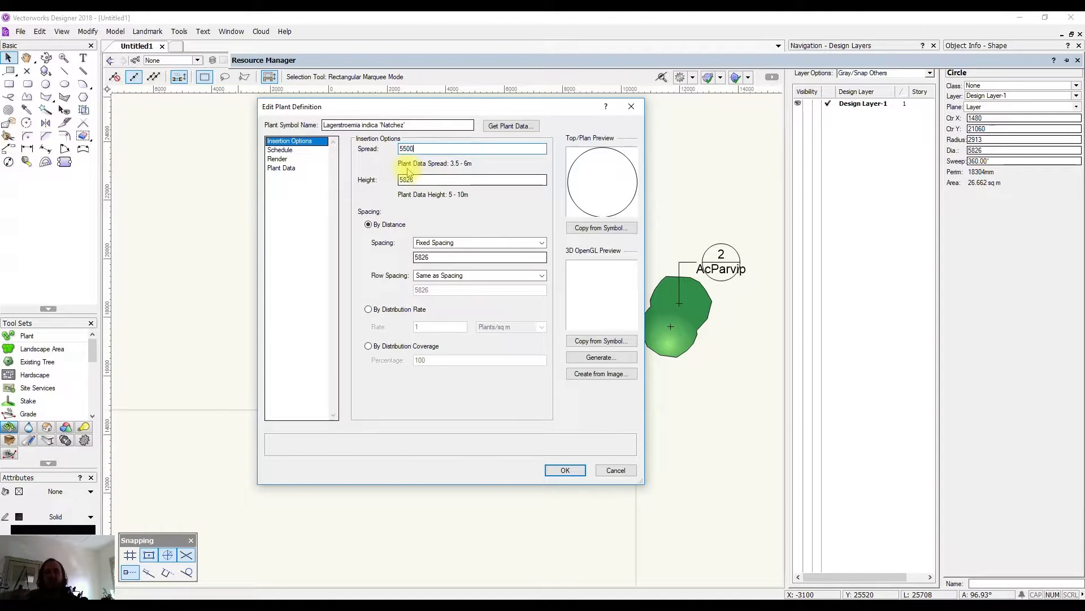
pyautogui.click(473, 179)
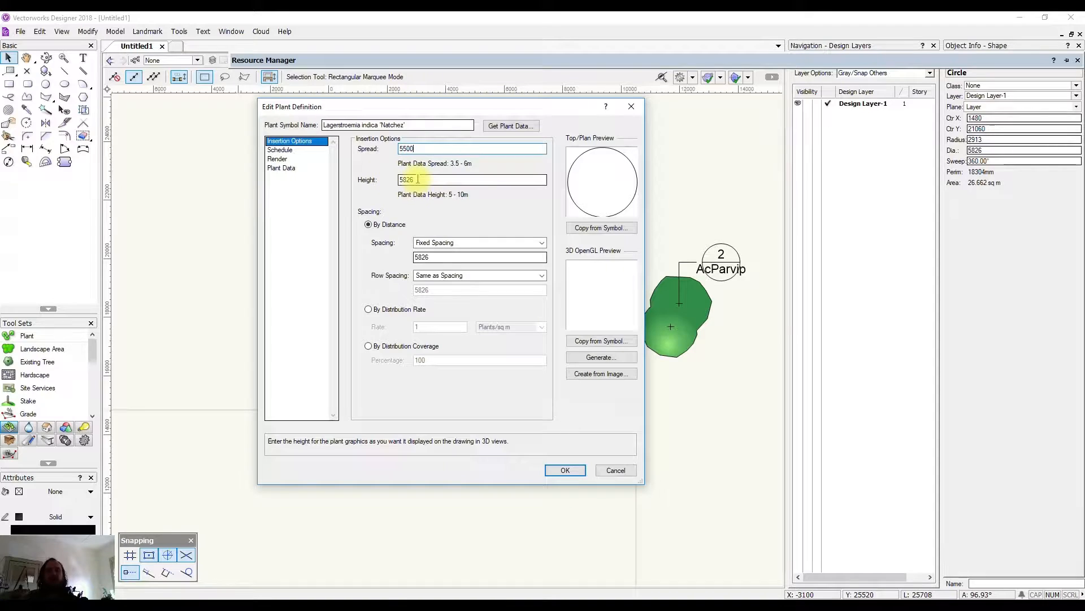
pyautogui.click(470, 148)
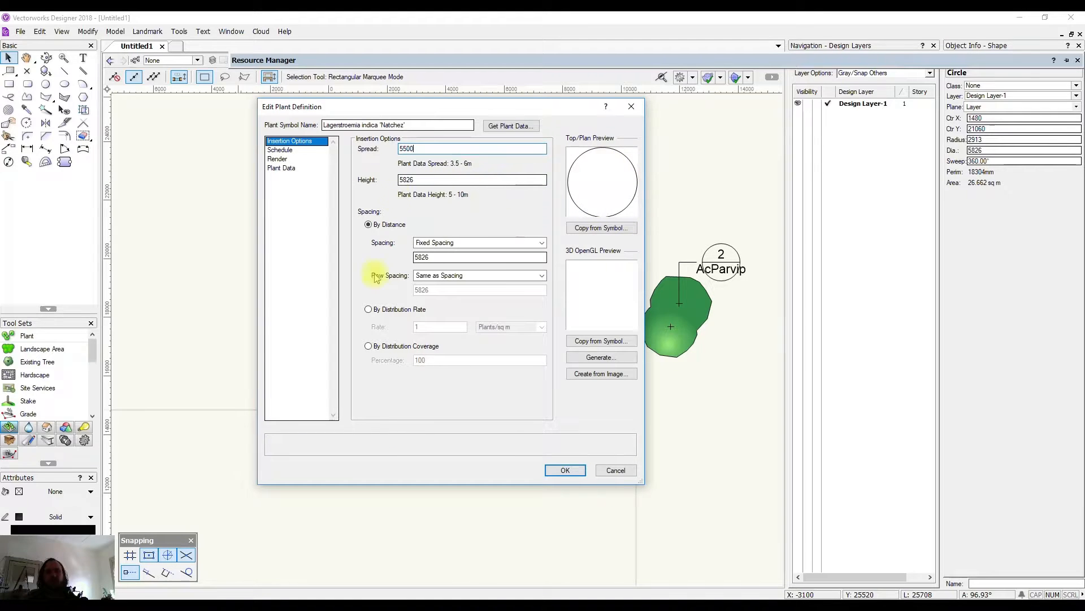
pyautogui.moveTo(489, 213)
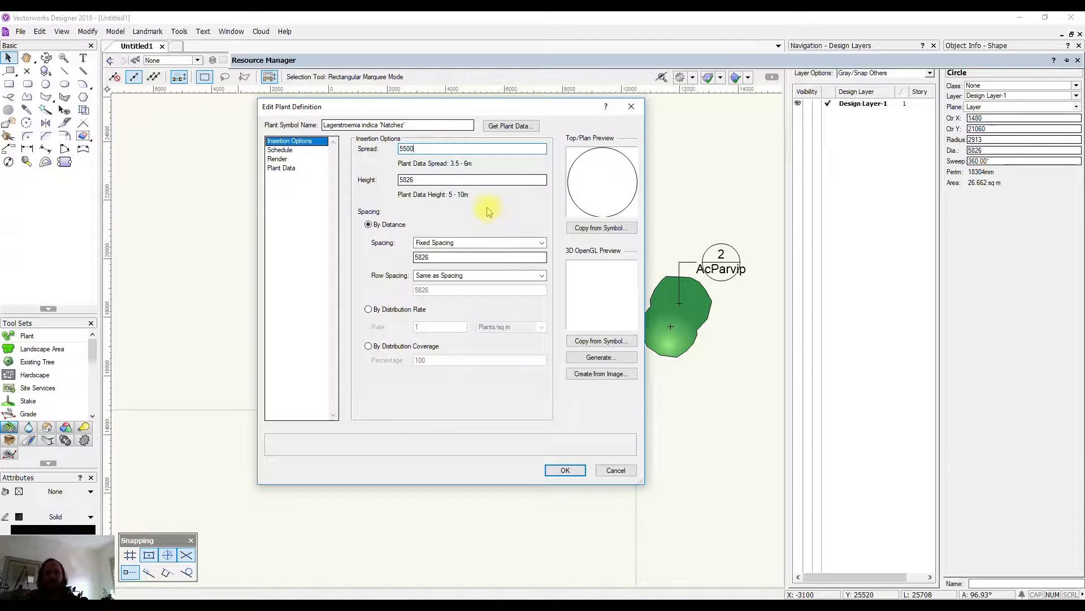
pyautogui.moveTo(356, 193)
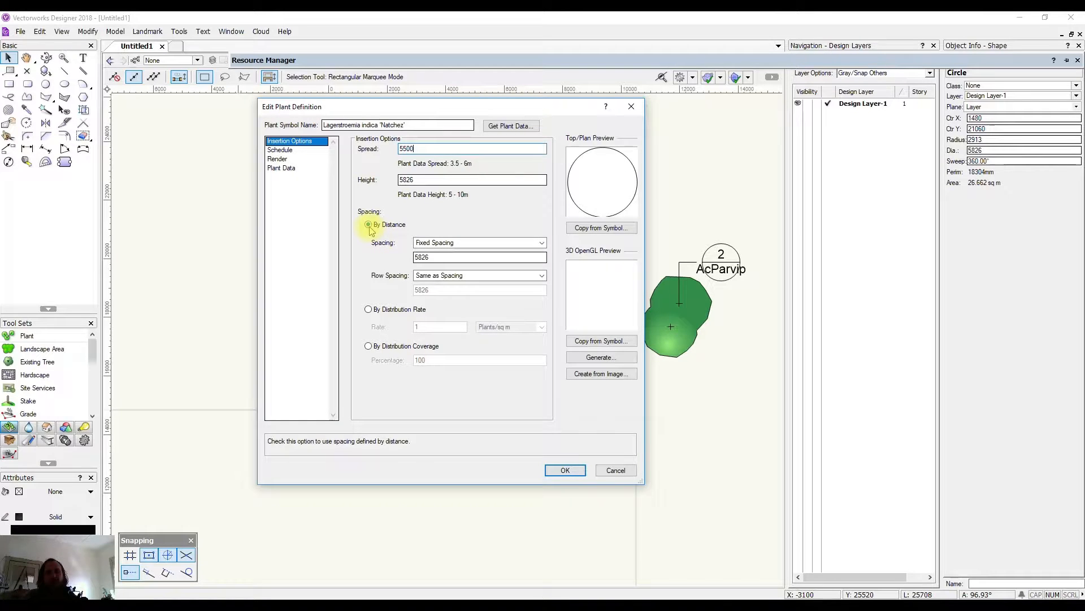
# Step: Set By Distance spacing to a fixed 5000, with row spacing matching at 5000
pyautogui.click(480, 257)
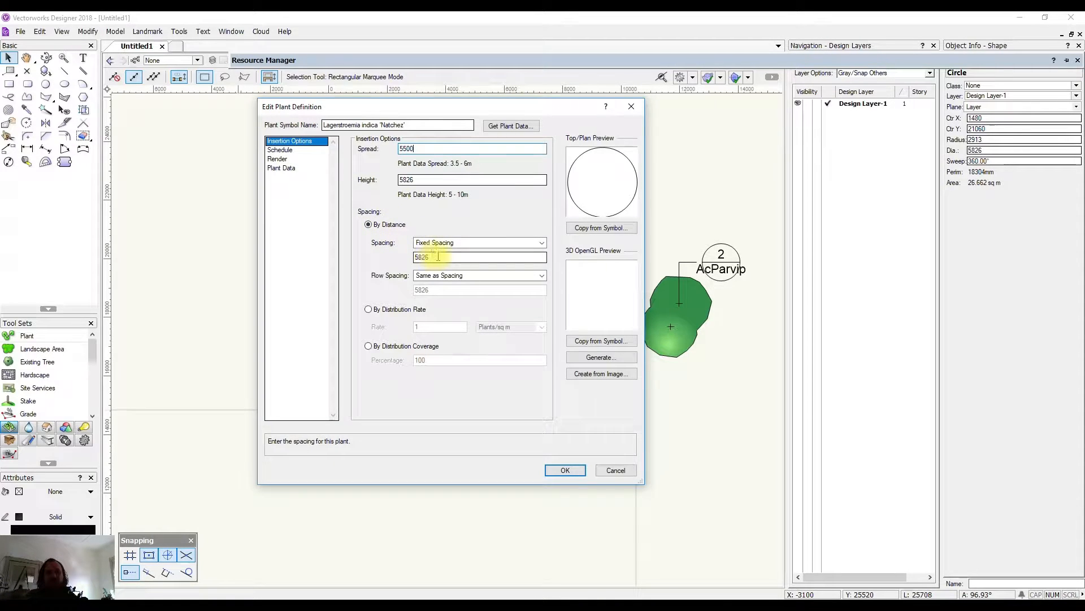
pyautogui.click(542, 242)
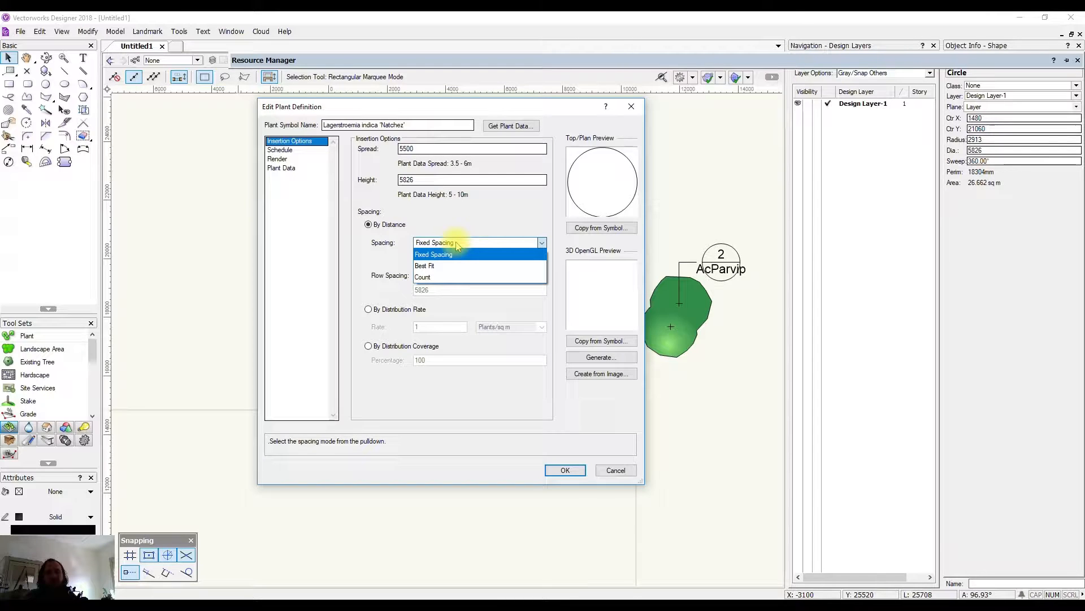
pyautogui.click(433, 254)
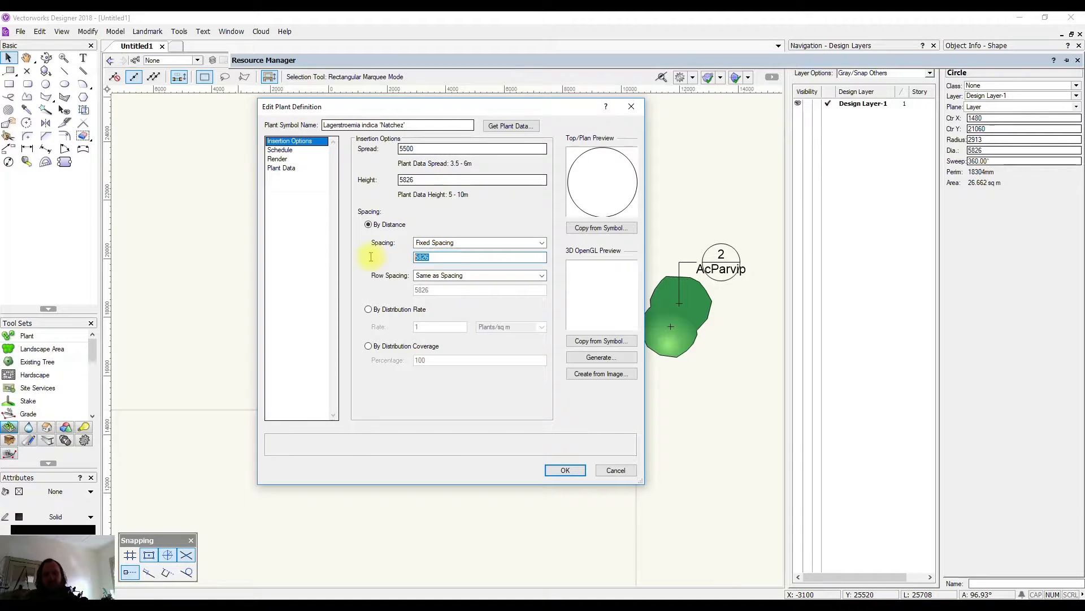
pyautogui.write('5000')
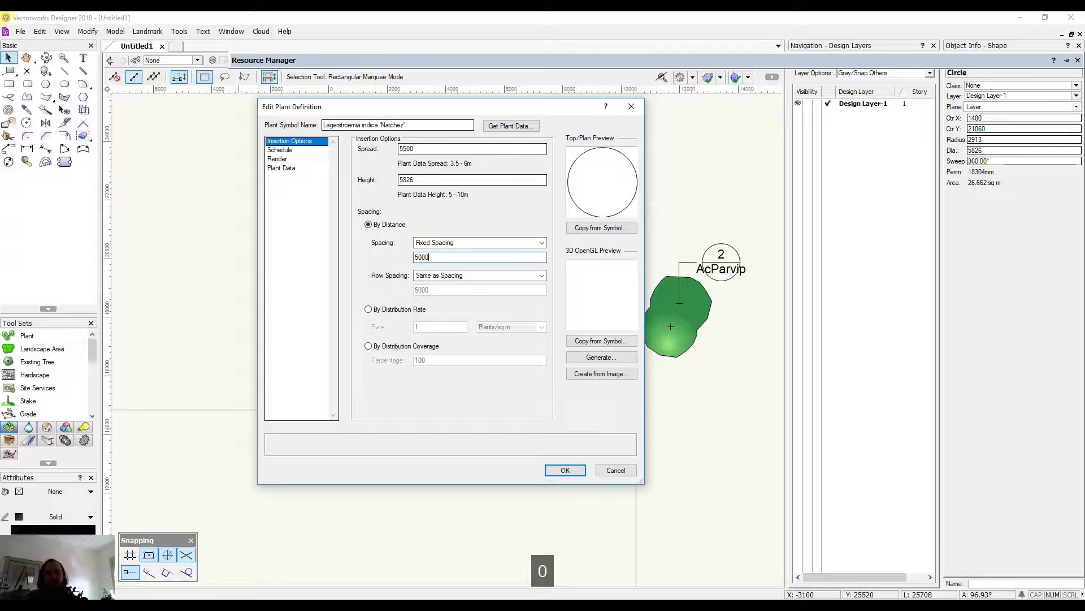
pyautogui.moveTo(565, 470)
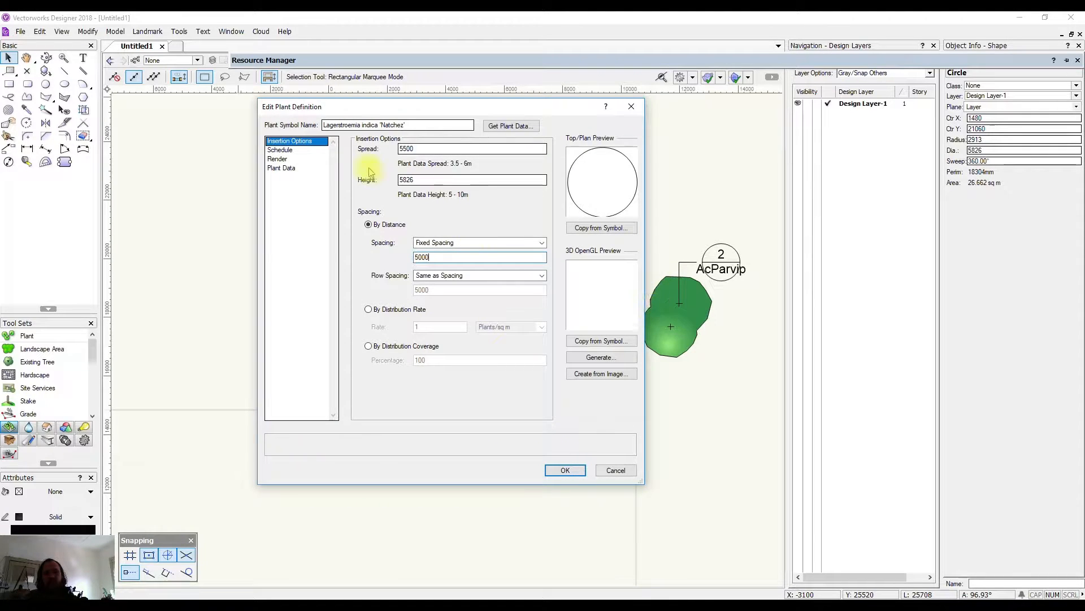
pyautogui.moveTo(670, 280)
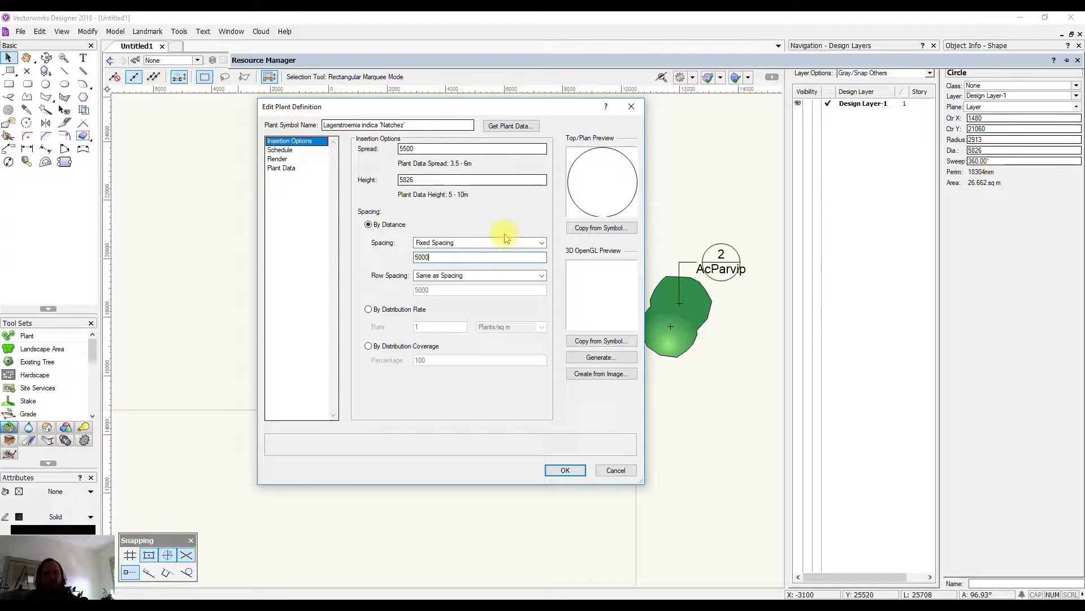
pyautogui.click(541, 242)
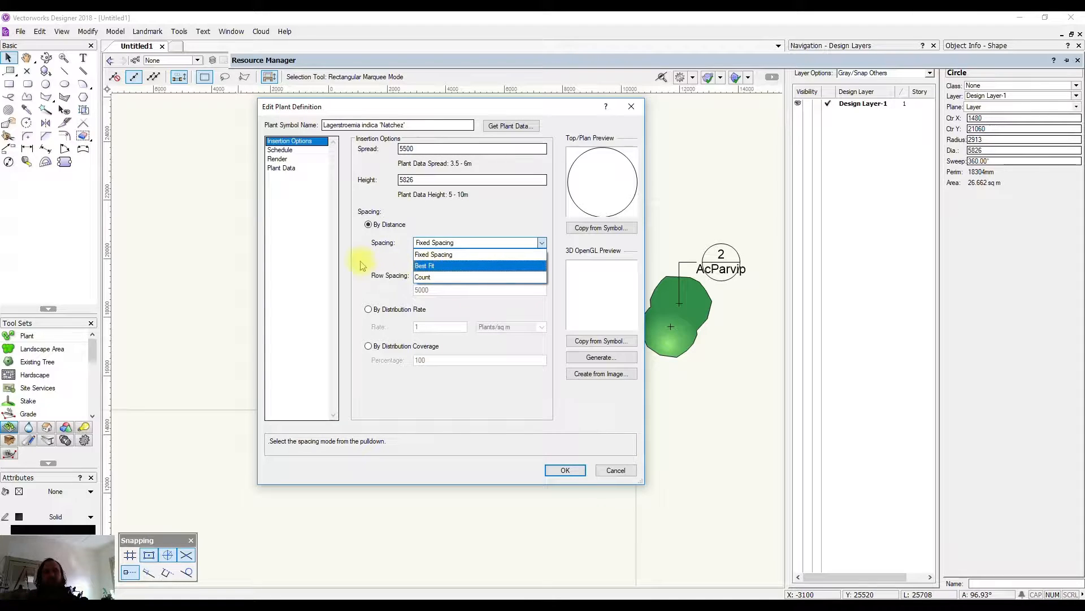
pyautogui.click(433, 254)
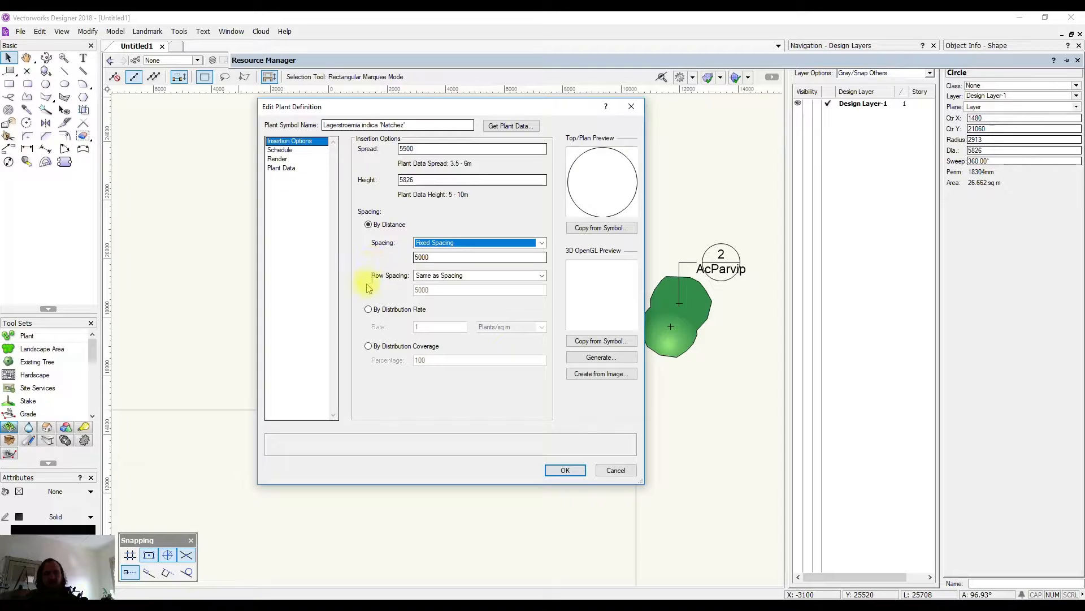
pyautogui.moveTo(524, 307)
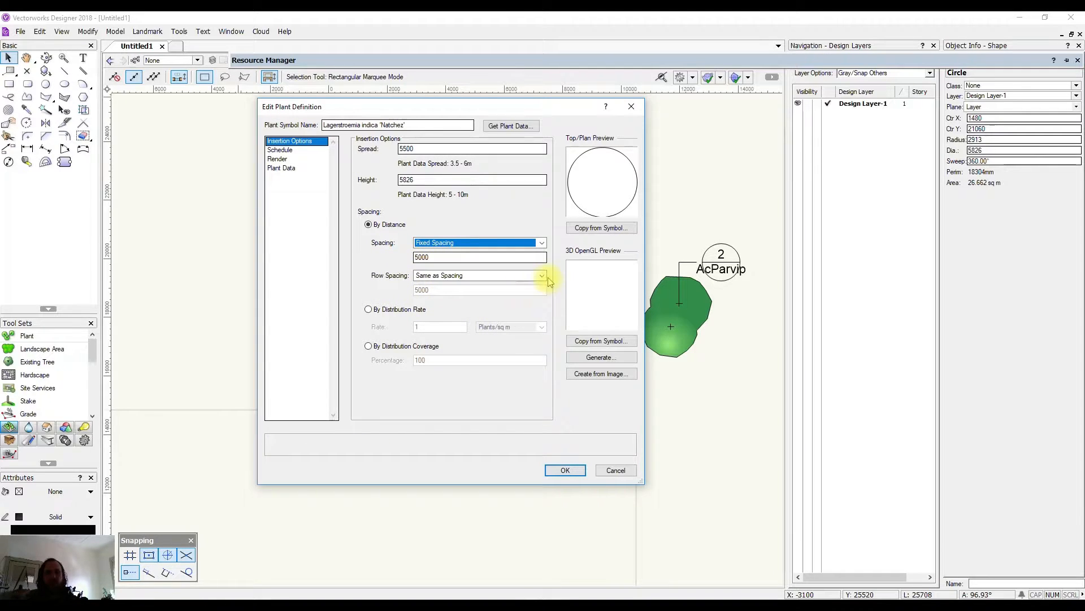
pyautogui.moveTo(502, 307)
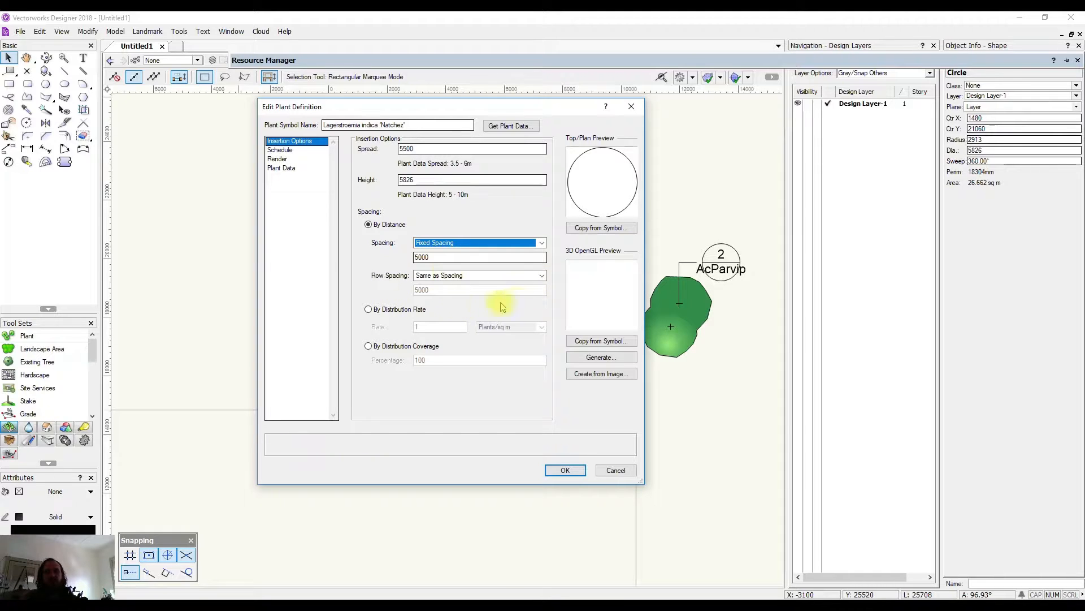
pyautogui.moveTo(395, 320)
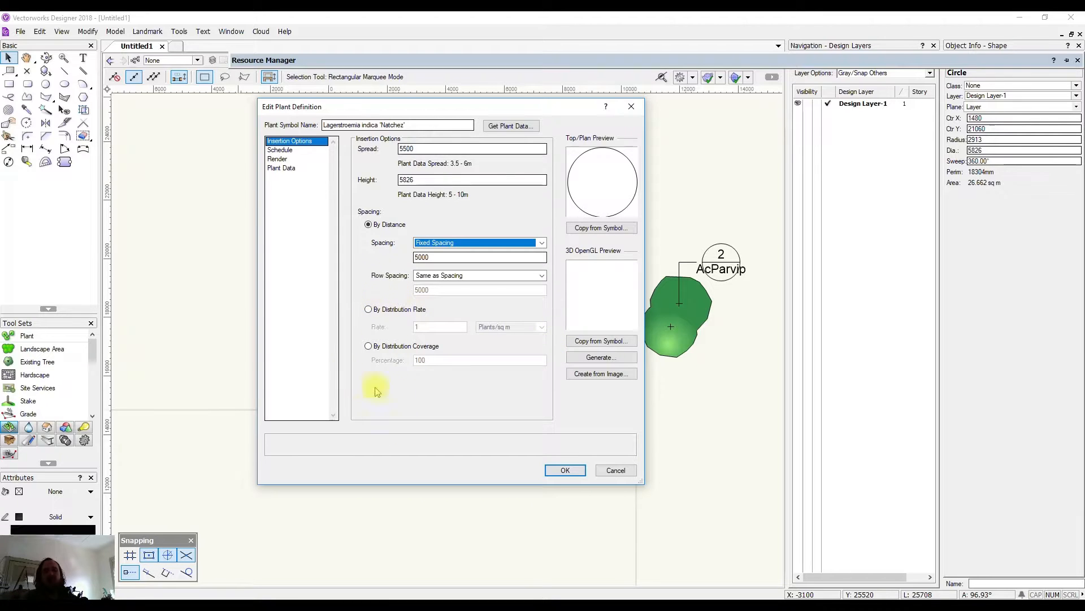
pyautogui.moveTo(360, 367)
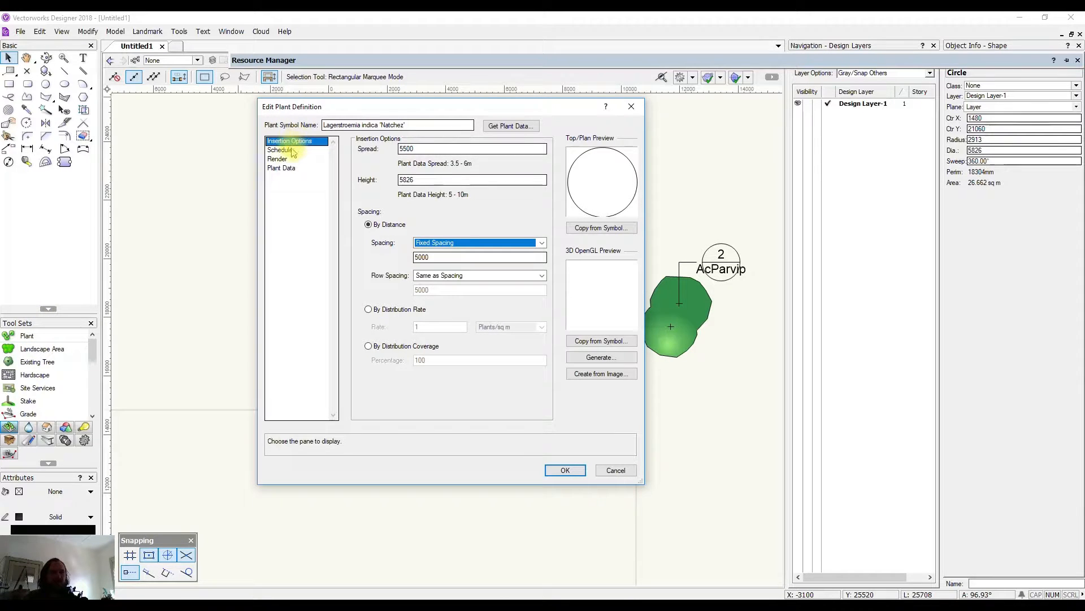
# Step: In the Schedule pane, replace the Plant/Tag ID Untitled ID-1 with Lin'N'
pyautogui.click(280, 150)
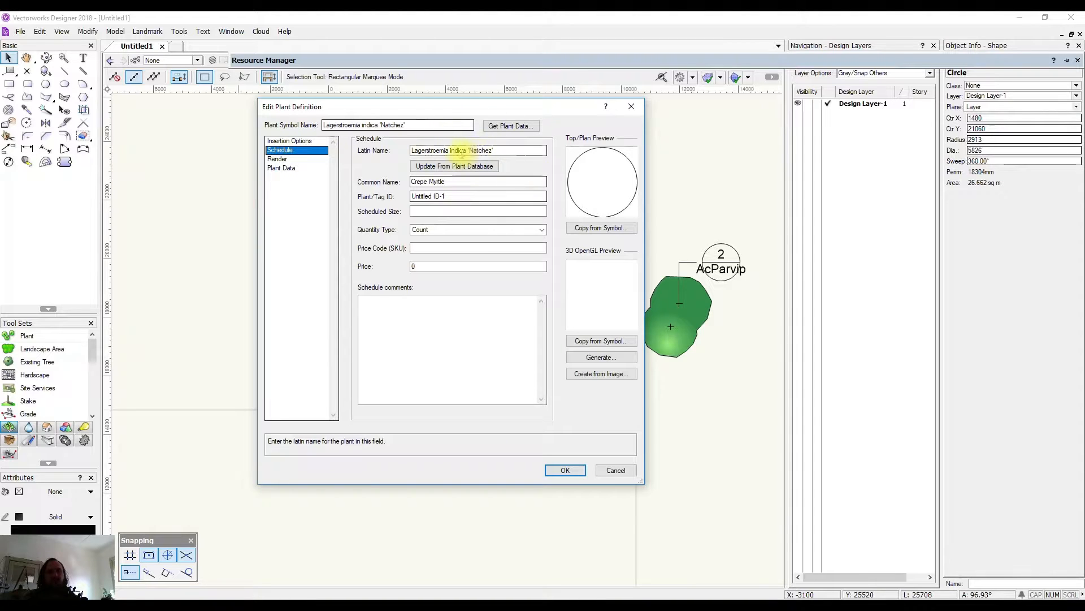
pyautogui.click(451, 195)
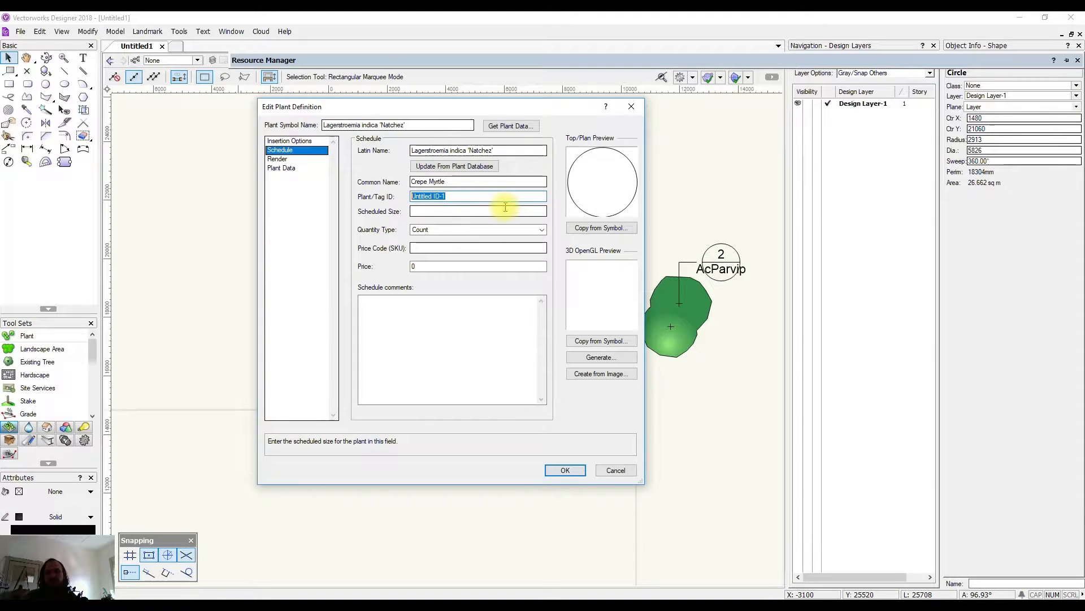
pyautogui.moveTo(507, 211)
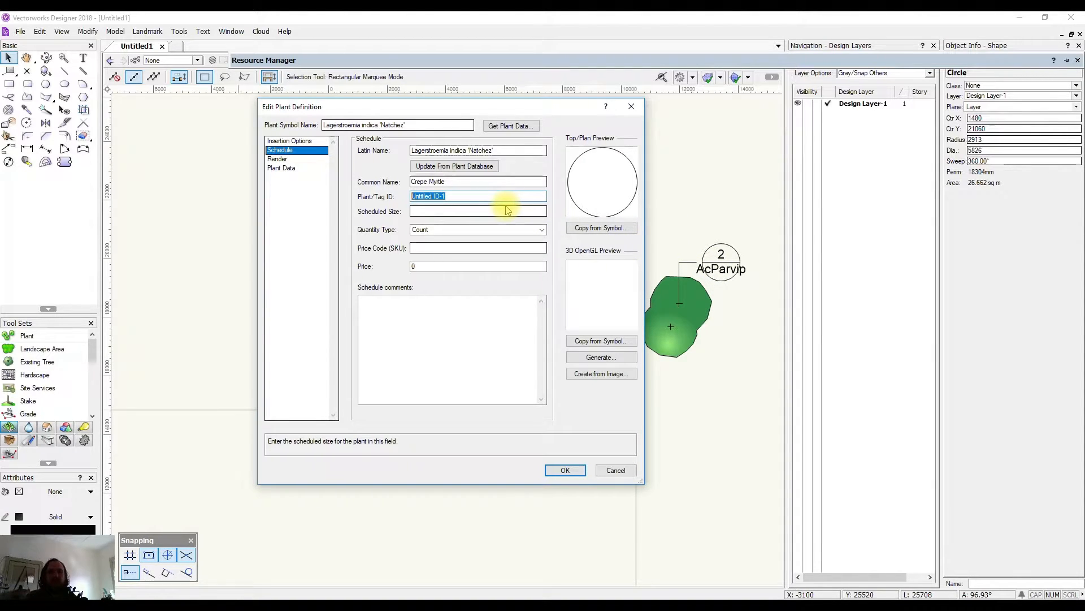
pyautogui.write('L')
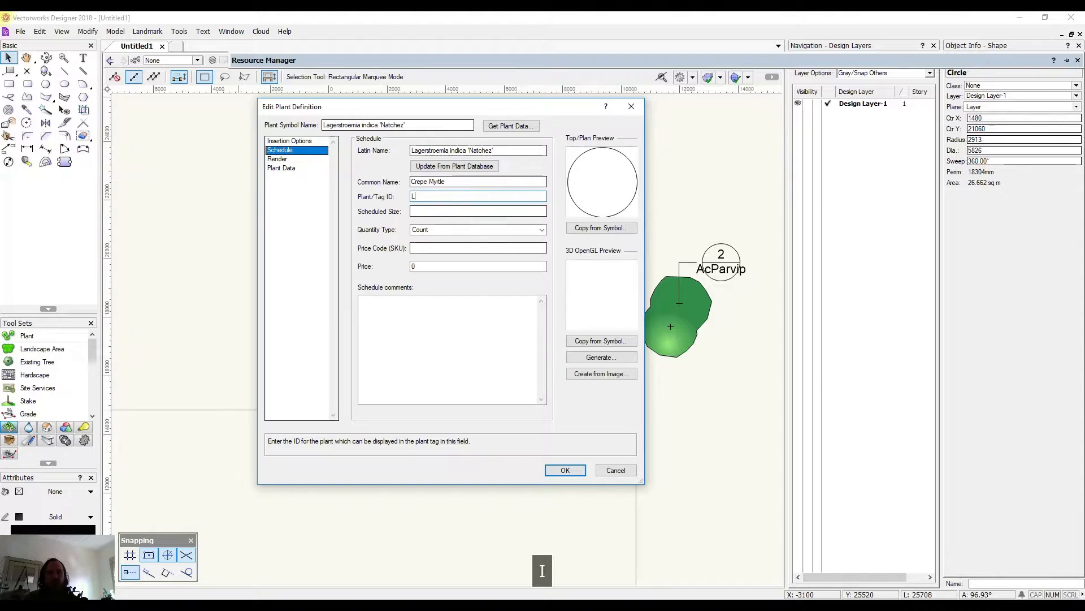
pyautogui.write("in'N")
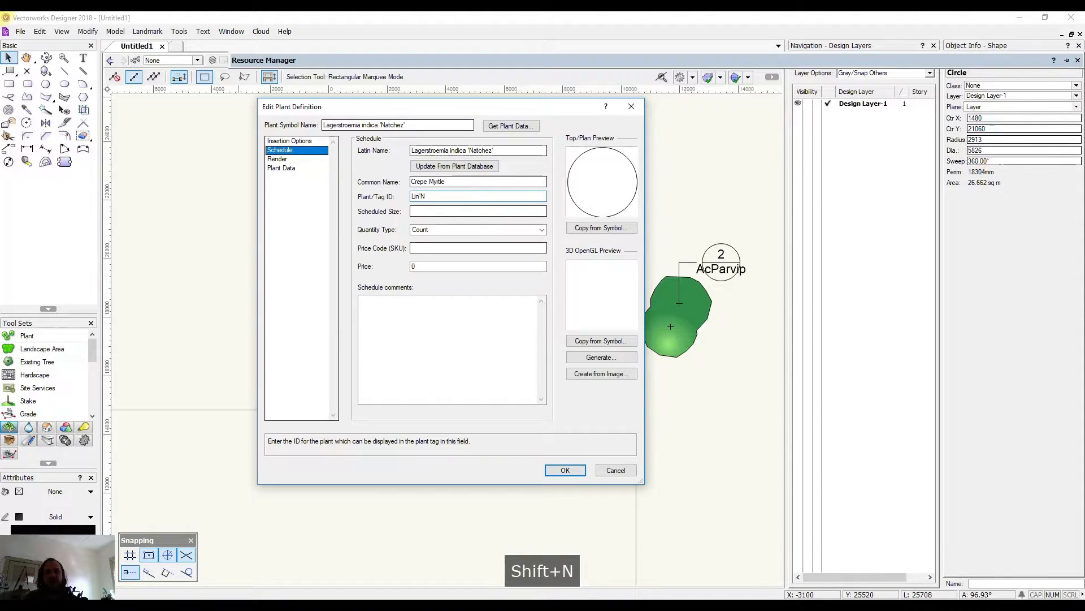
pyautogui.click(450, 151)
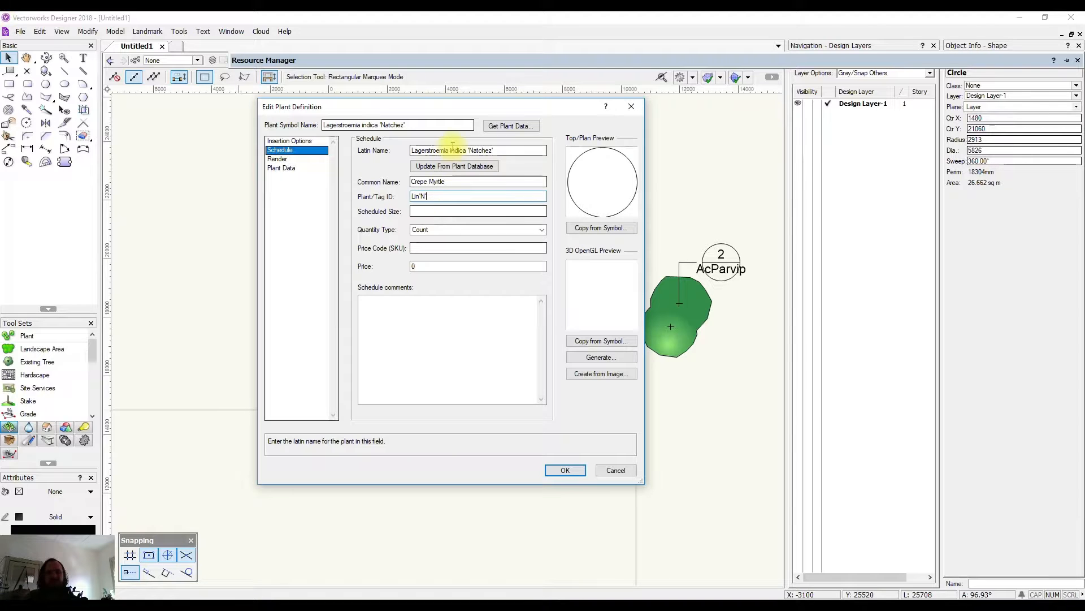
pyautogui.click(477, 196)
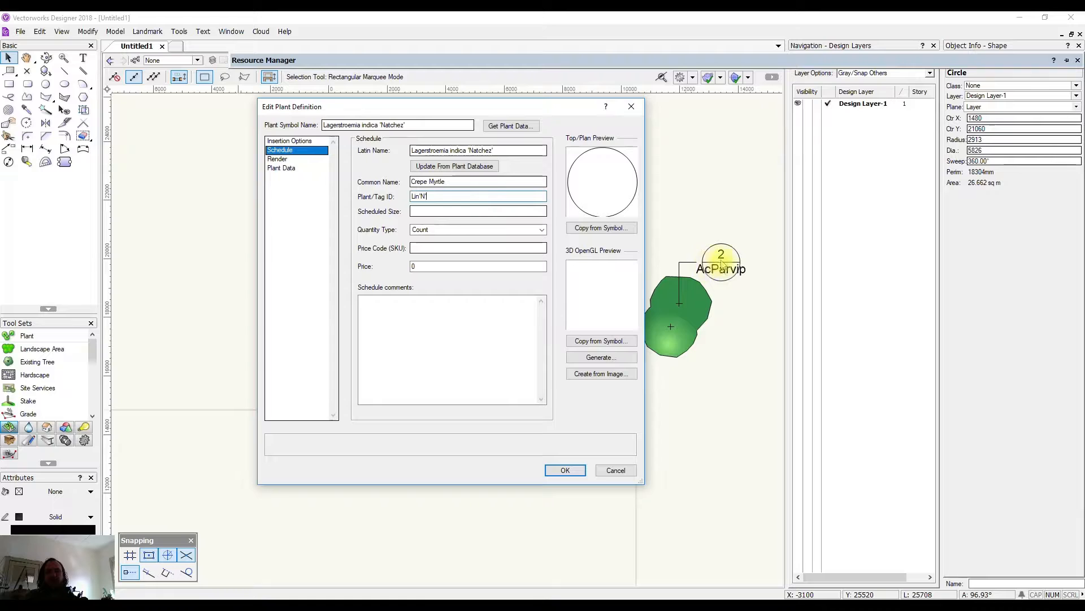
pyautogui.click(477, 195)
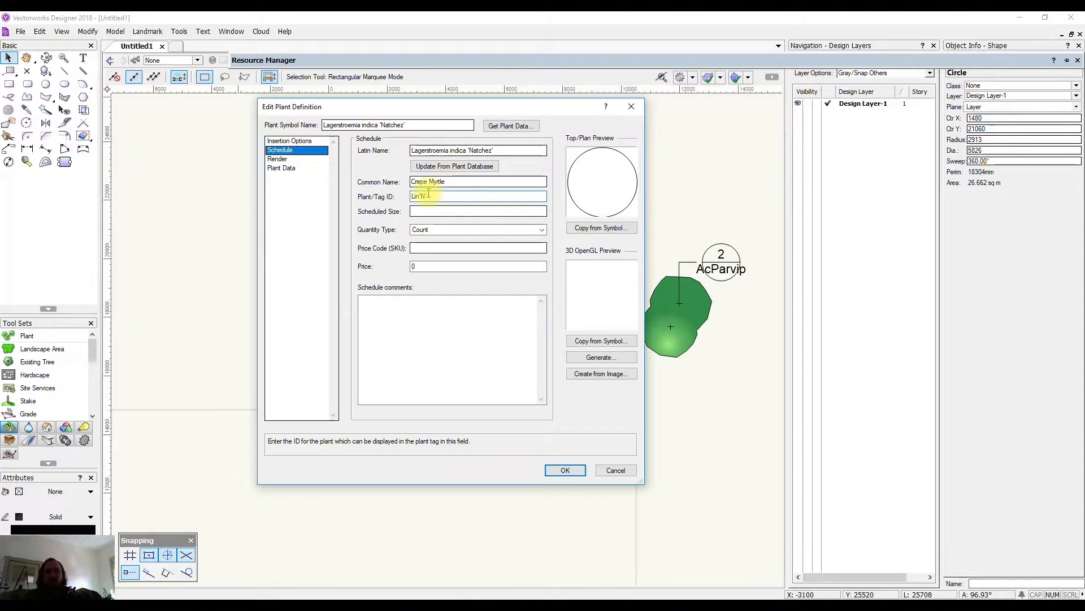
pyautogui.click(477, 211)
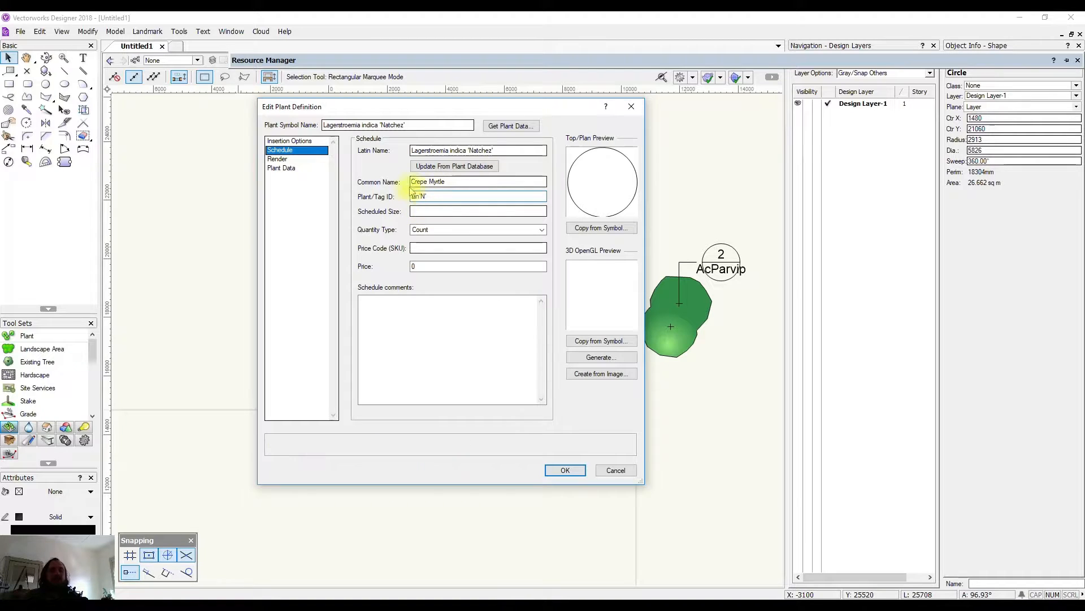
pyautogui.click(477, 195)
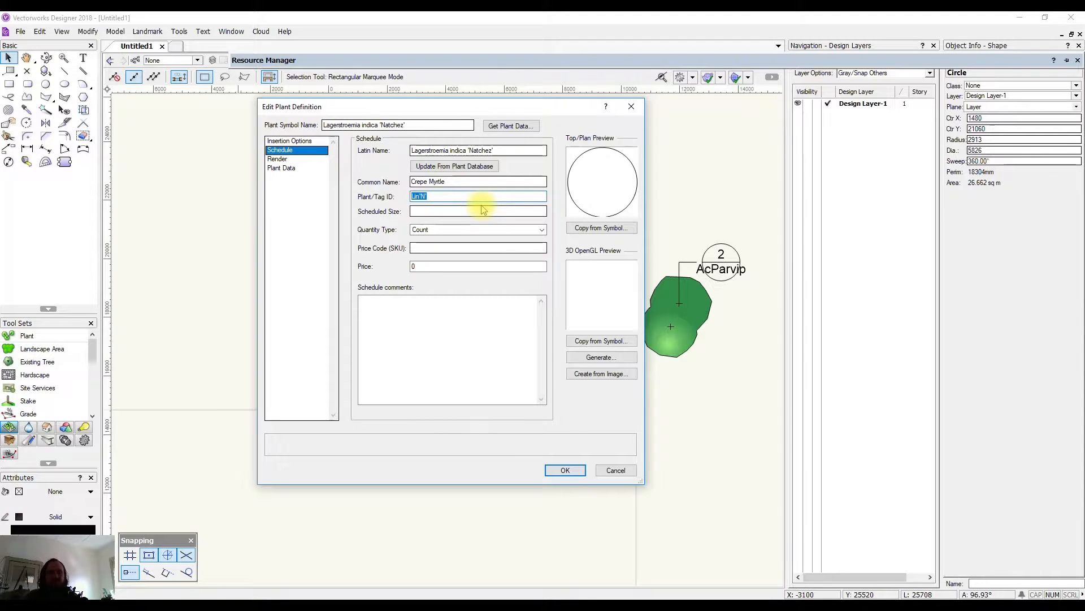
pyautogui.click(477, 196)
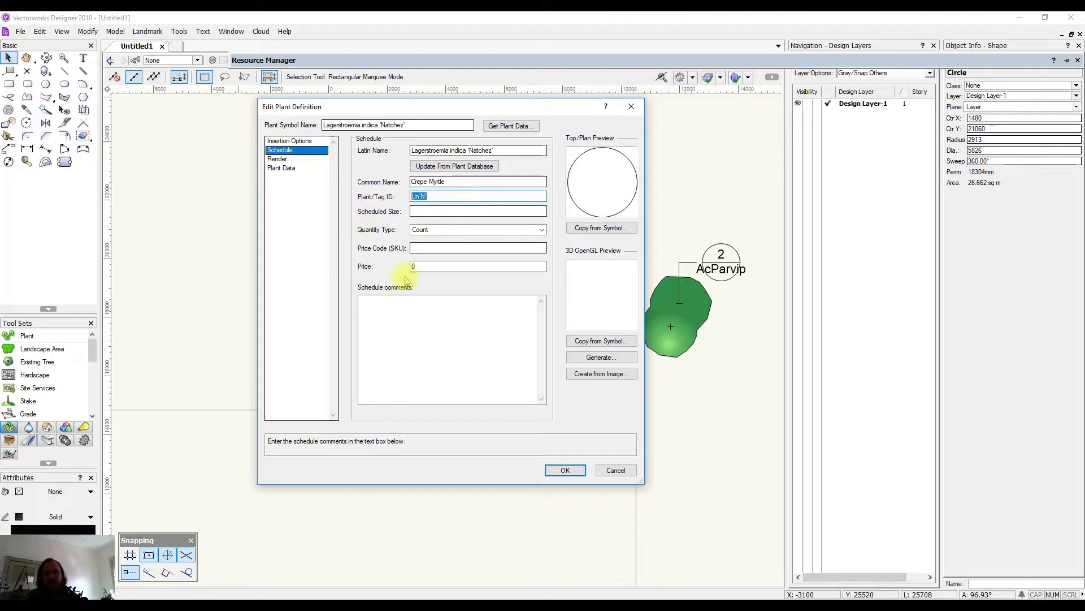
pyautogui.moveTo(427, 233)
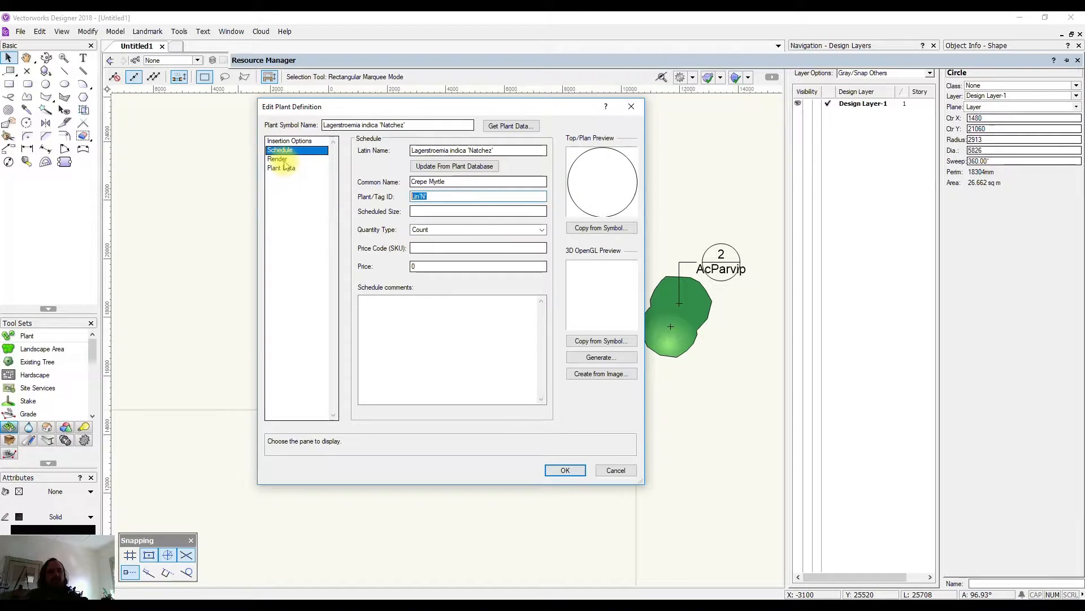
# Step: Review the Render pane and accept the Lagerstroemia indica 'Natchez' definition, giving plant ID Lin'N'
pyautogui.click(278, 158)
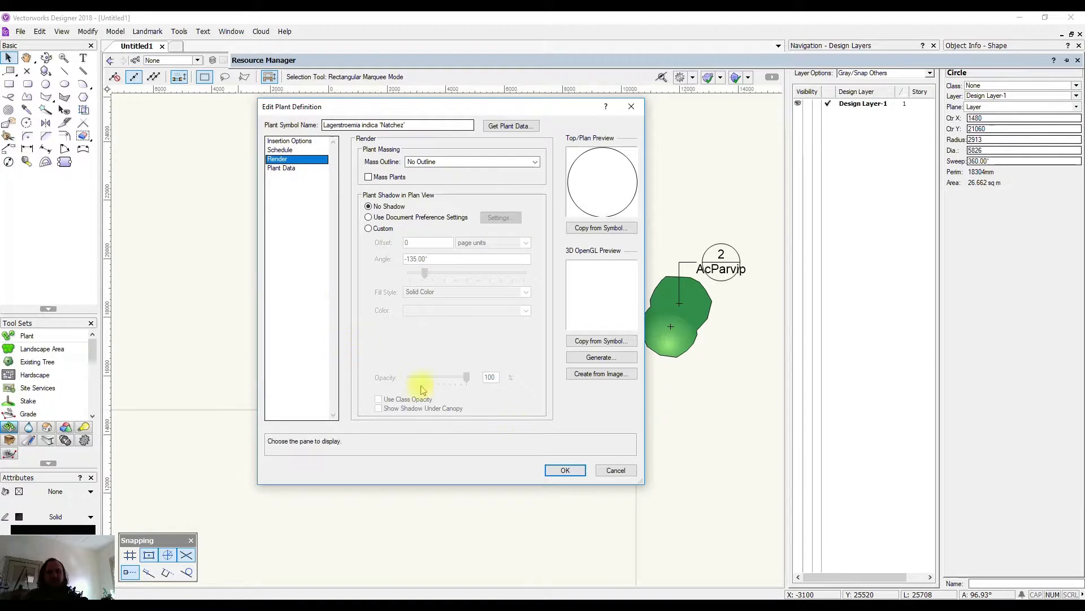
pyautogui.moveTo(543, 156)
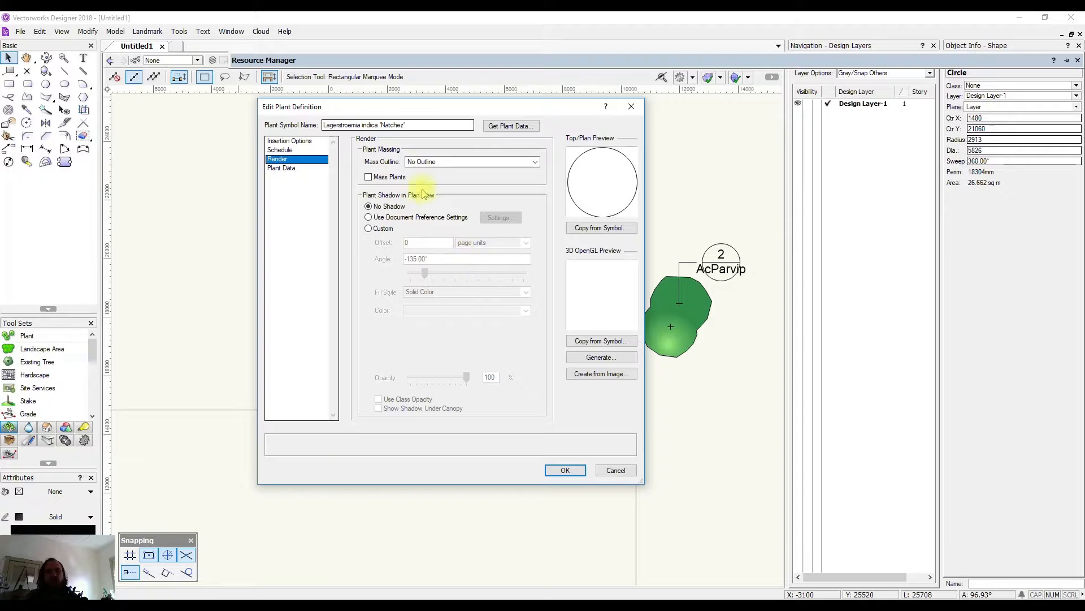
pyautogui.moveTo(428, 316)
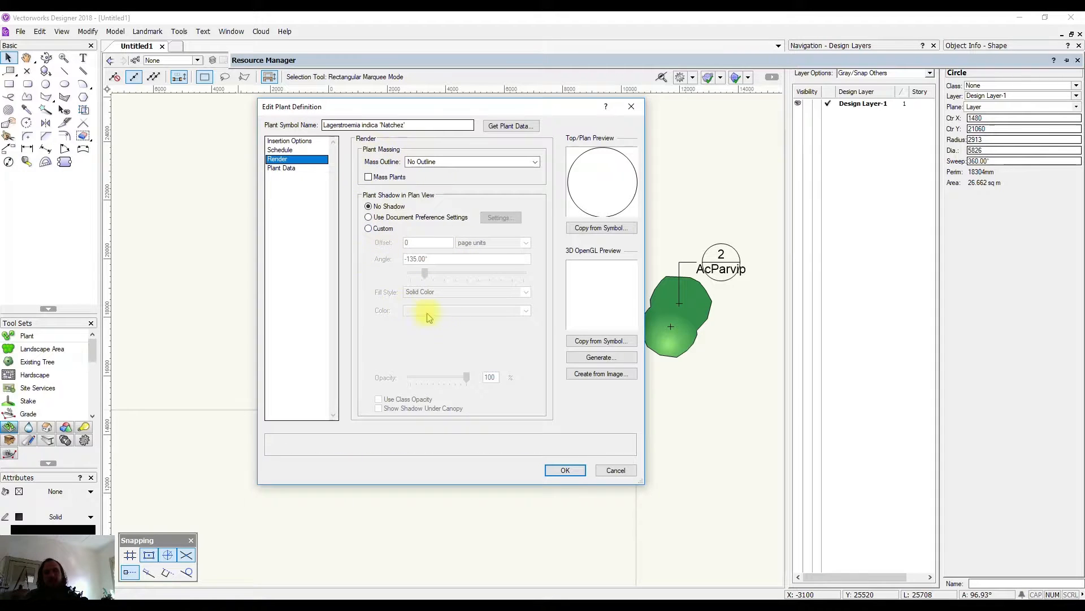
pyautogui.moveTo(476, 338)
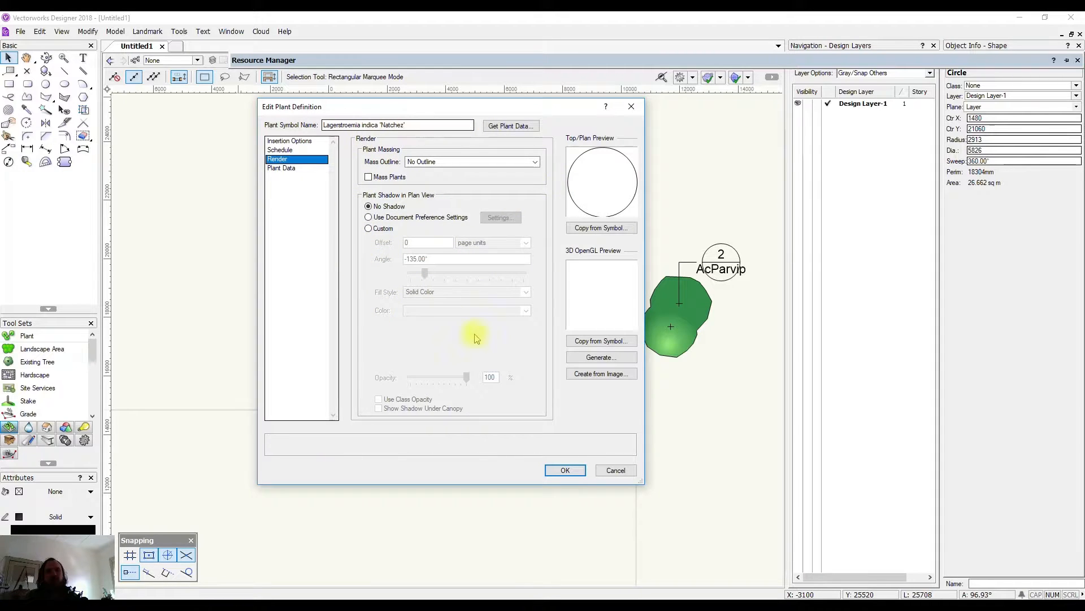
pyautogui.moveTo(522, 211)
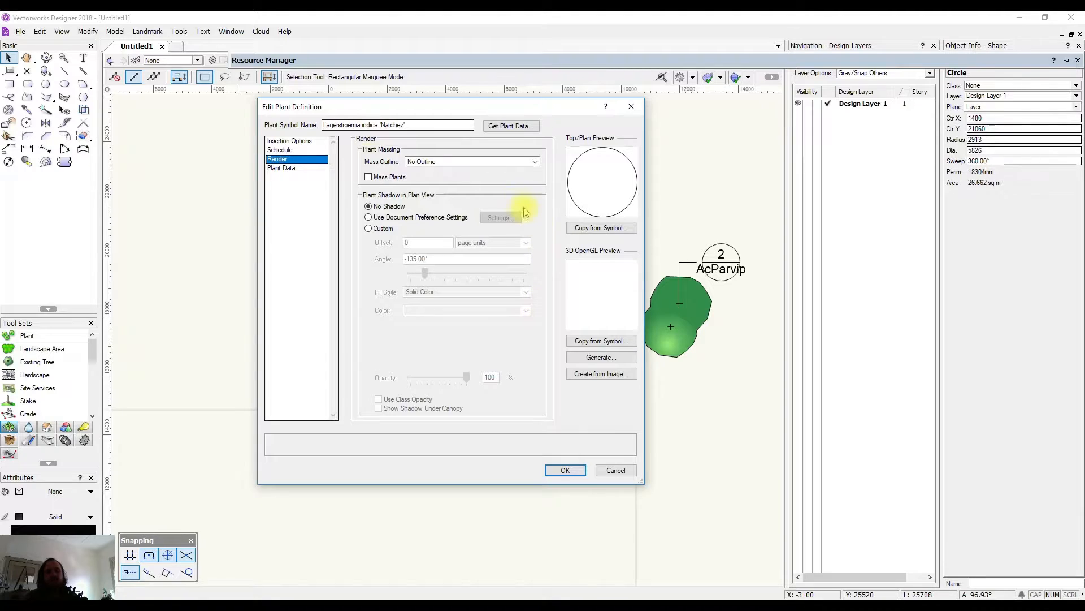
pyautogui.click(281, 168)
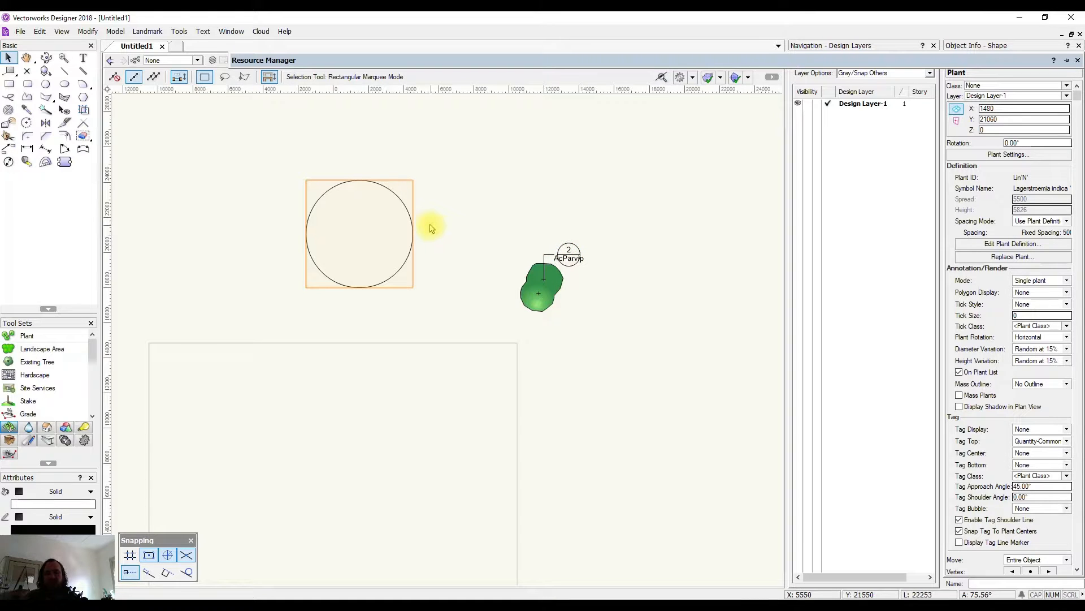
pyautogui.moveTo(398, 271)
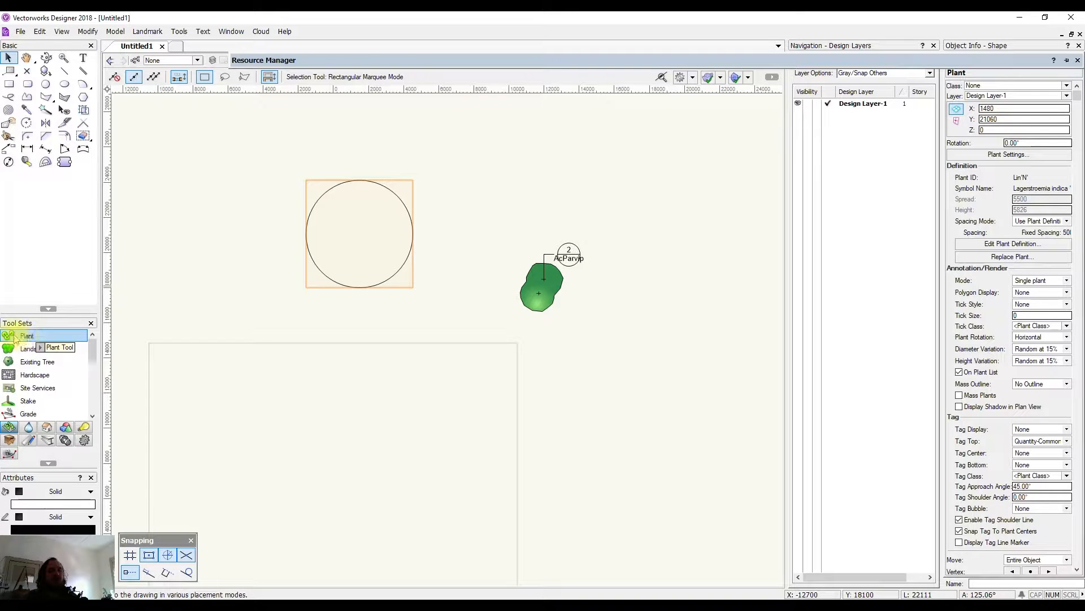
# Step: Choose Lagerstroemia indica 'Natchez' in the Plant tool and place a group tagged 3 Lin'N'
pyautogui.click(27, 335)
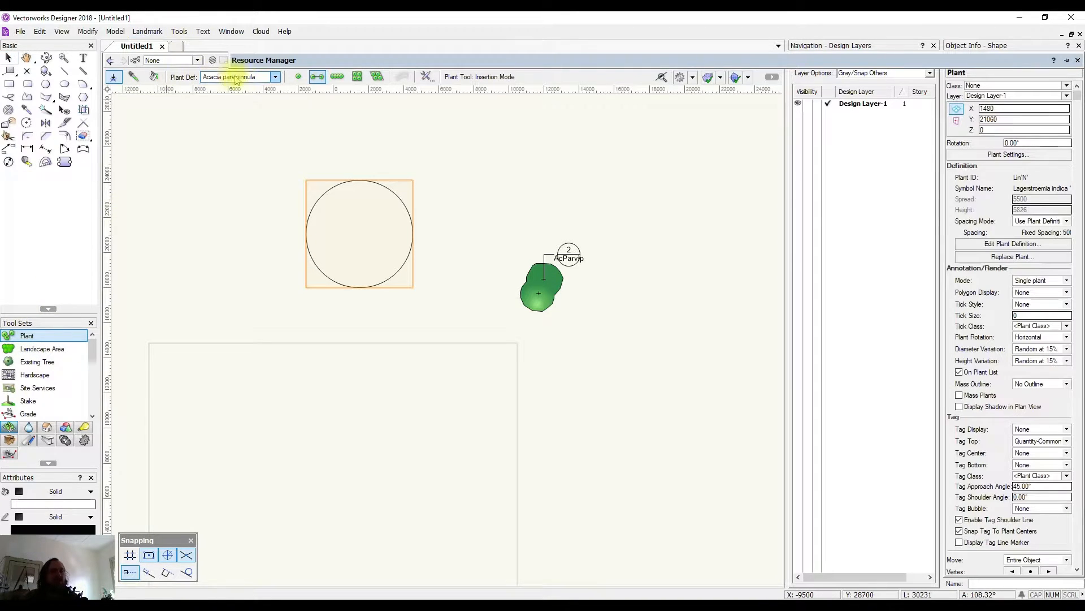
pyautogui.click(274, 77)
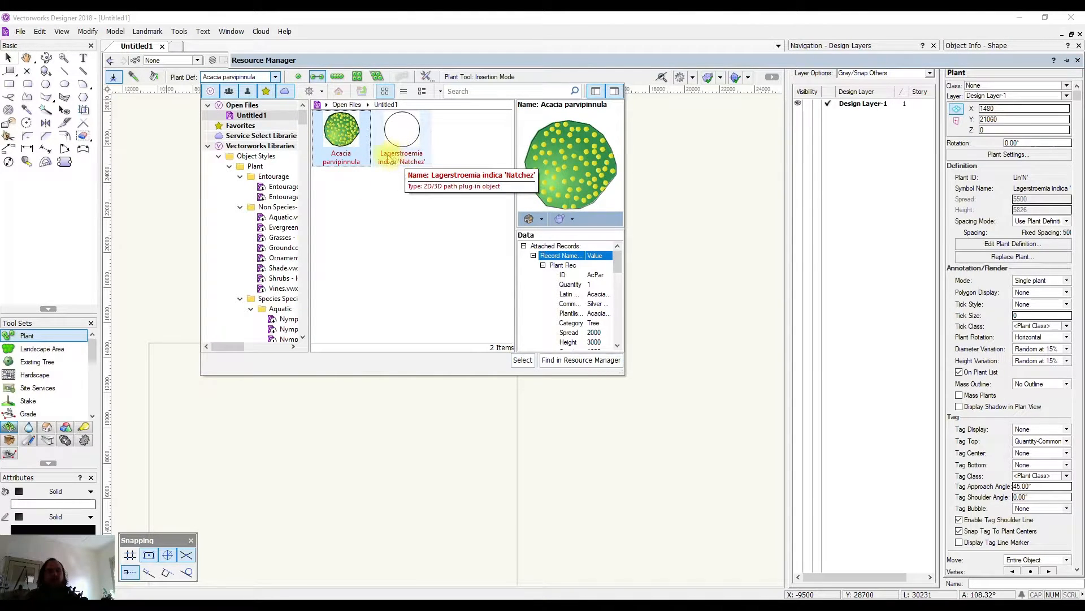
pyautogui.click(522, 360)
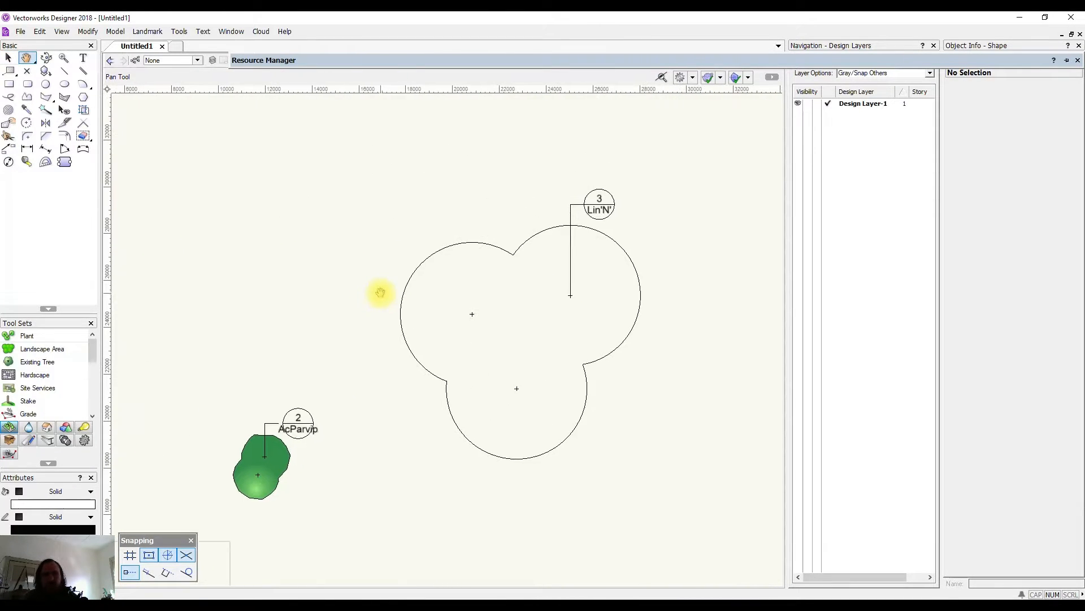
pyautogui.click(9, 58)
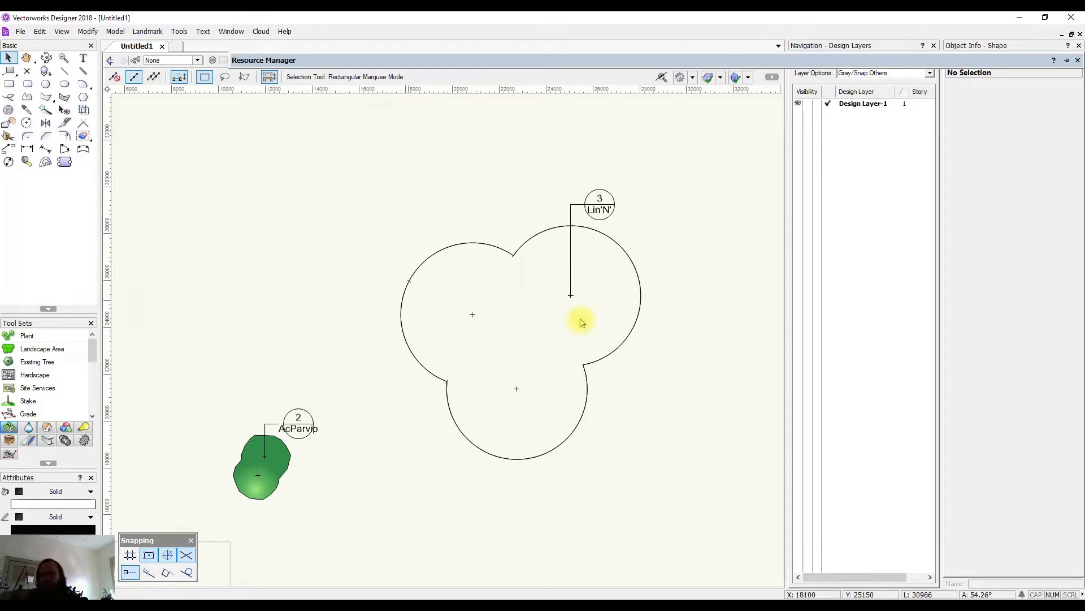
pyautogui.scroll(-3)
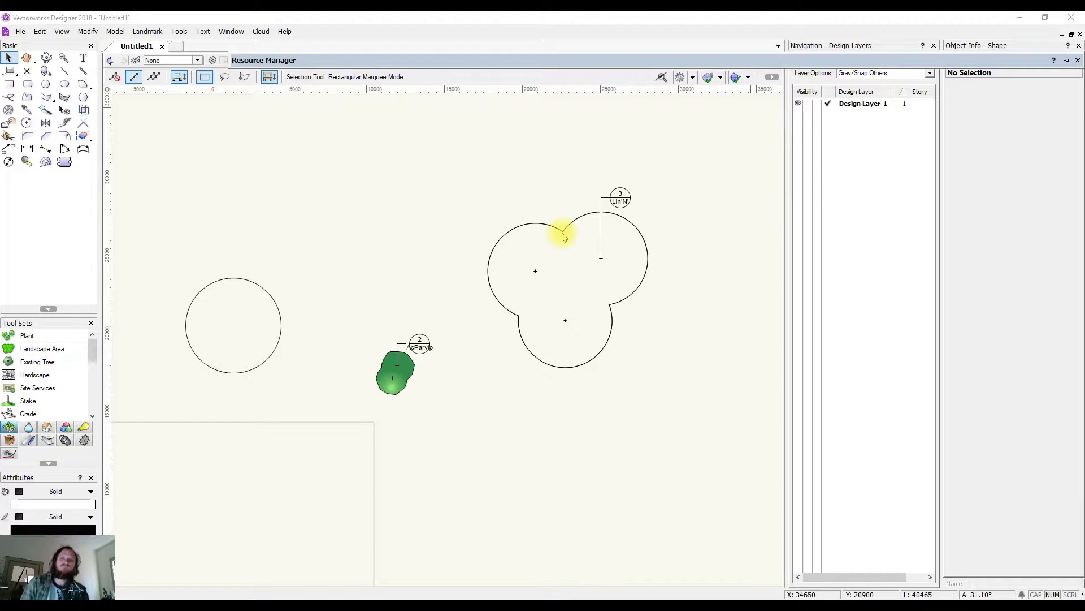
pyautogui.moveTo(568, 233)
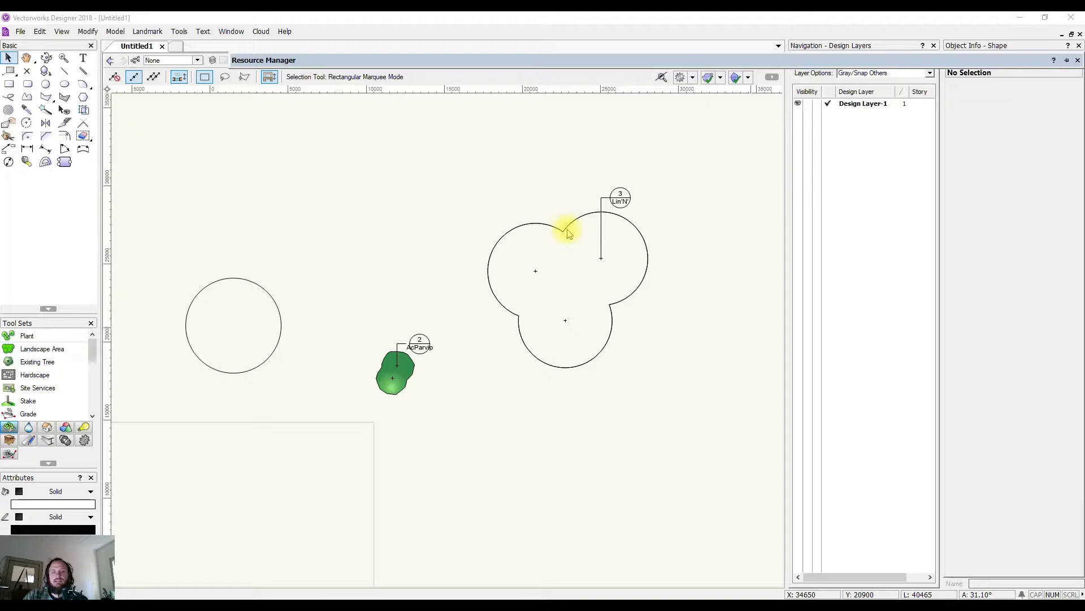
pyautogui.moveTo(567, 231)
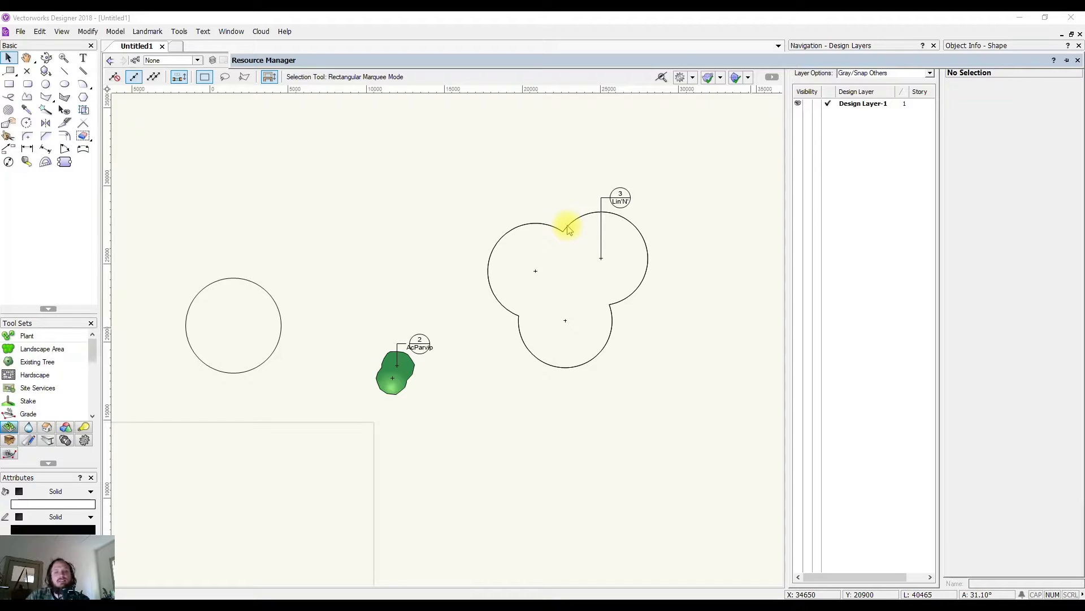
# Step: Reopen the Lin'N' cluster's plant definition and accept its Crepe Myrtle data to the Plant Database
pyautogui.click(568, 230)
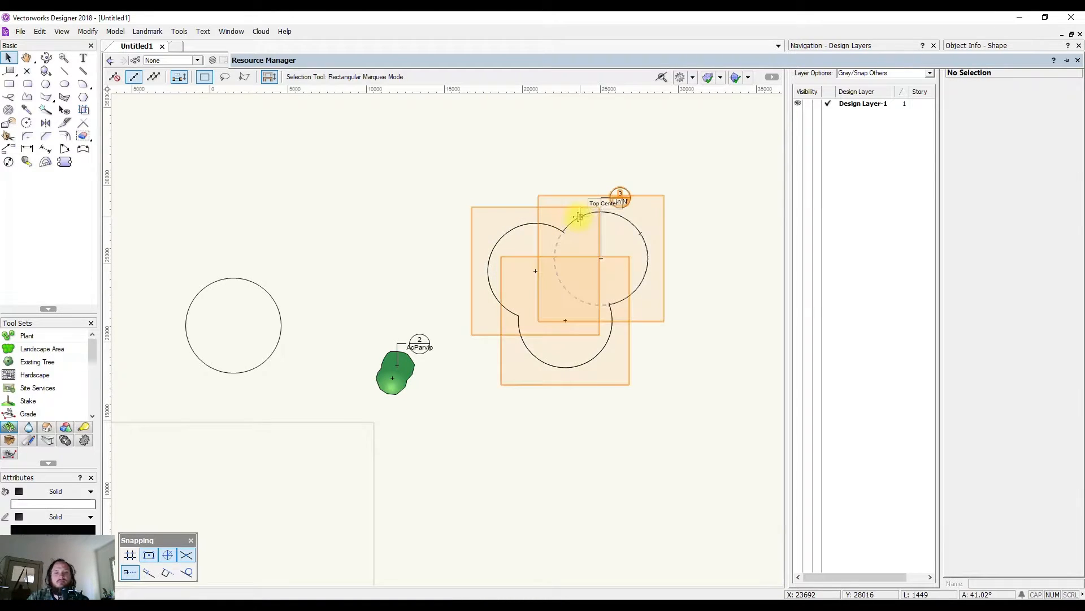
pyautogui.doubleClick(581, 218)
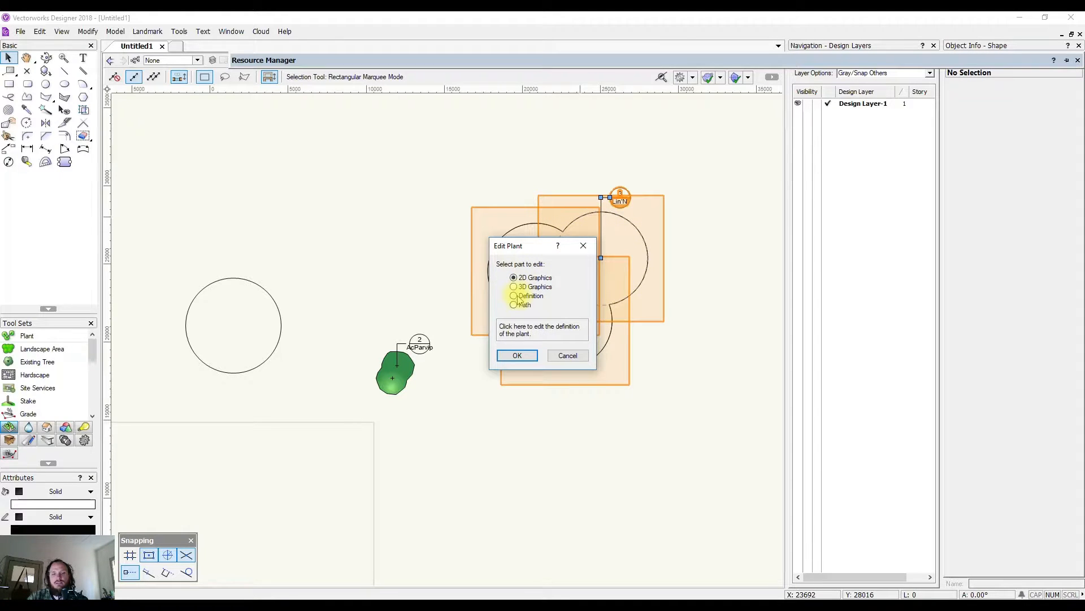
pyautogui.click(517, 355)
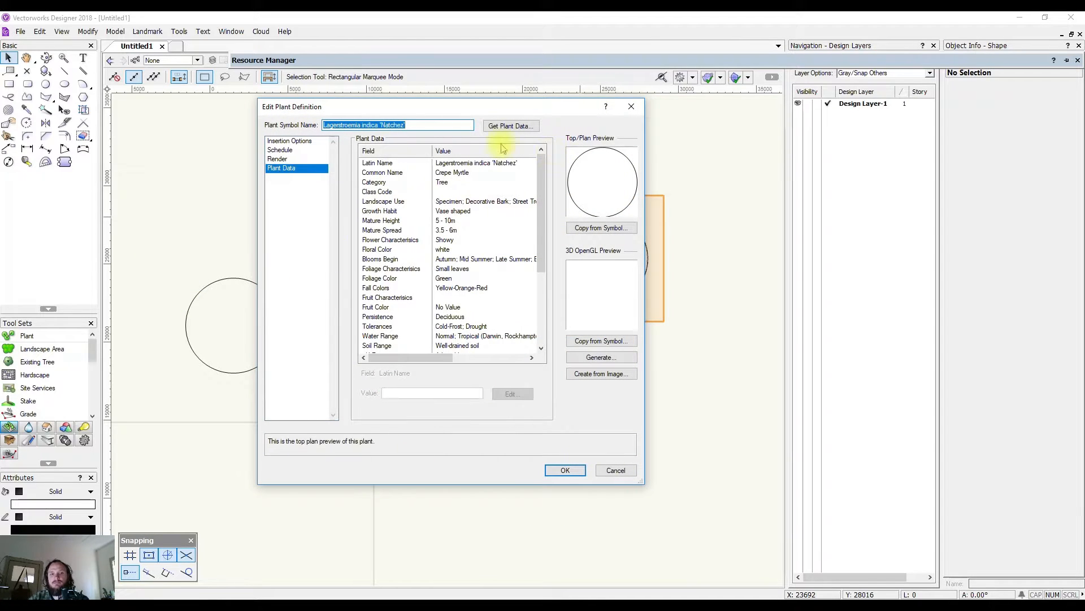
pyautogui.click(288, 140)
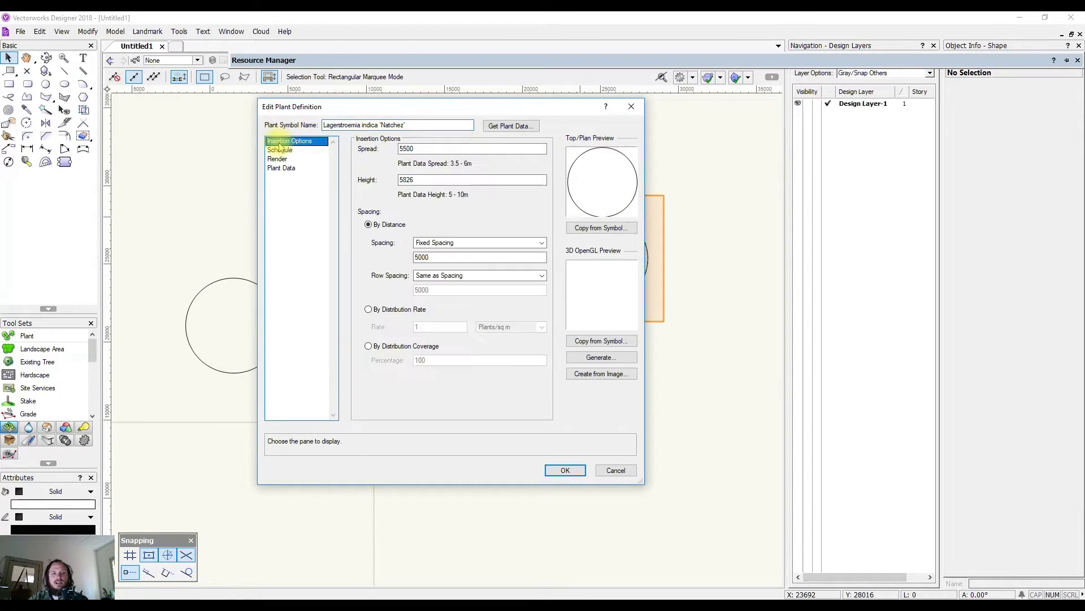
pyautogui.click(282, 168)
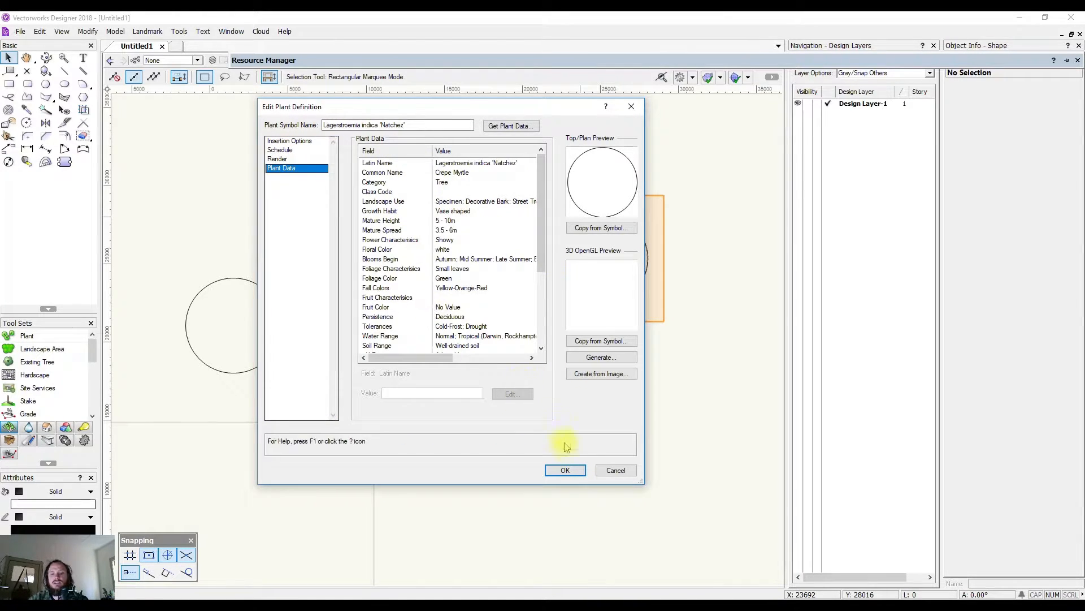
pyautogui.moveTo(555, 265)
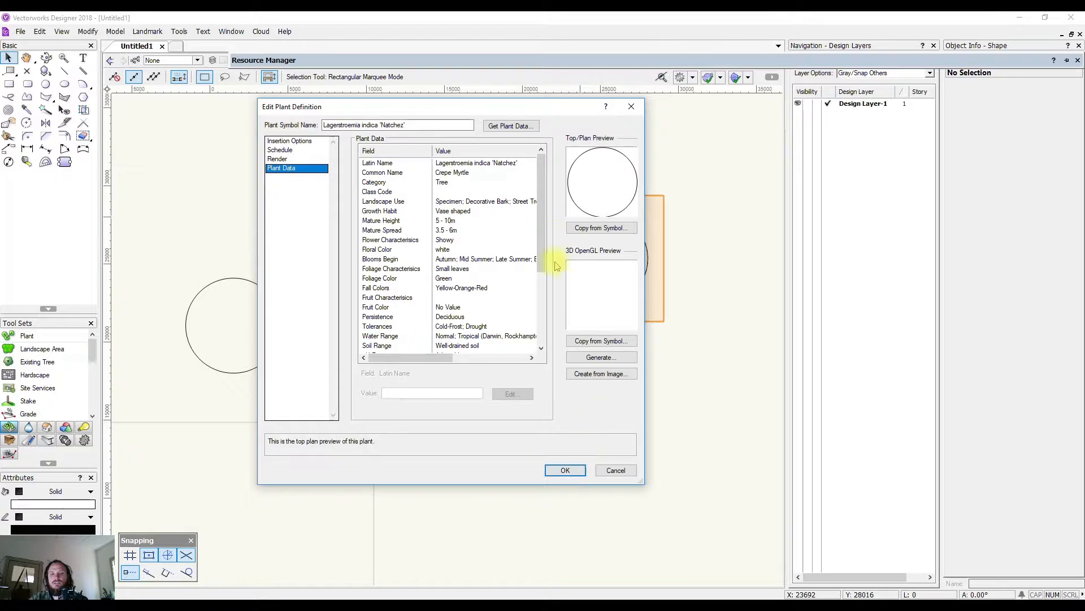
pyautogui.moveTo(584, 291)
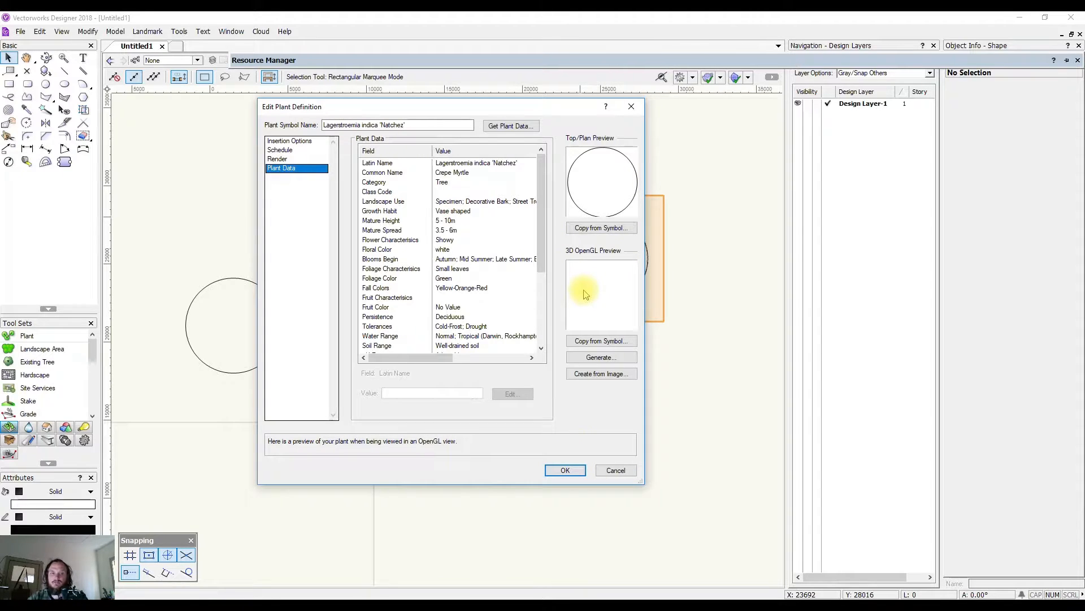
pyautogui.click(565, 471)
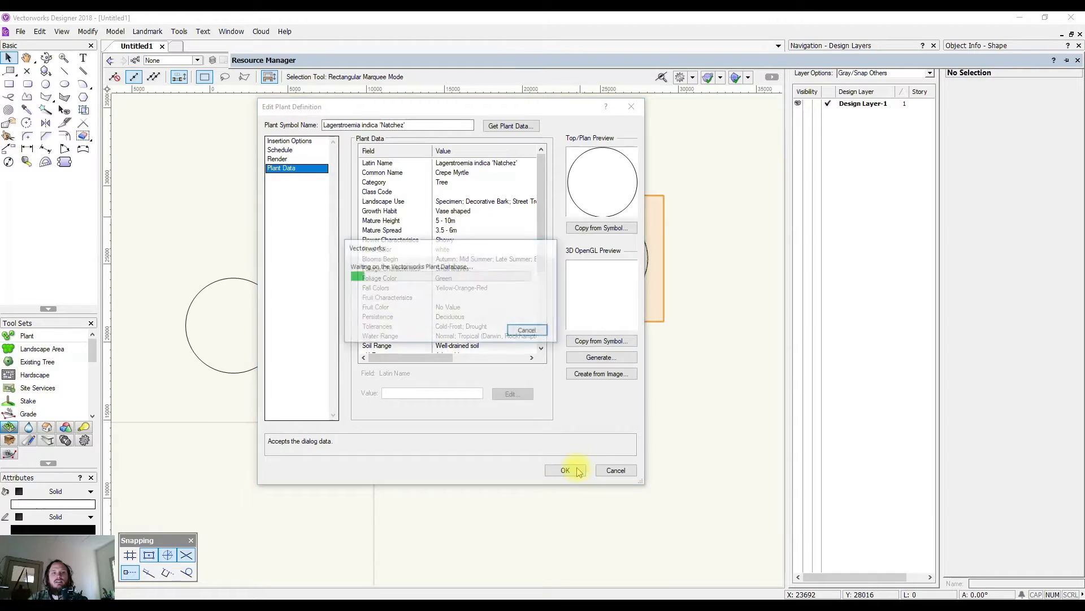
pyautogui.click(565, 470)
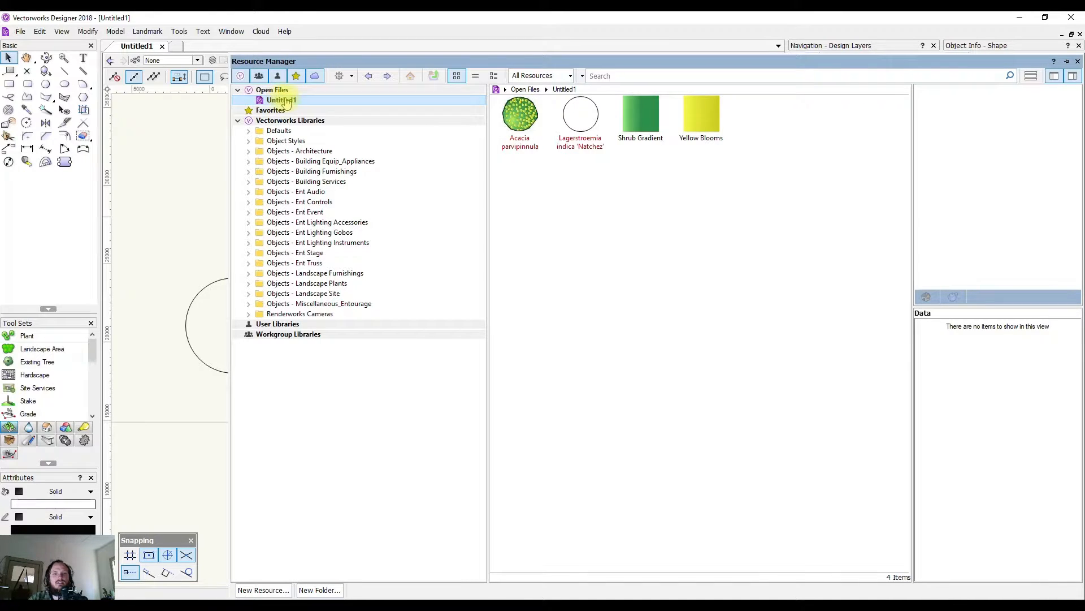
pyautogui.moveTo(580, 114)
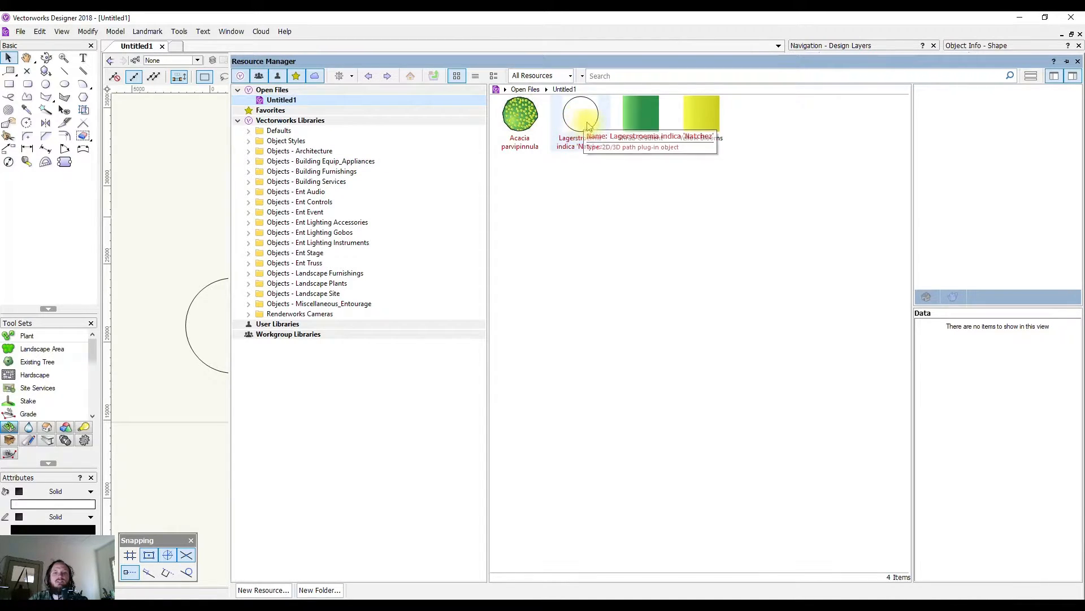
pyautogui.click(580, 114)
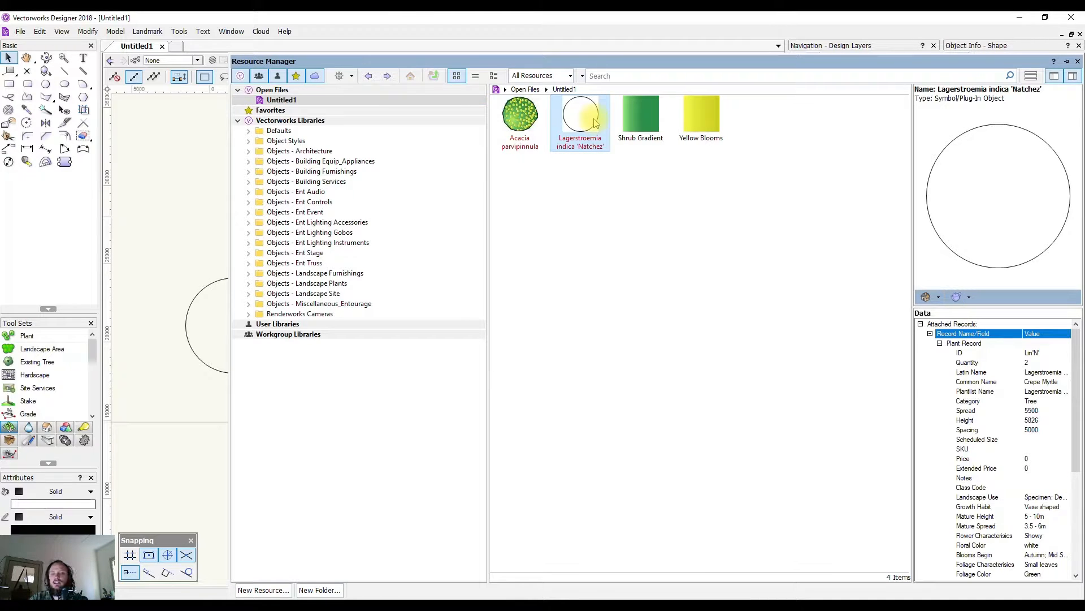
pyautogui.rightClick(580, 118)
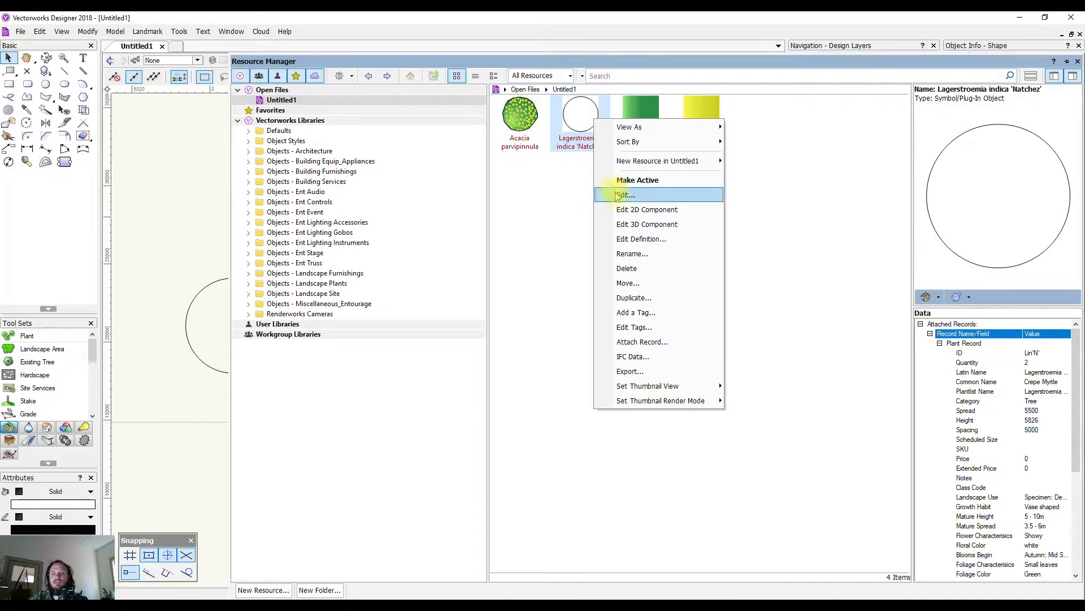
pyautogui.moveTo(640, 239)
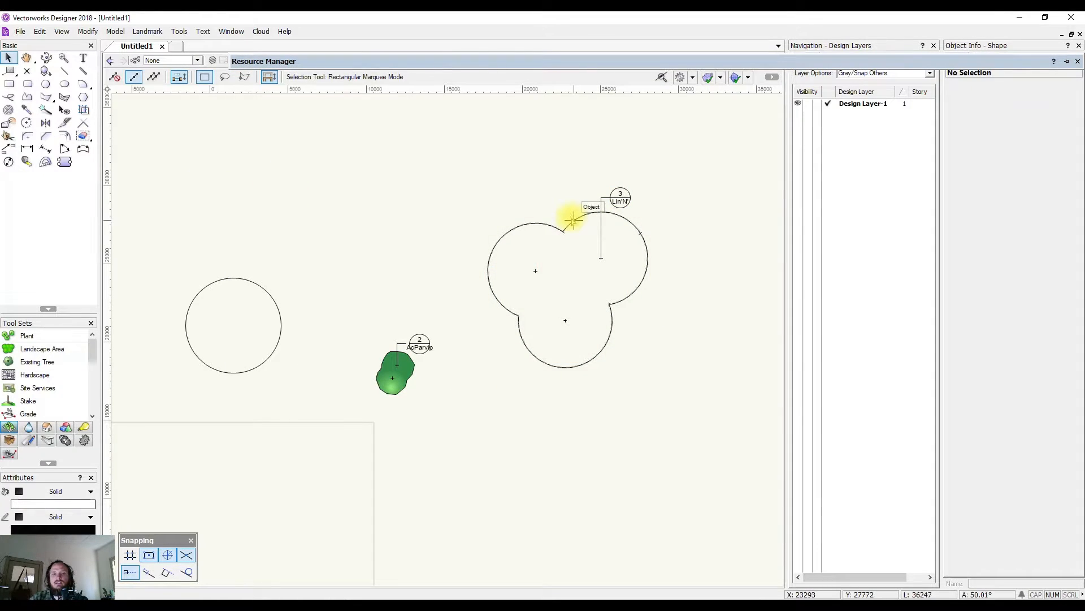
pyautogui.doubleClick(567, 222)
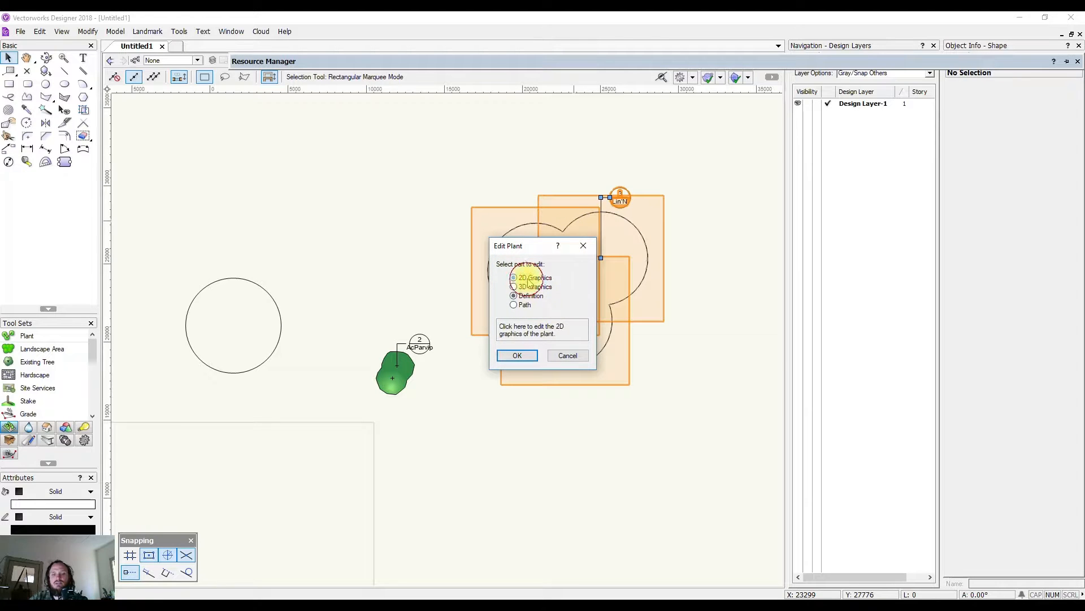
pyautogui.click(517, 355)
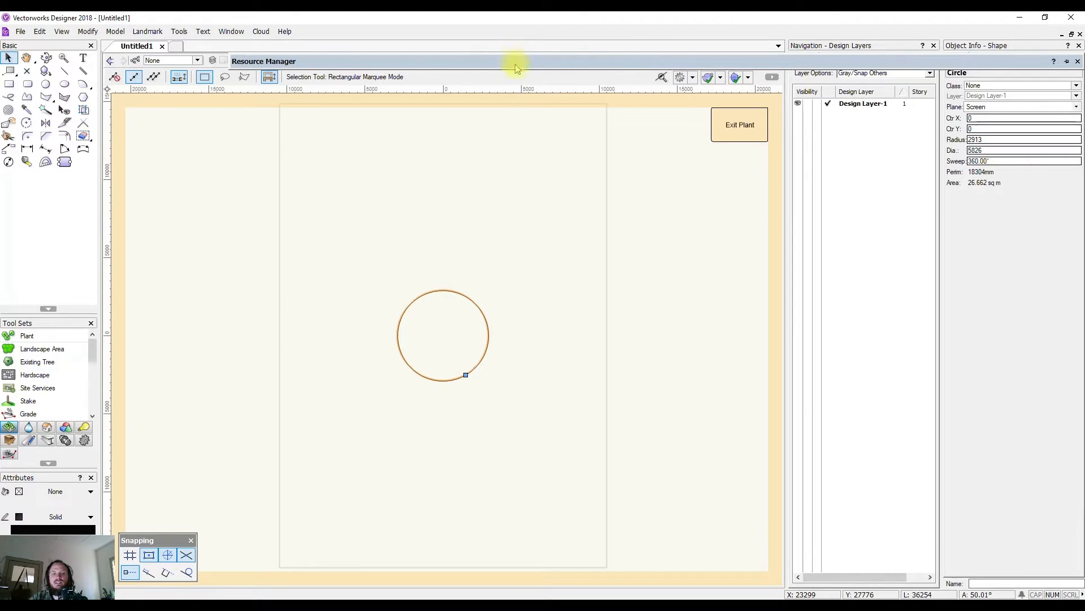
pyautogui.moveTo(427, 326)
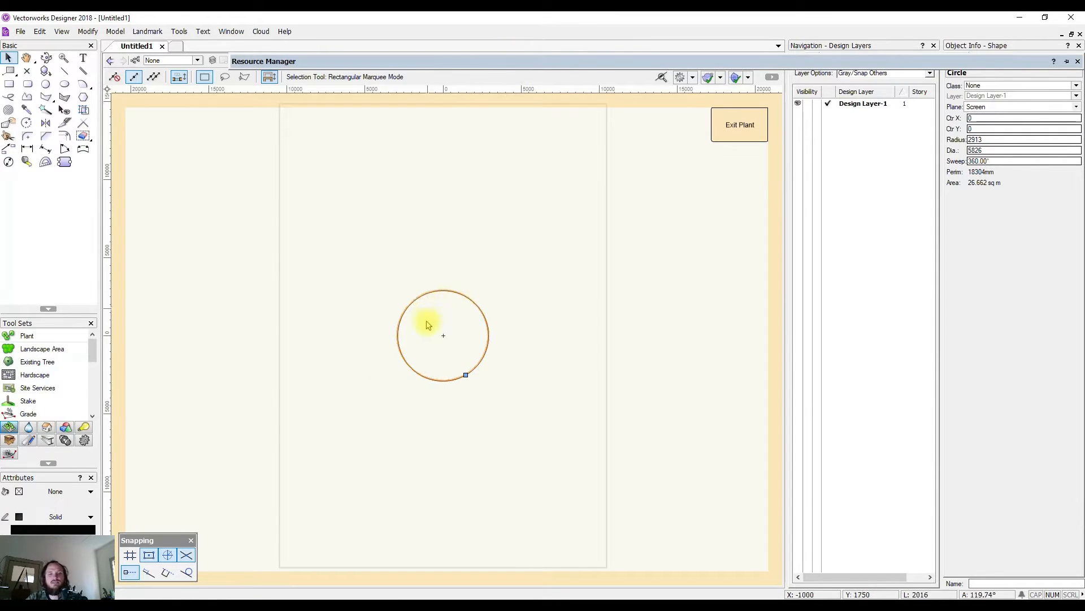
pyautogui.moveTo(473, 303)
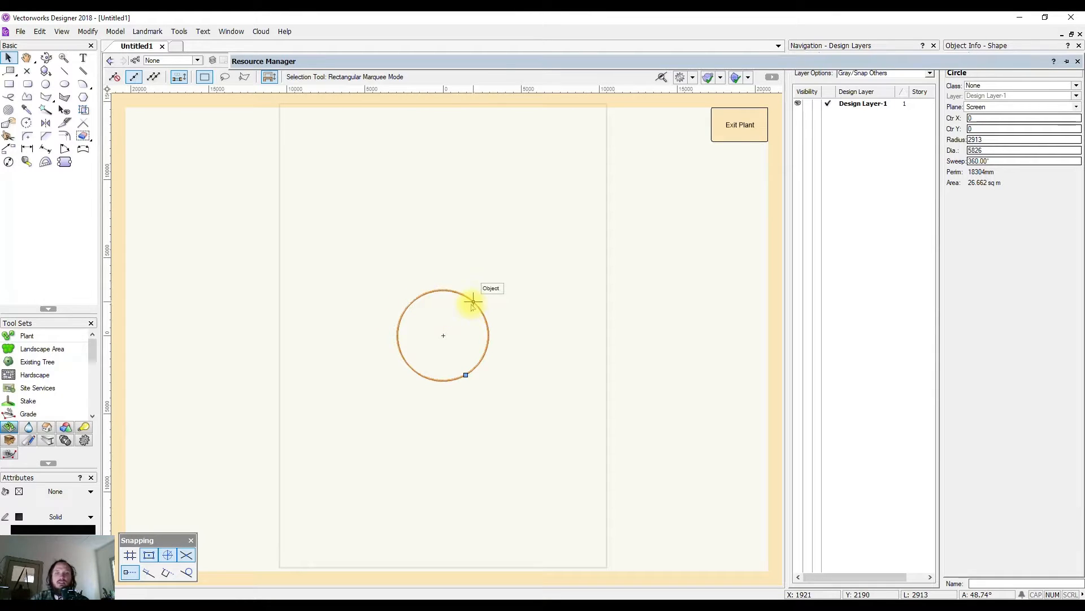
pyautogui.moveTo(467, 297)
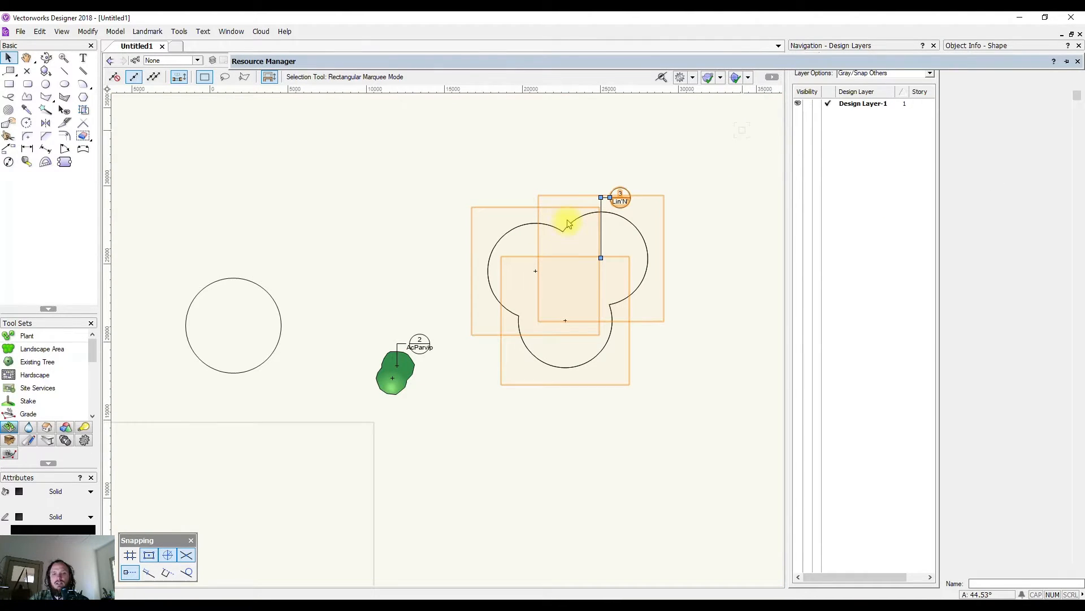
# Step: Edit the plant group's path and delete one vertex, leaving two plants tagged 2 Lin'N'
pyautogui.doubleClick(569, 223)
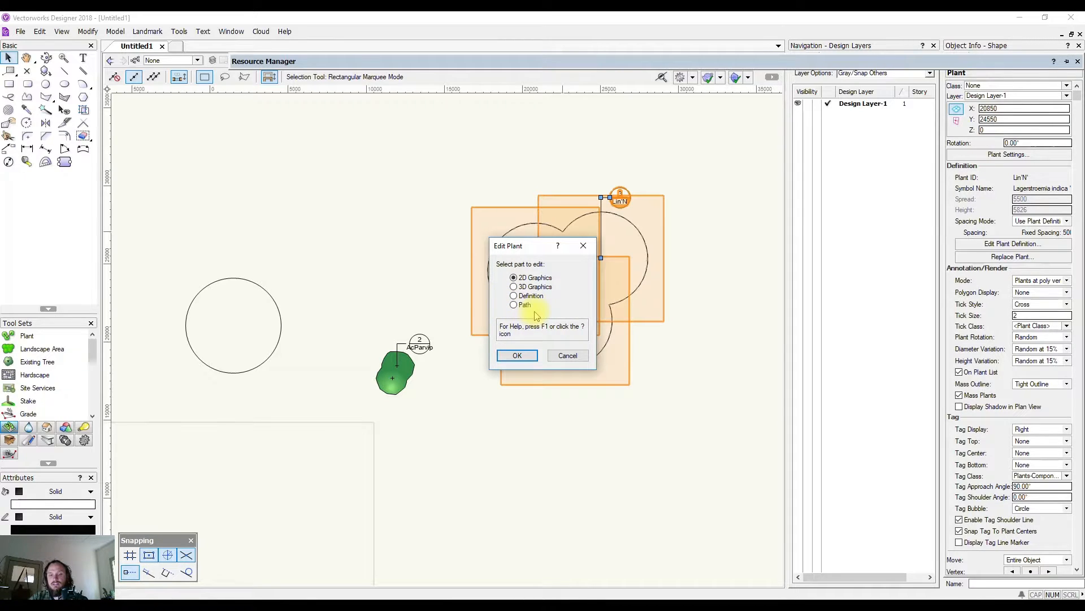
pyautogui.click(514, 304)
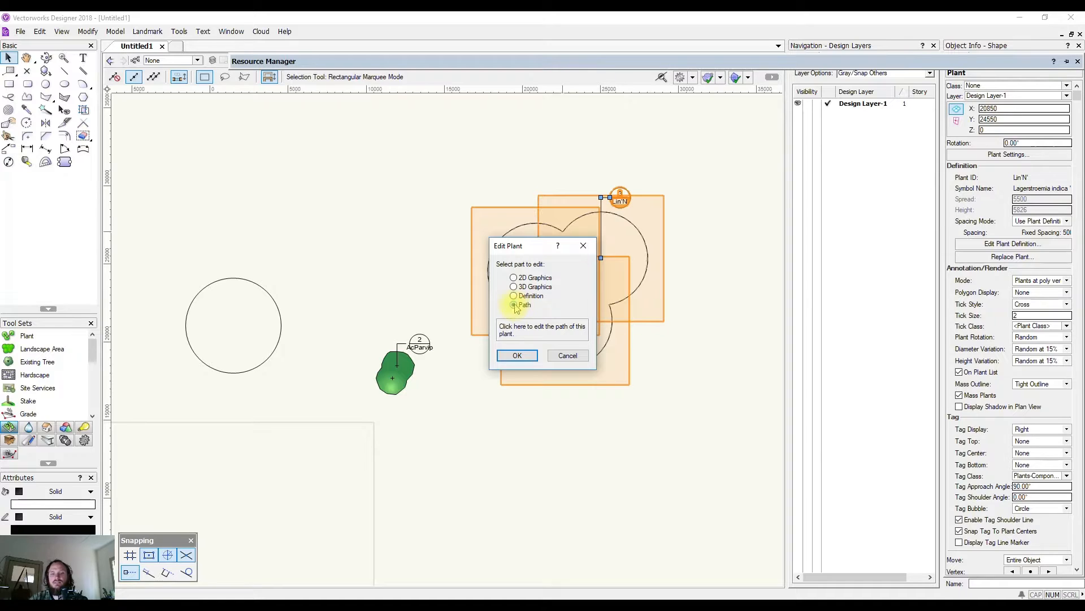
pyautogui.click(516, 355)
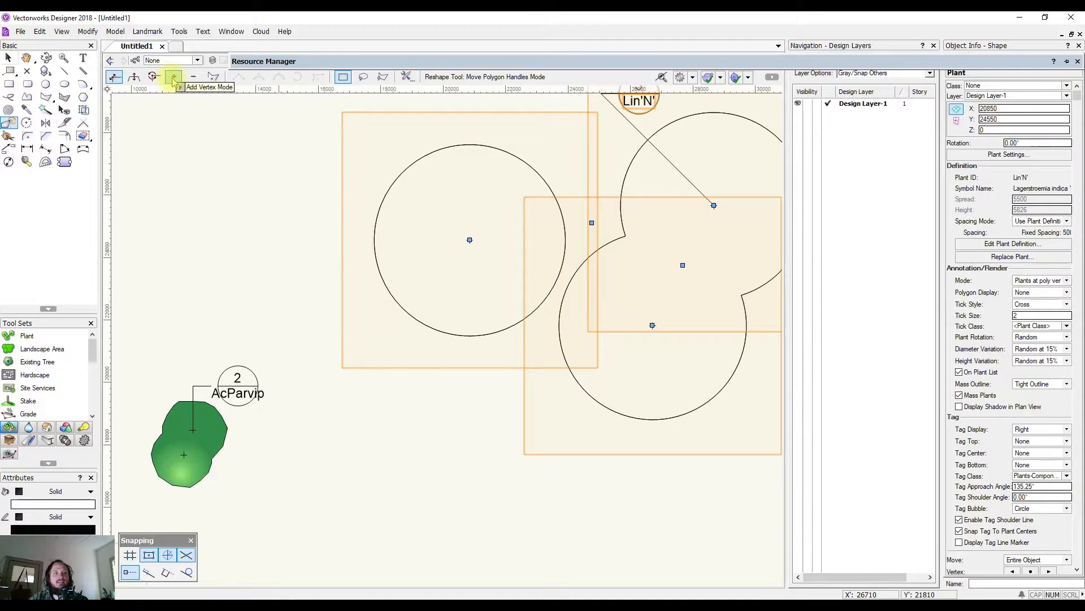
pyautogui.moveTo(153, 76)
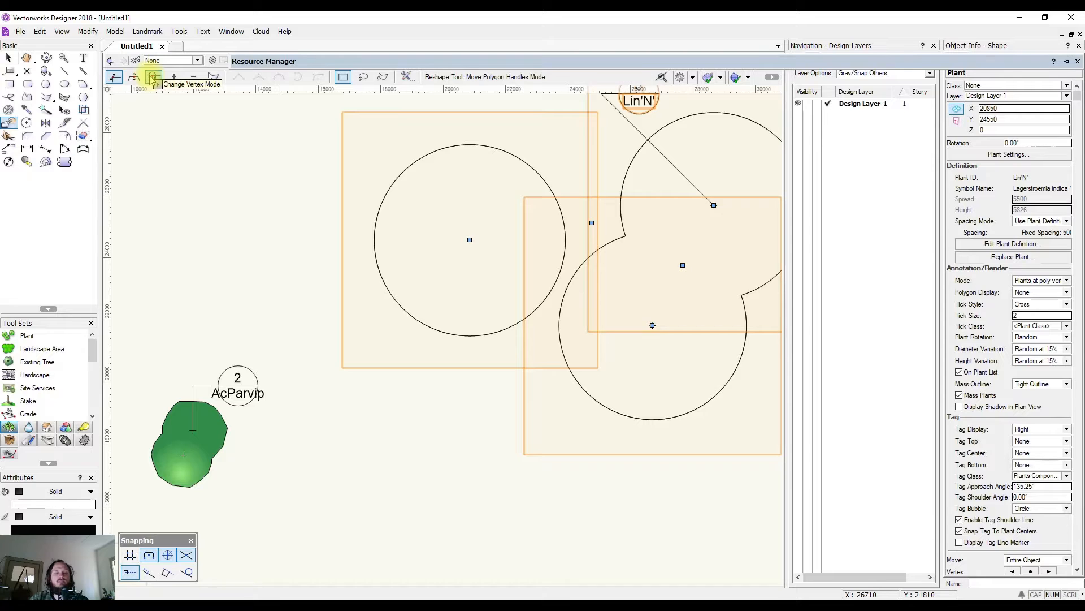
pyautogui.moveTo(715, 205)
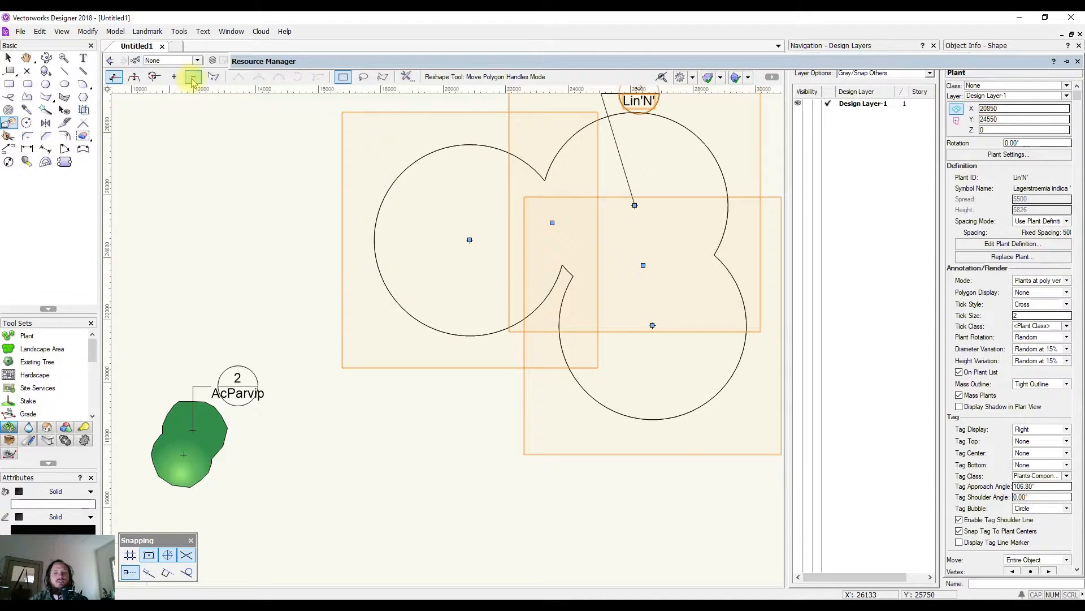
pyautogui.click(194, 76)
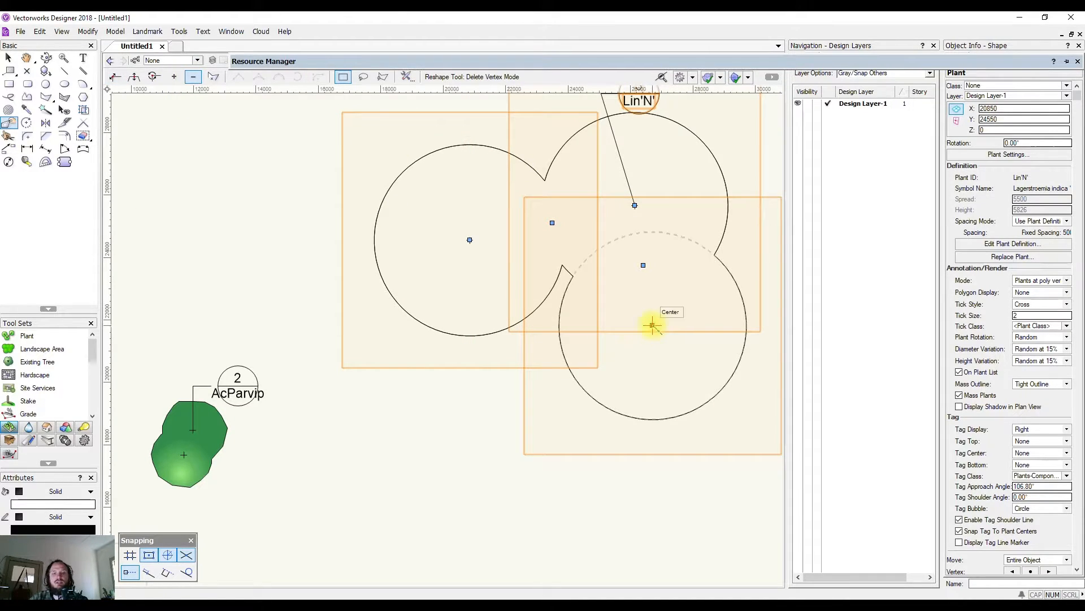
pyautogui.click(10, 58)
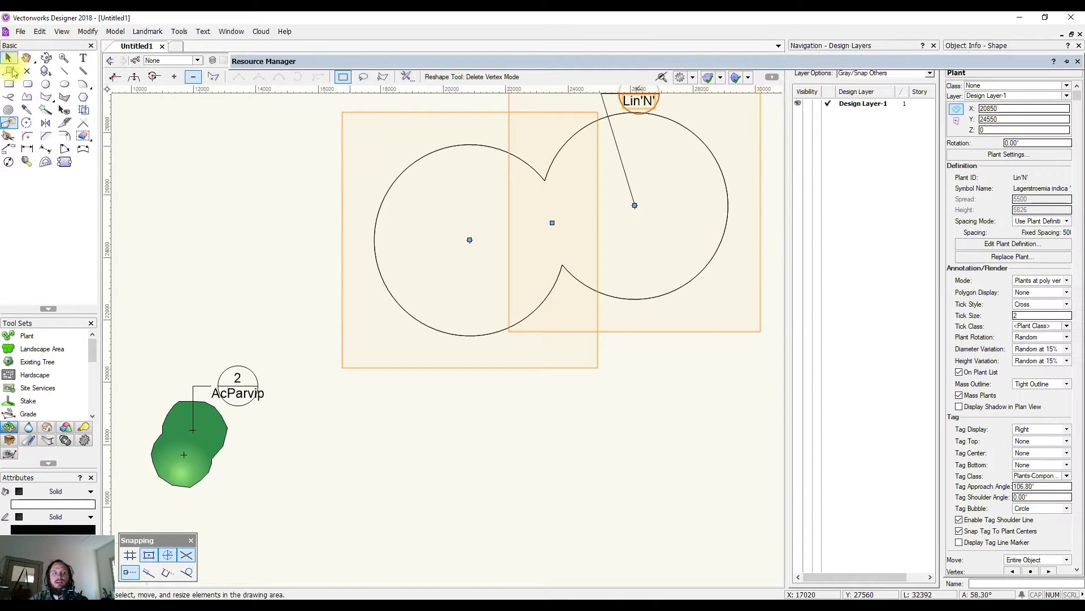
pyautogui.click(10, 57)
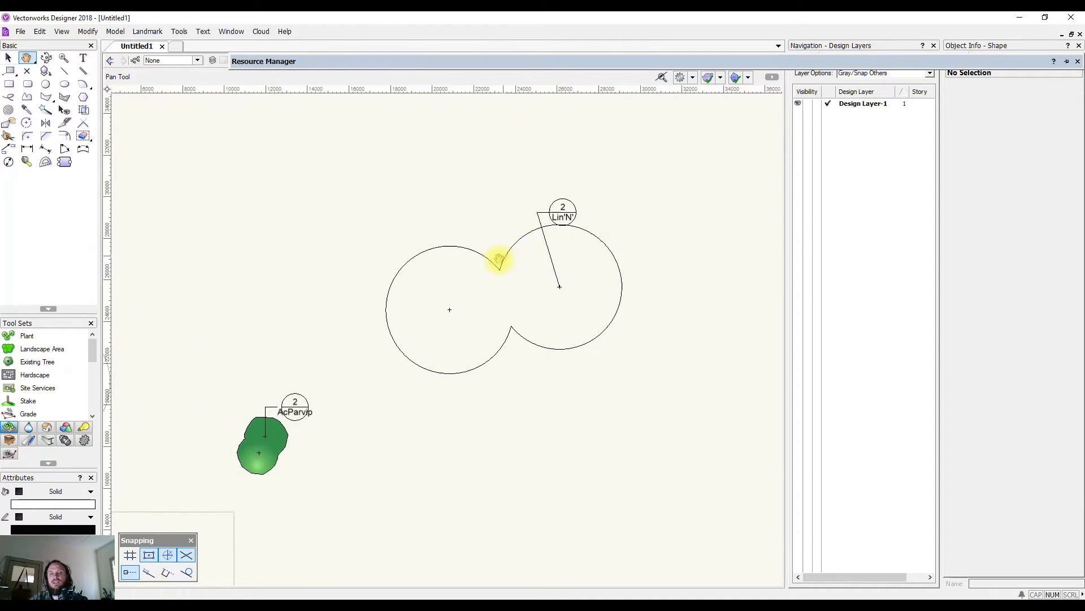
# Step: Duplicate the resource as Lagerstroemia indica 'Natchez'-2 and place a three-plant group of it
pyautogui.click(10, 57)
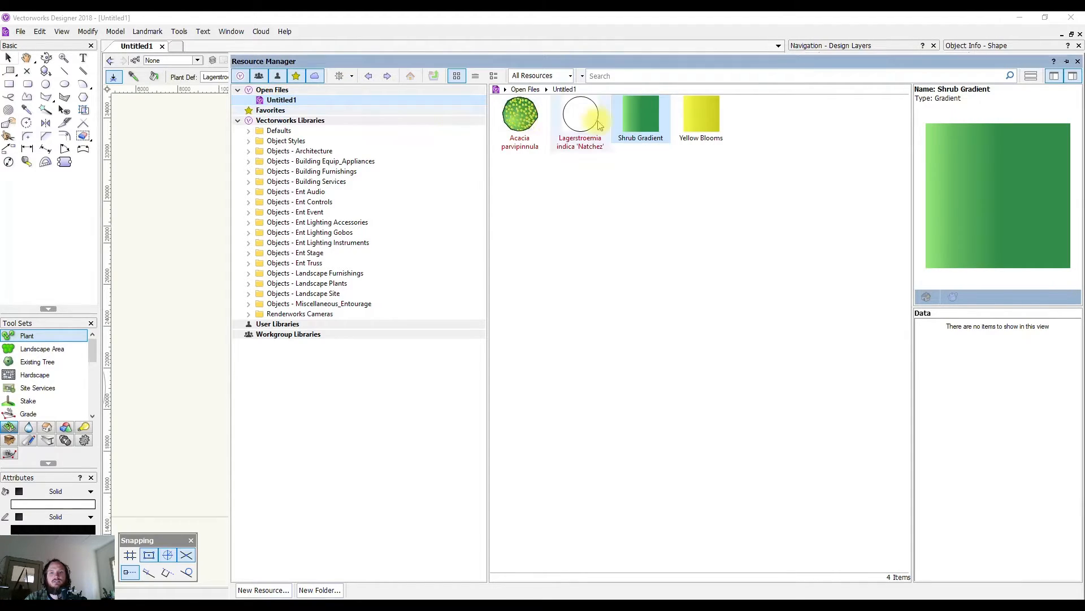
pyautogui.rightClick(580, 114)
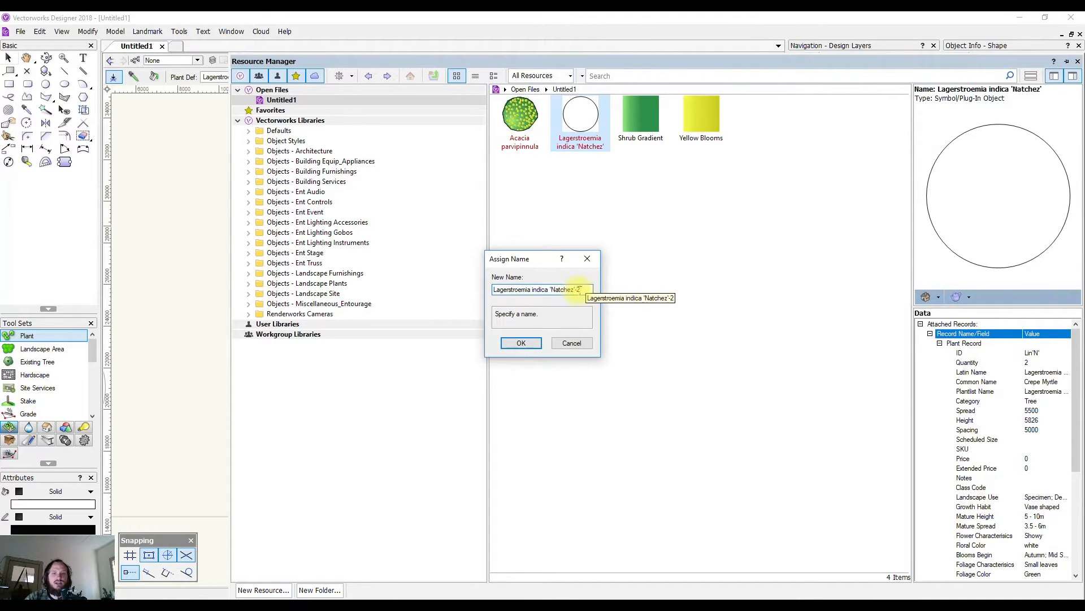
pyautogui.click(521, 342)
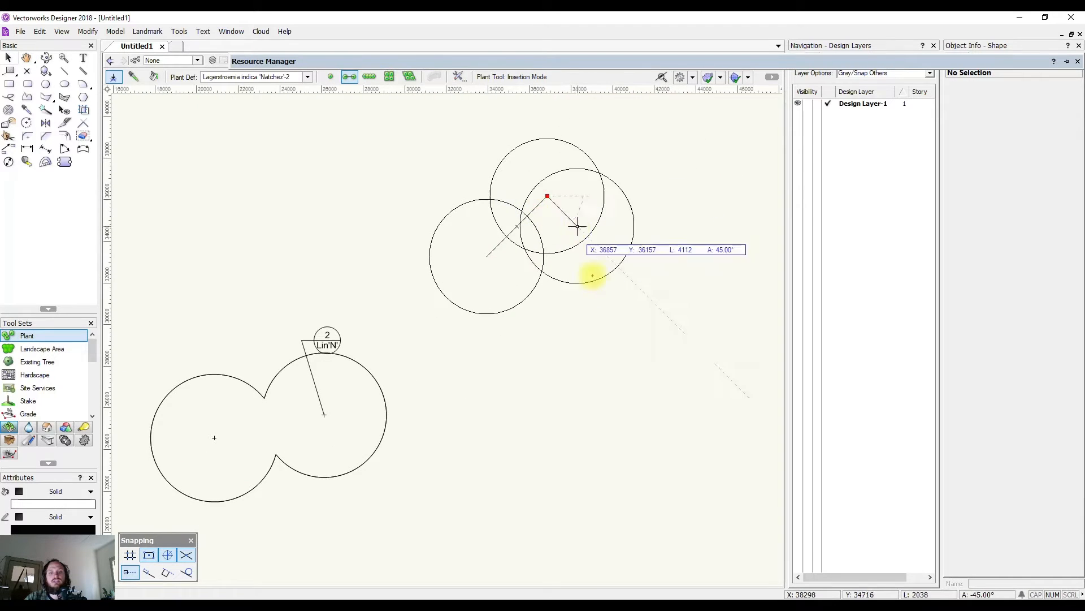
pyautogui.click(566, 289)
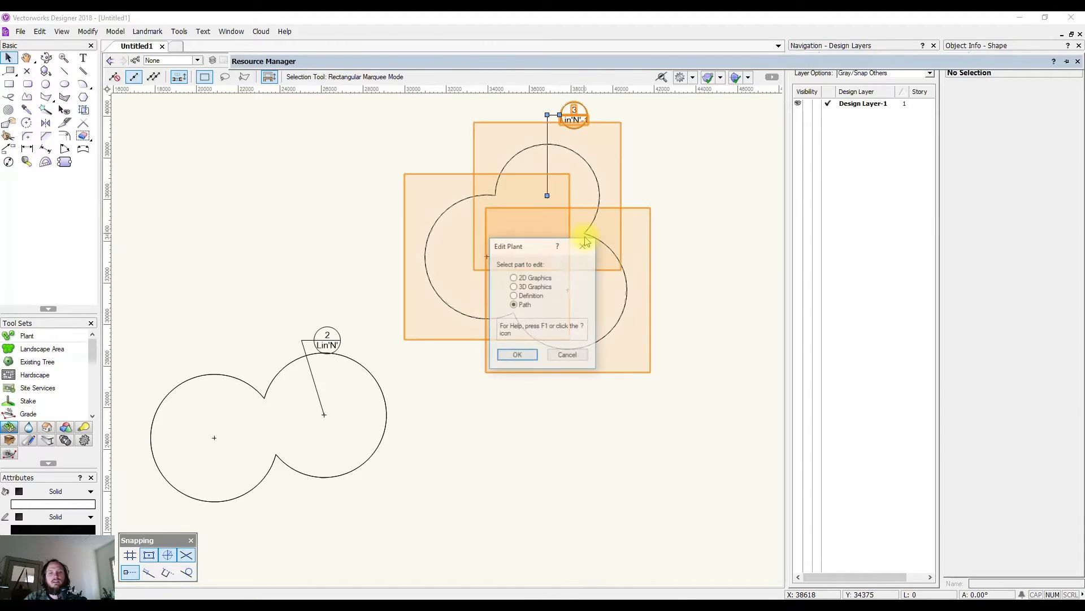
# Step: Edit the new group's 'Natchez'-2 definition and accept it unchanged
pyautogui.click(513, 295)
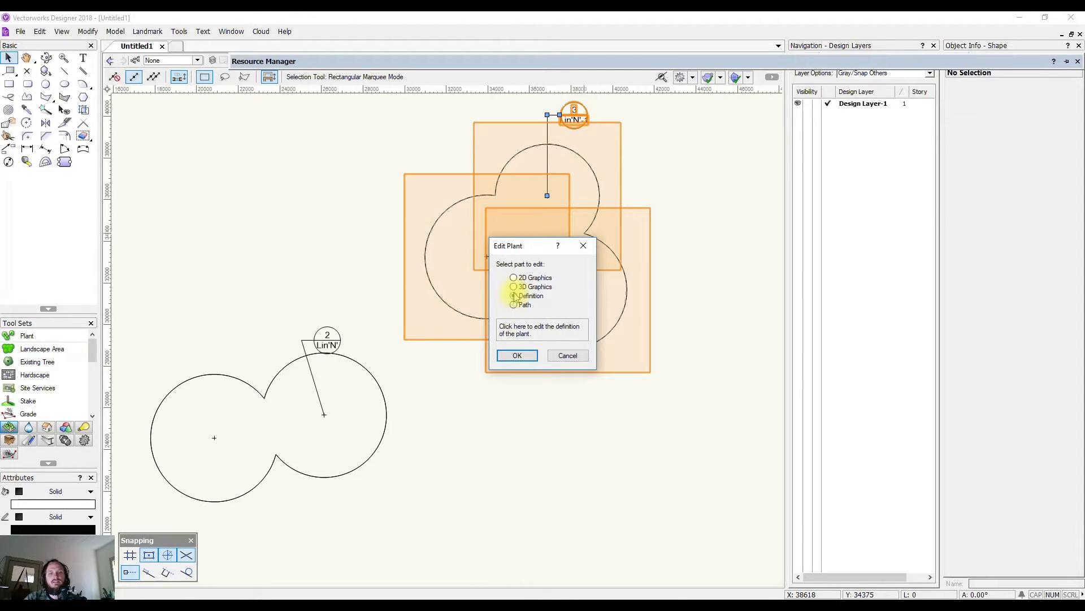
pyautogui.click(517, 355)
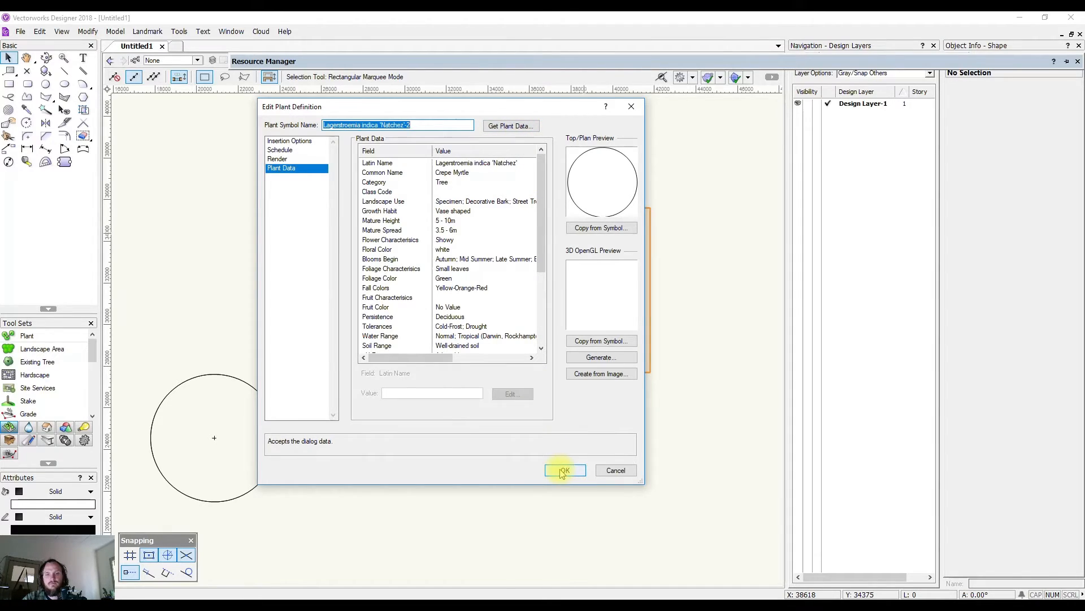
pyautogui.click(563, 471)
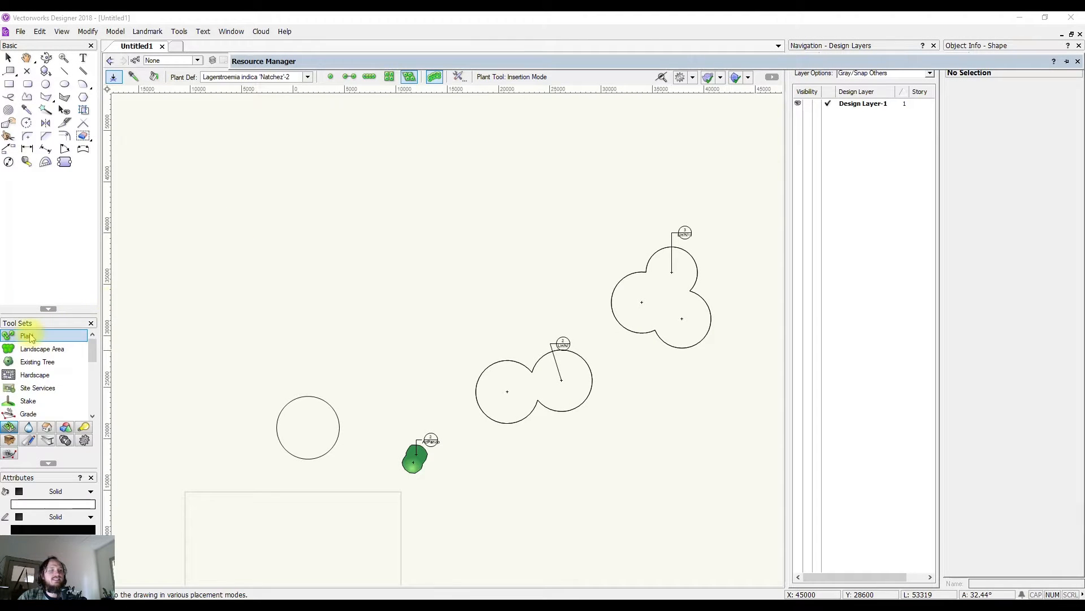
# Step: In Plant Tool Preferences pick Acacia parvipinnula, try Duplicate, then close without saving a new plant
pyautogui.click(460, 77)
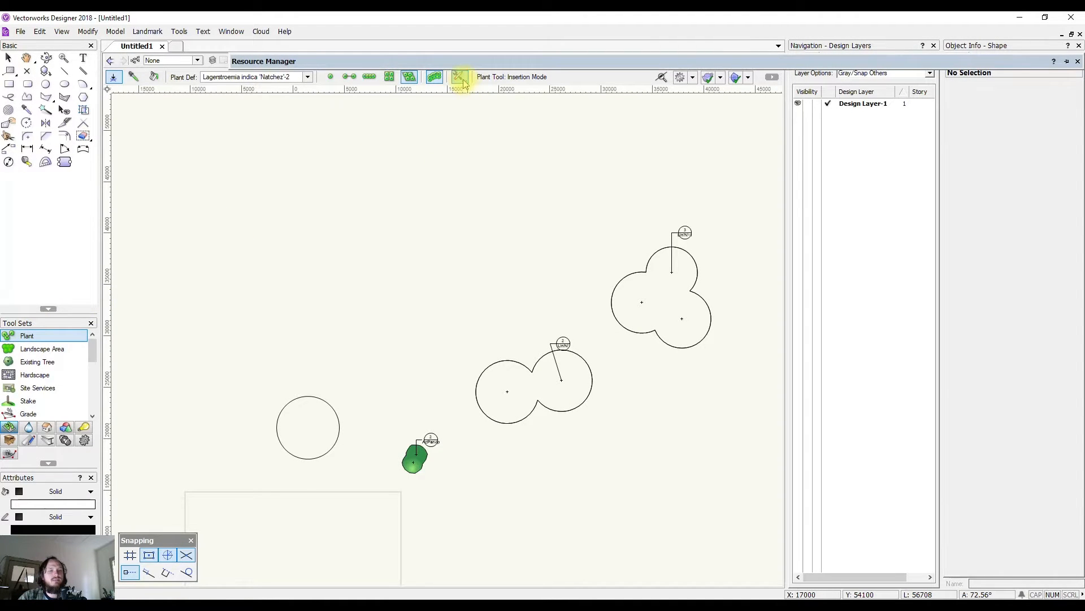
pyautogui.click(459, 75)
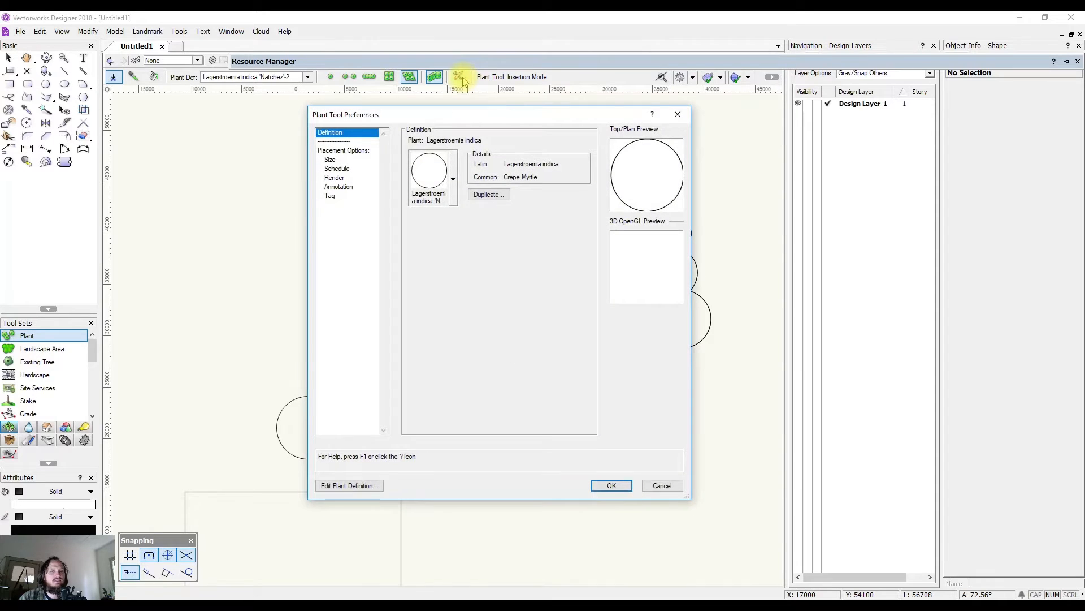
pyautogui.click(337, 168)
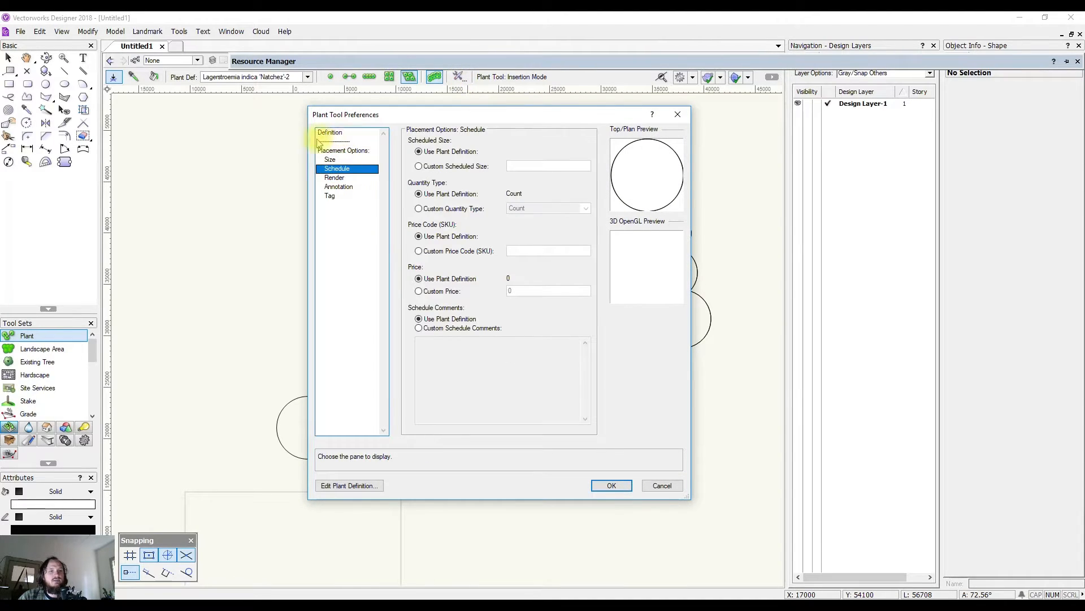
pyautogui.click(329, 133)
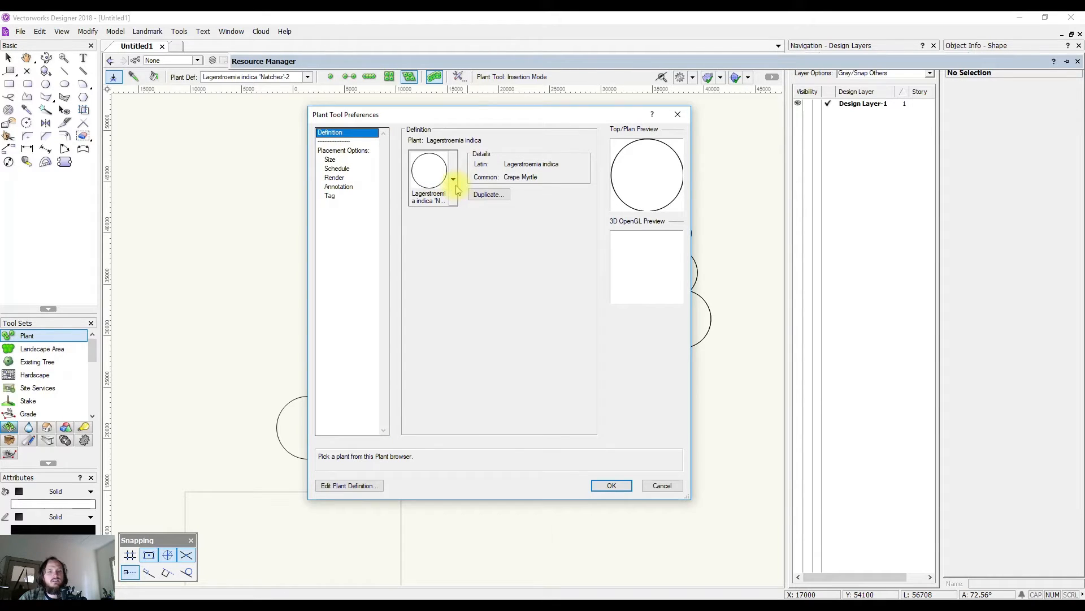
pyautogui.click(452, 180)
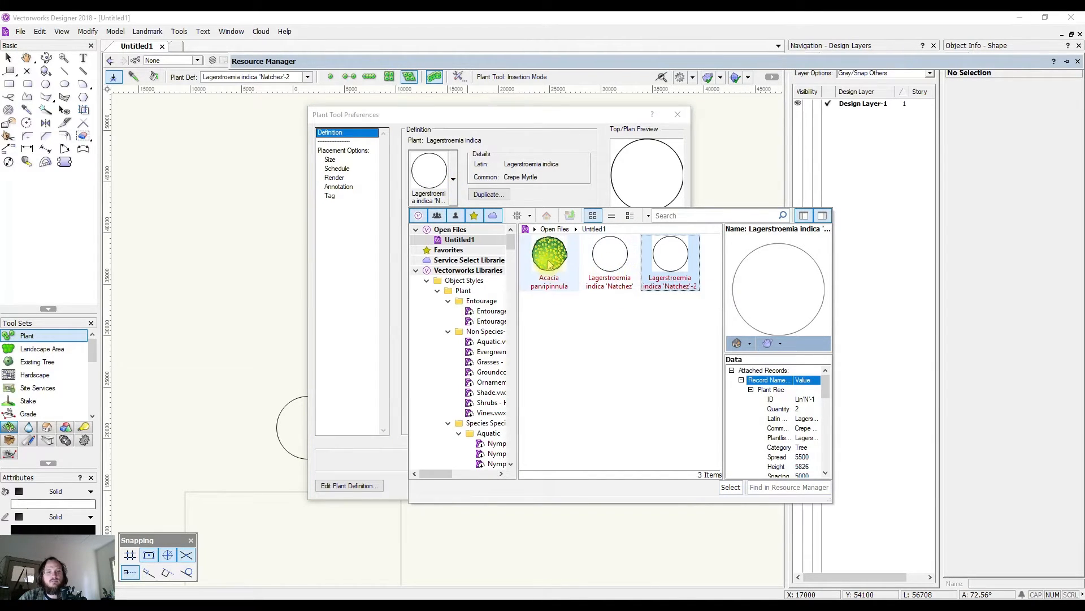
pyautogui.click(549, 254)
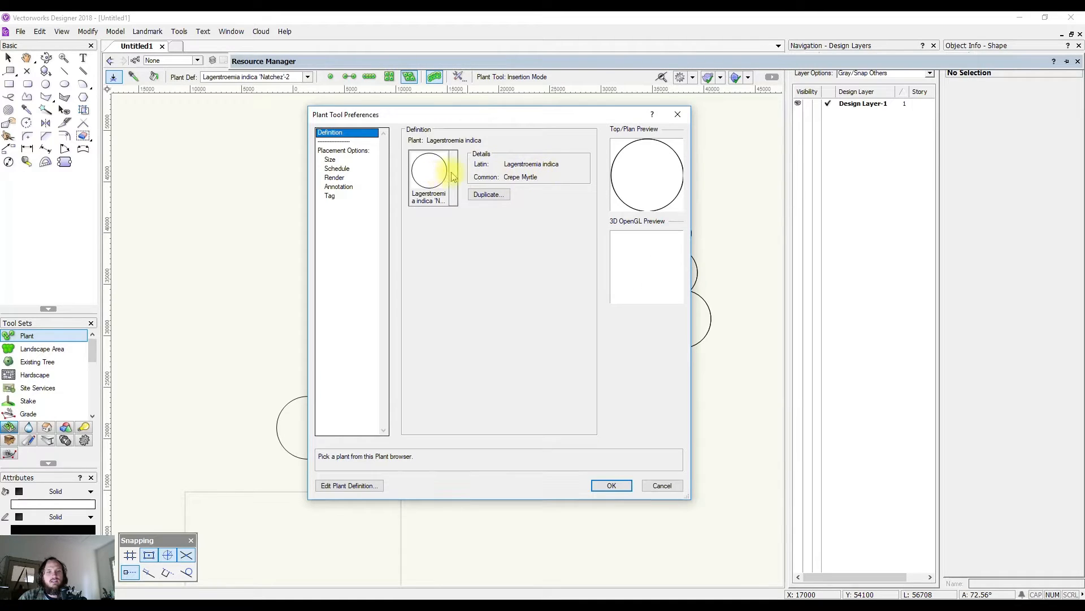
pyautogui.click(427, 166)
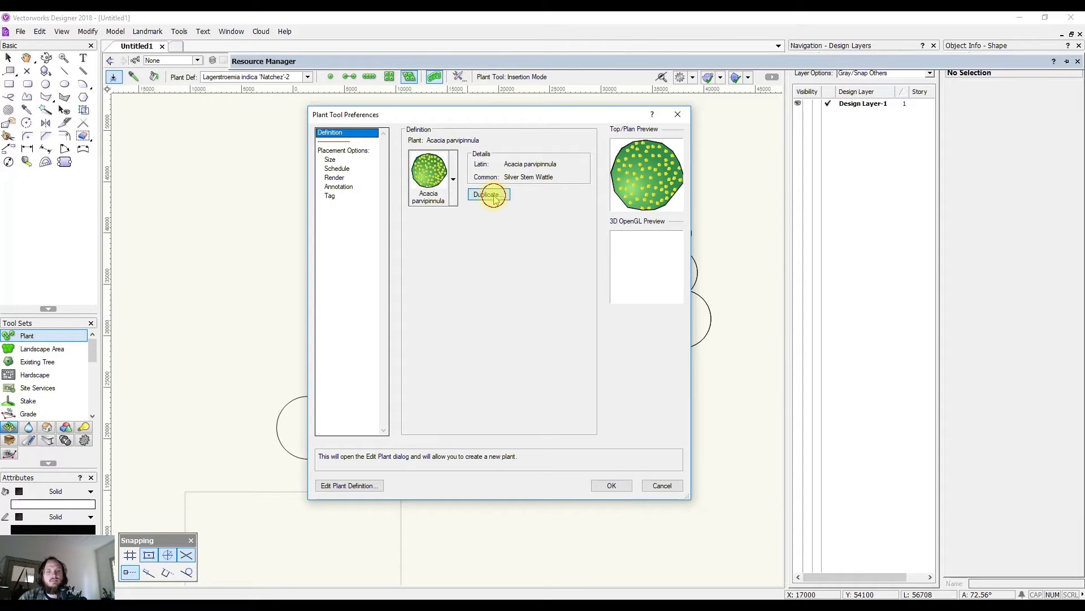
pyautogui.click(487, 194)
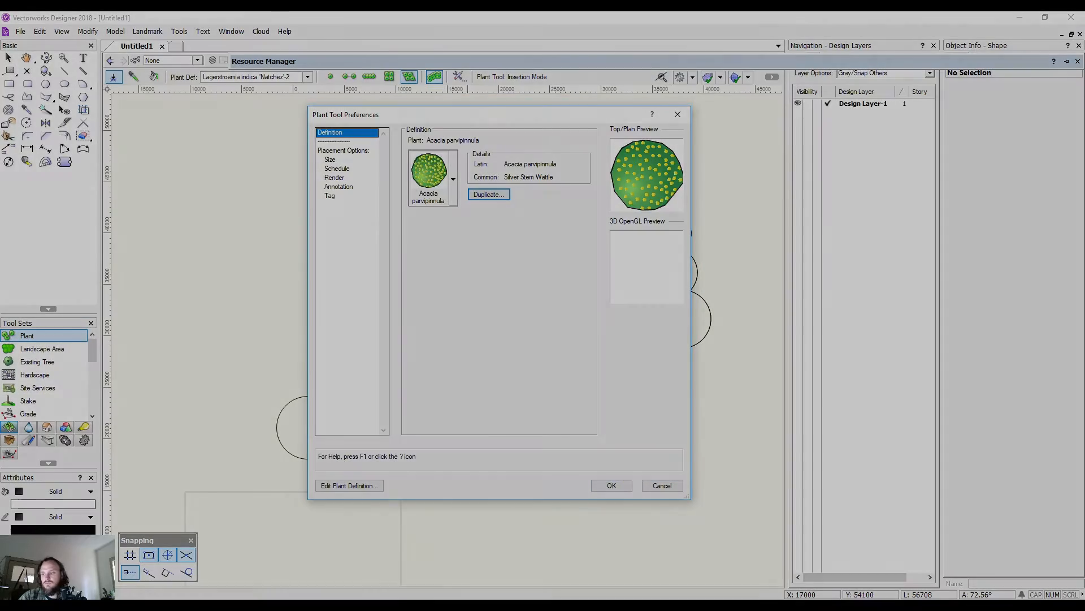
pyautogui.click(609, 485)
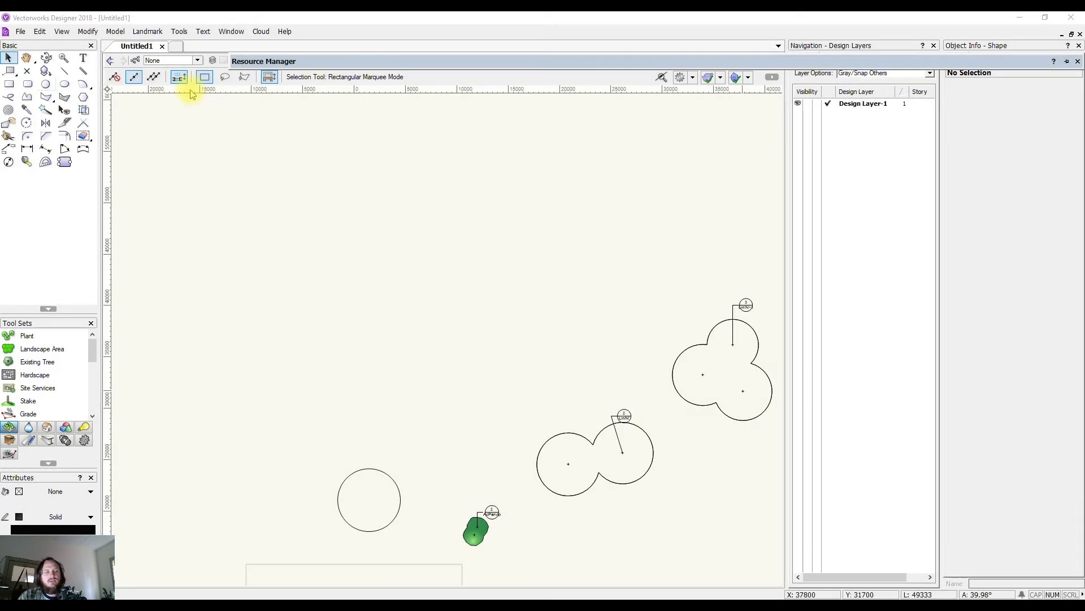
pyautogui.moveTo(45, 83)
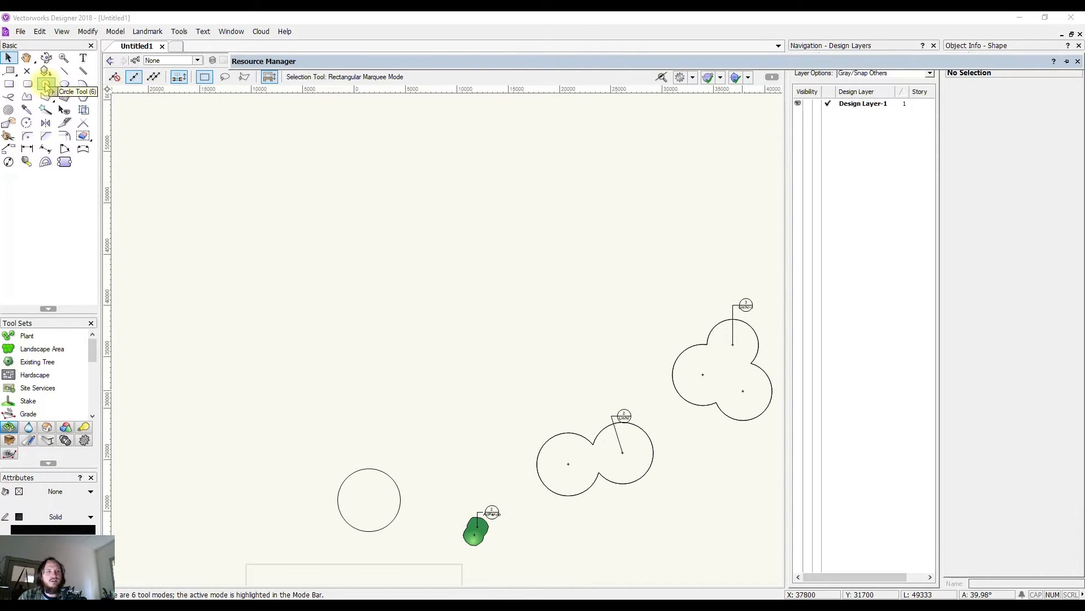
# Step: Draw a large circle and start Landmark > Create New Plant from it
pyautogui.click(44, 84)
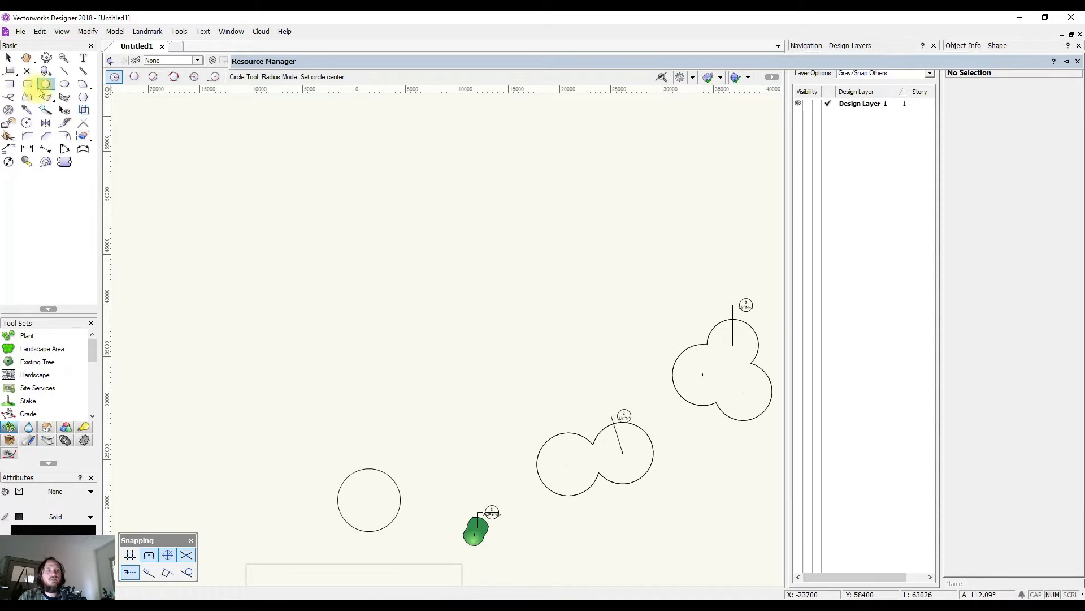
pyautogui.click(427, 312)
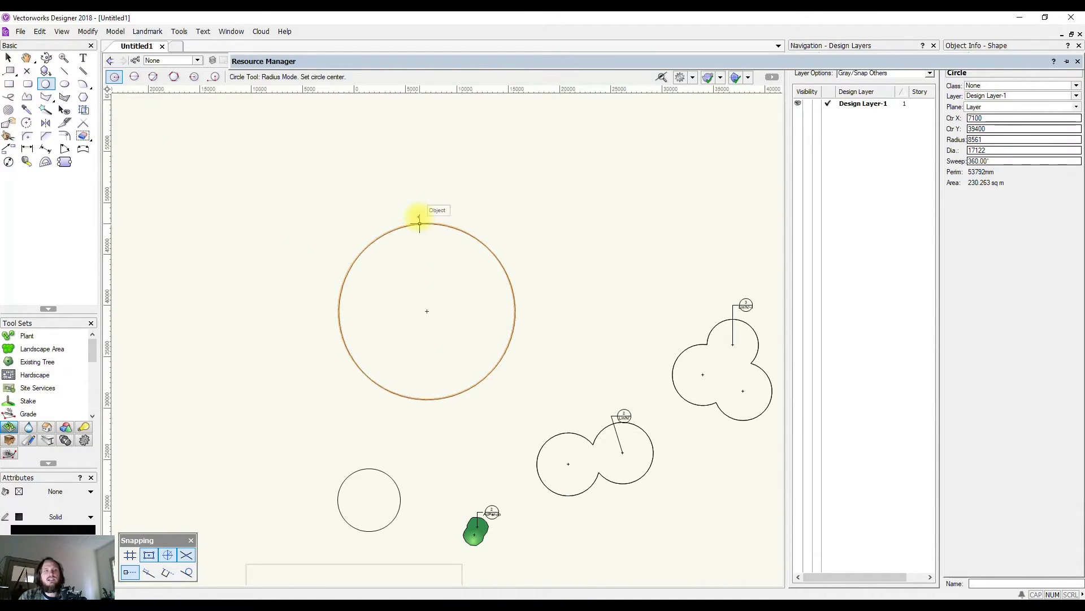
pyautogui.click(147, 32)
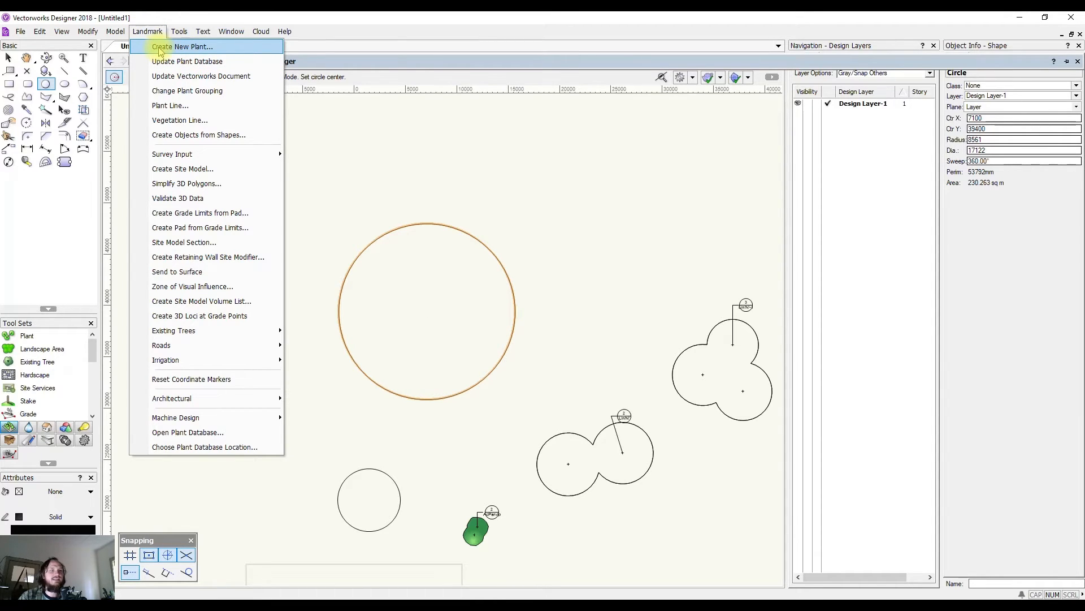
pyautogui.click(182, 47)
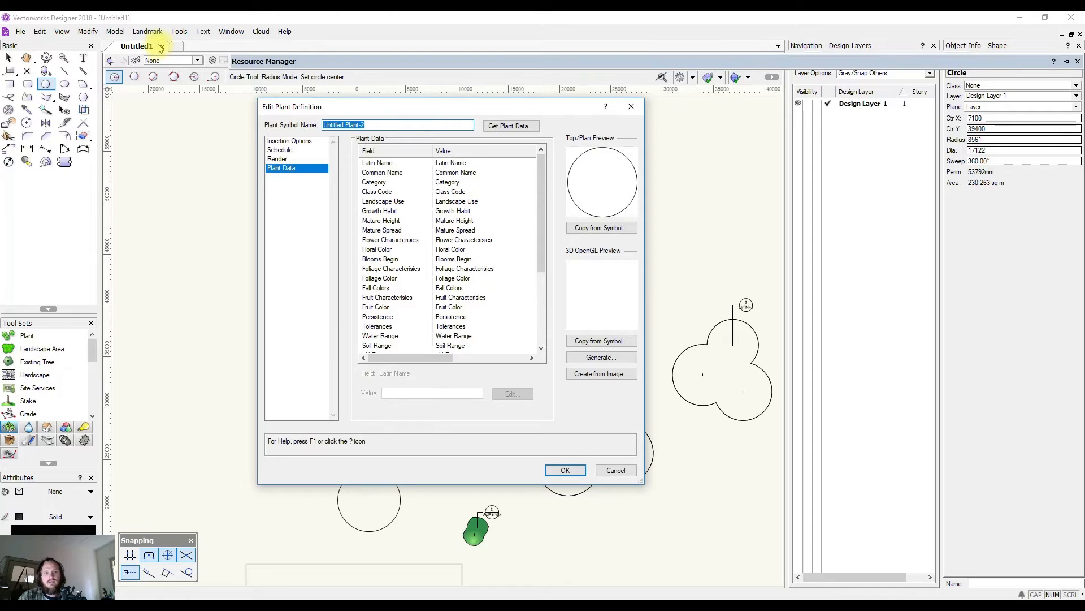
# Step: Get Plant Data to open the Australian Plant Database and enter find mode
pyautogui.click(511, 126)
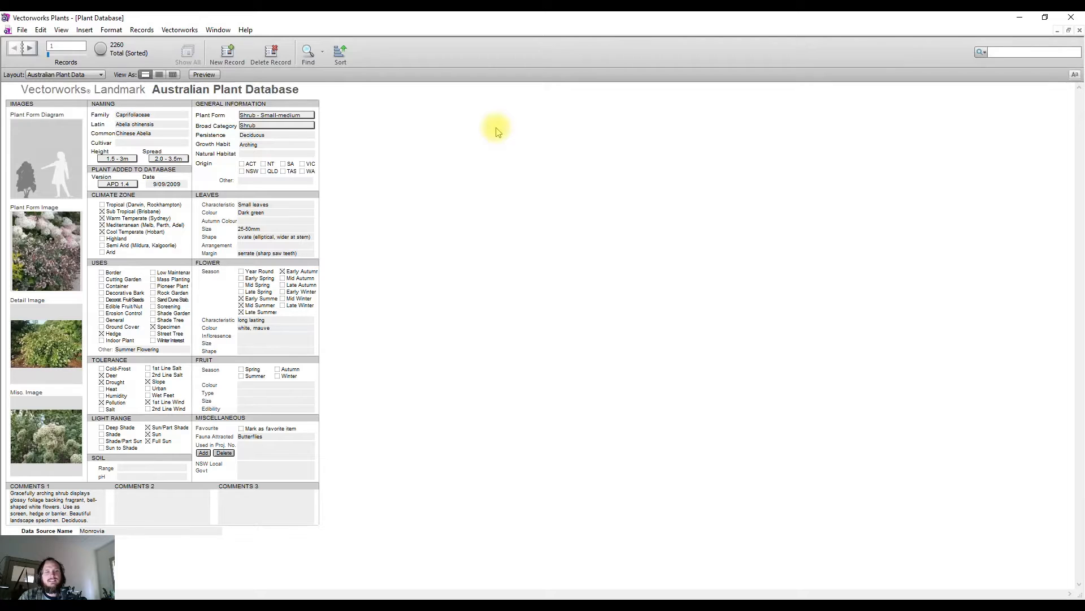
pyautogui.moveTo(403, 566)
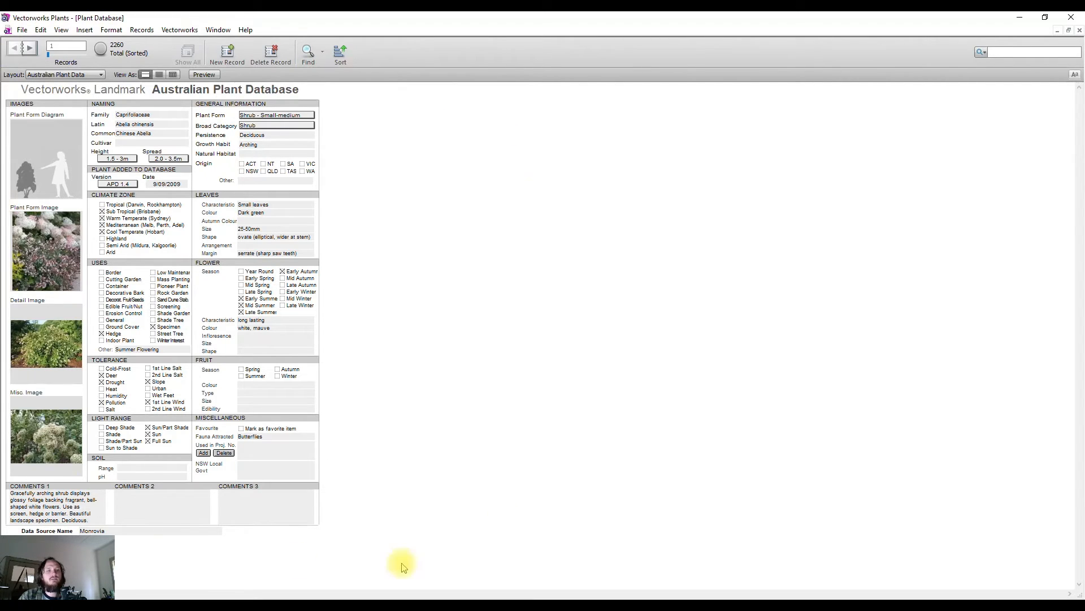
pyautogui.moveTo(73, 469)
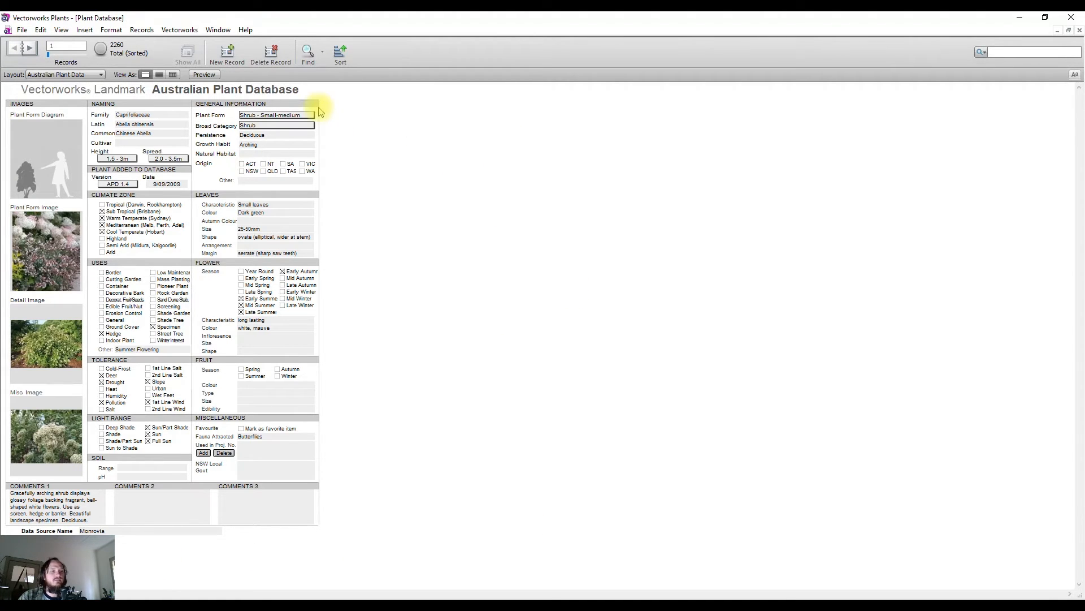
pyautogui.moveTo(111, 29)
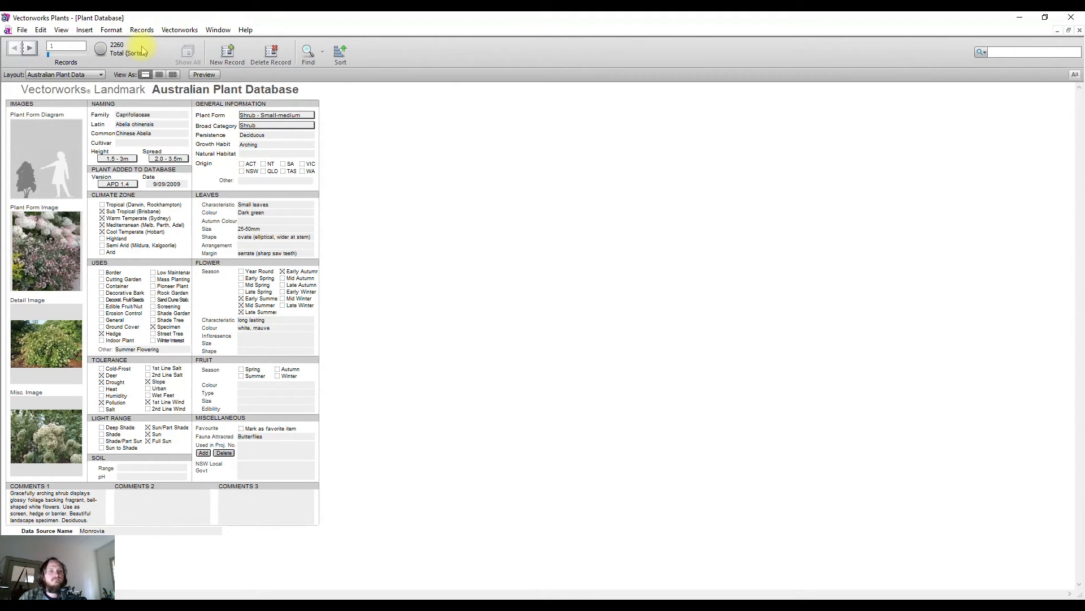
pyautogui.moveTo(307, 52)
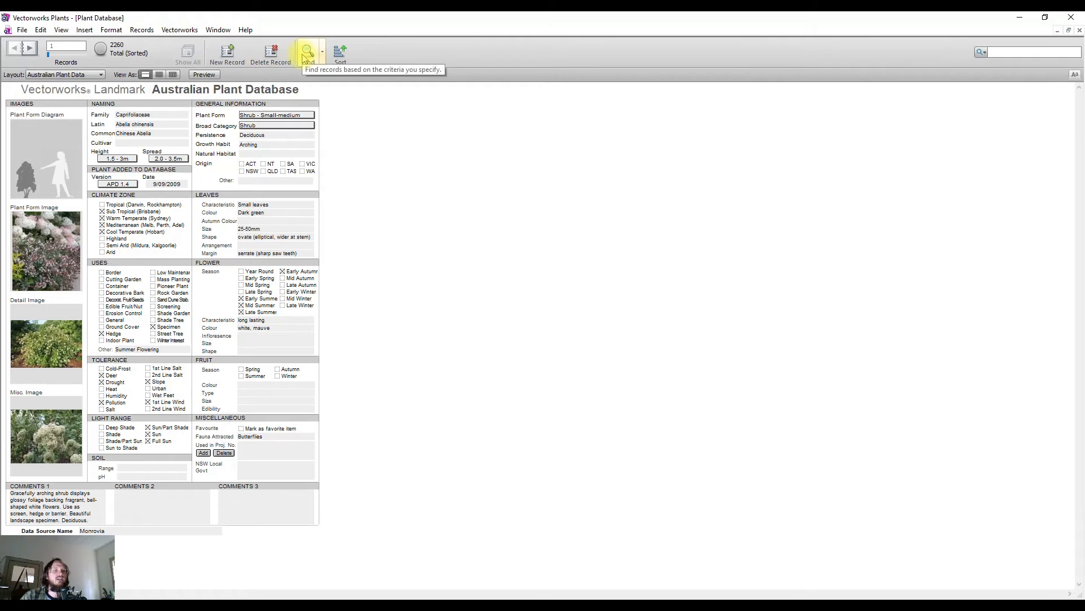
pyautogui.click(305, 50)
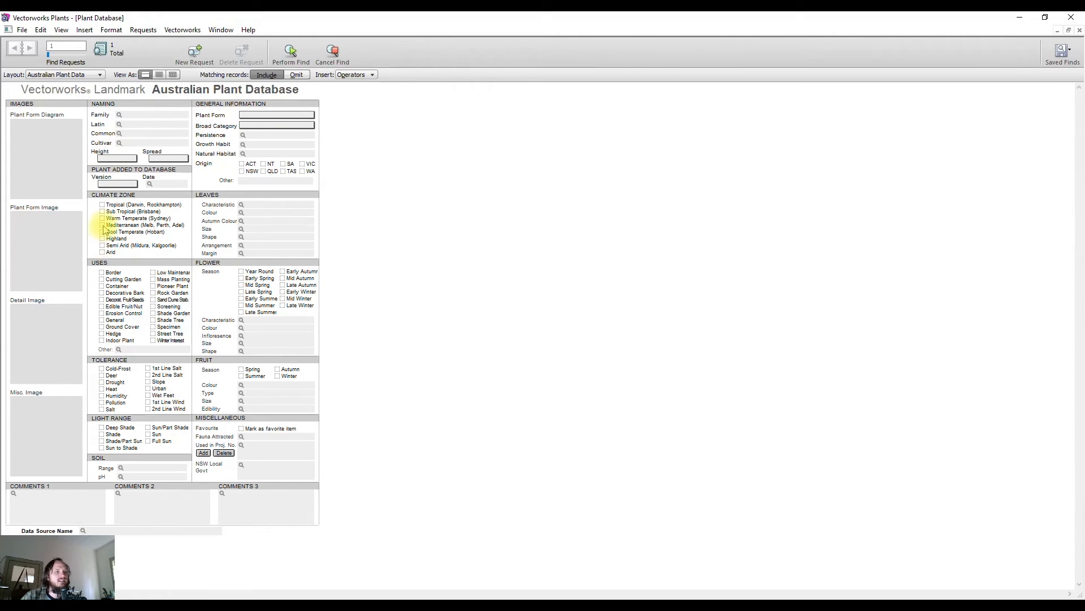
# Step: Search for Mediterranean, Cold-Frost tolerant plants, finding 205 records
pyautogui.click(102, 225)
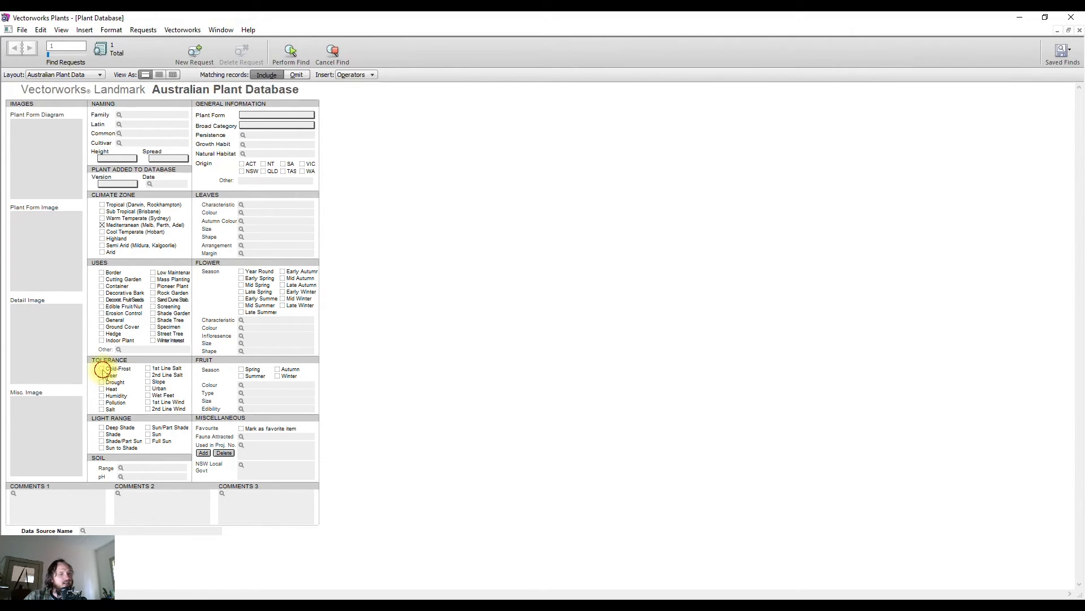
pyautogui.click(103, 367)
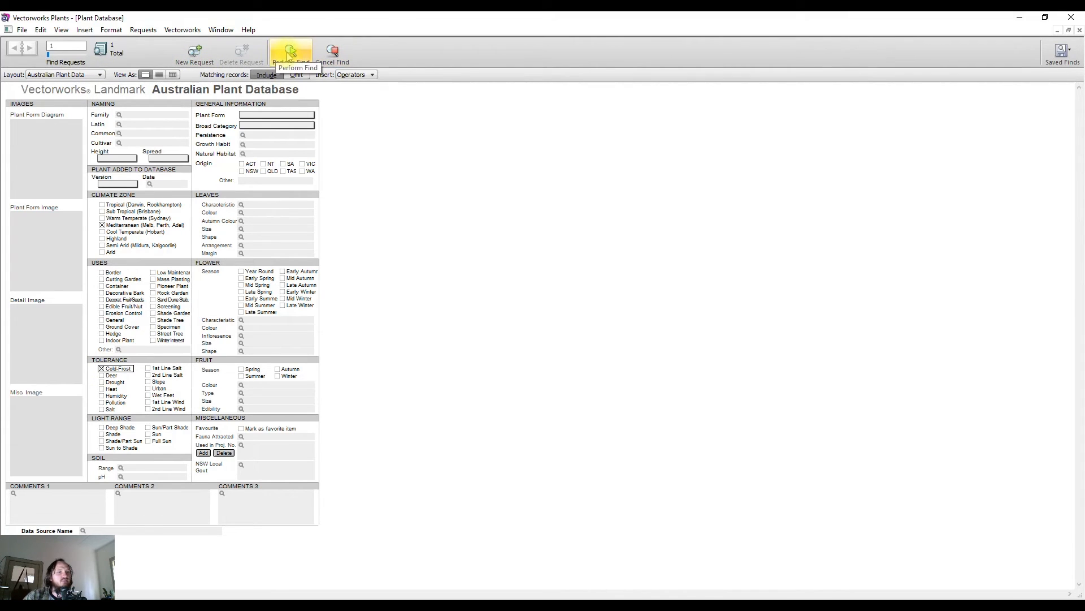
pyautogui.click(290, 53)
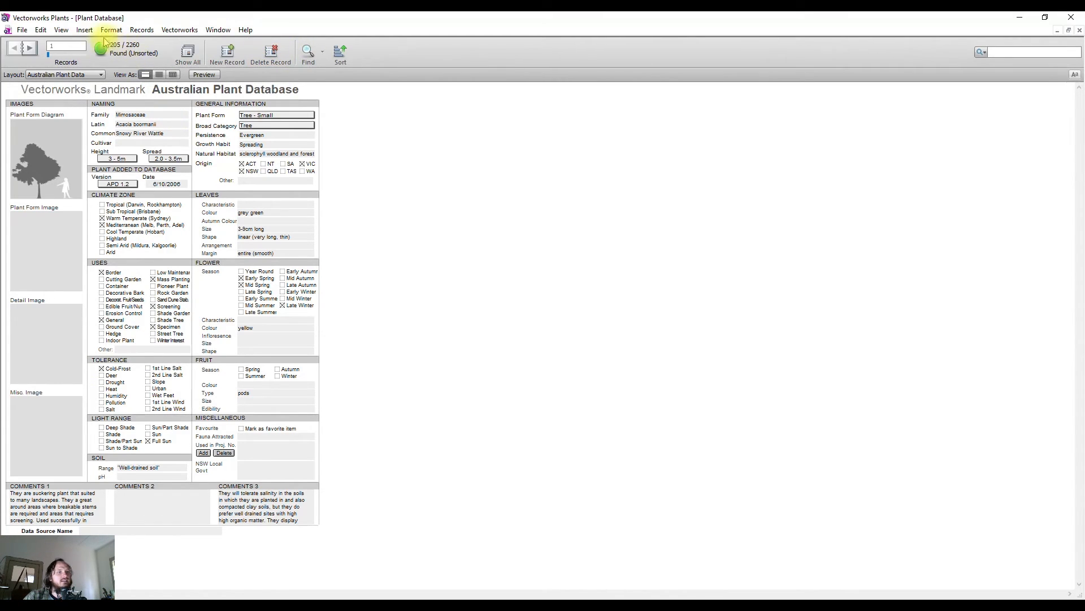
pyautogui.moveTo(121, 52)
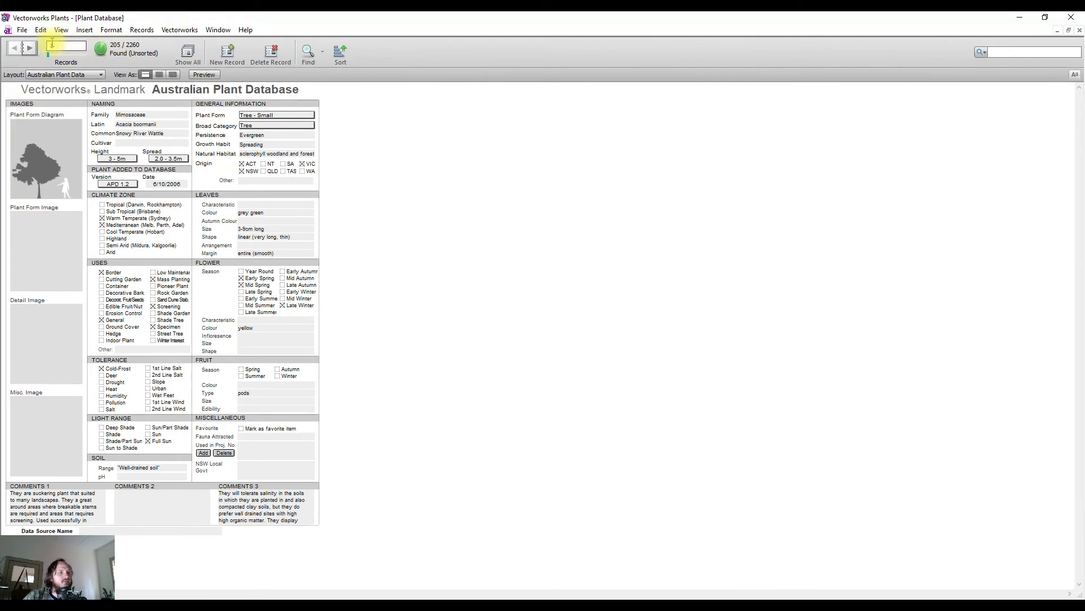
# Step: Step through records to Eucalyptus aggregata (Black Gum) and send its data to Untitled Plant-2
pyautogui.click(30, 48)
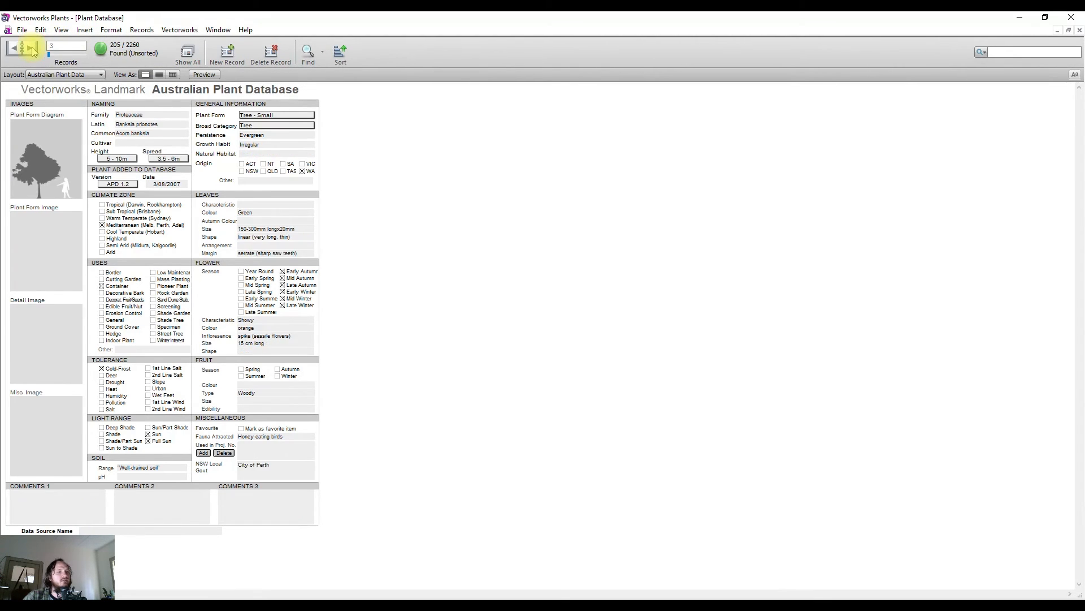
pyautogui.click(32, 48)
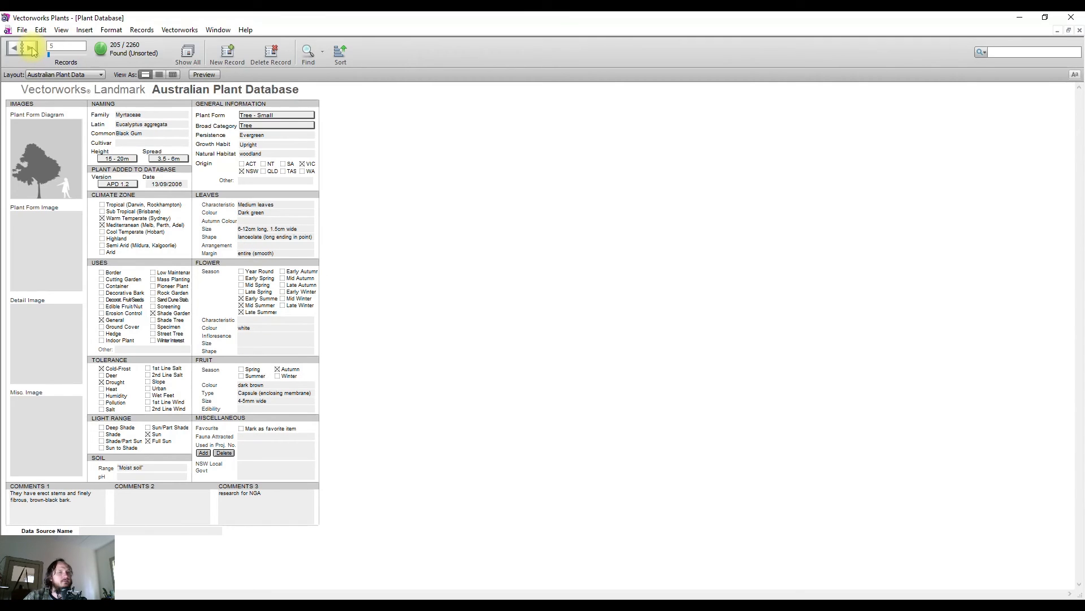
pyautogui.click(179, 29)
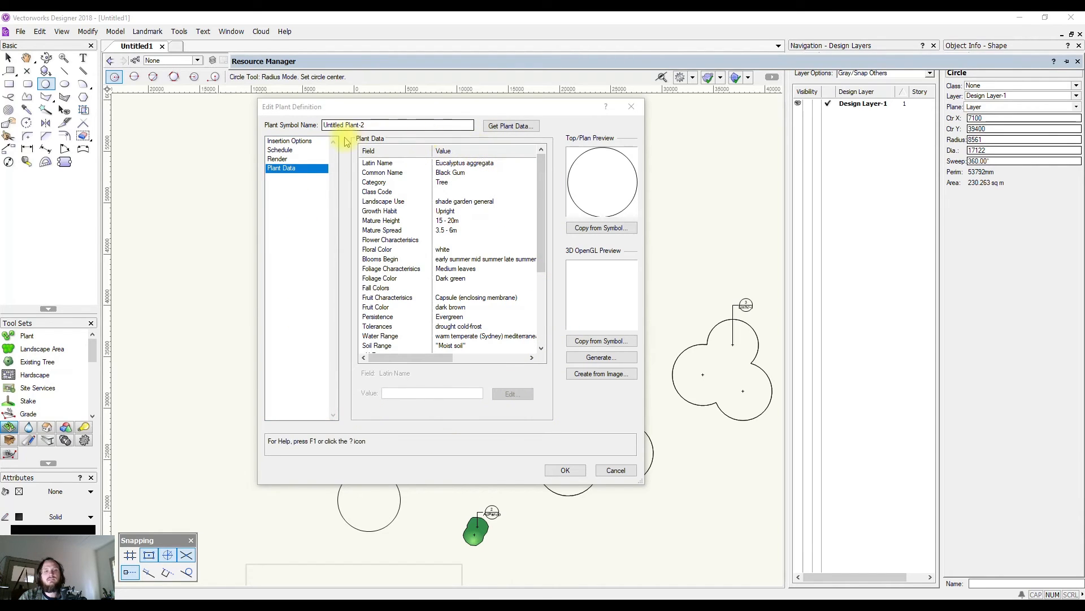
pyautogui.moveTo(492, 251)
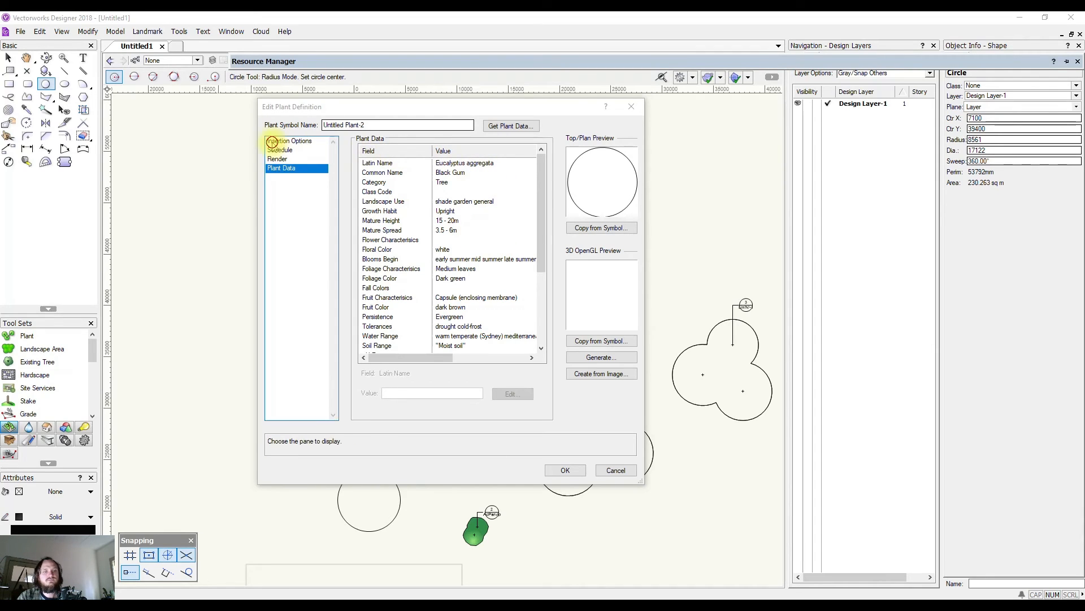
# Step: Review the Black Gum definition's Schedule, Render and Insertion Options panes (17122 spread and height)
pyautogui.click(279, 150)
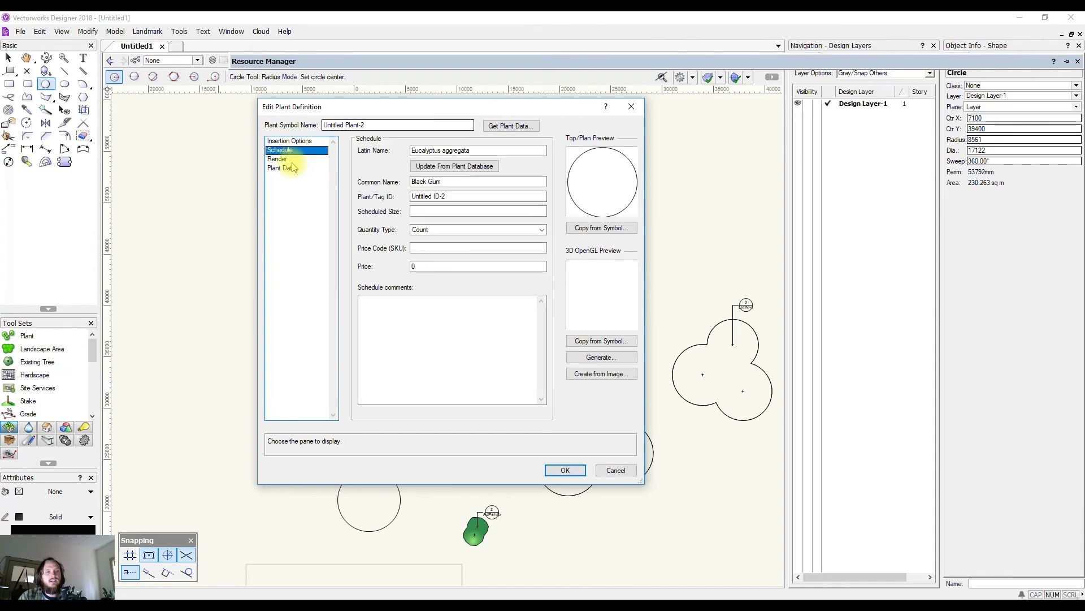
pyautogui.click(278, 160)
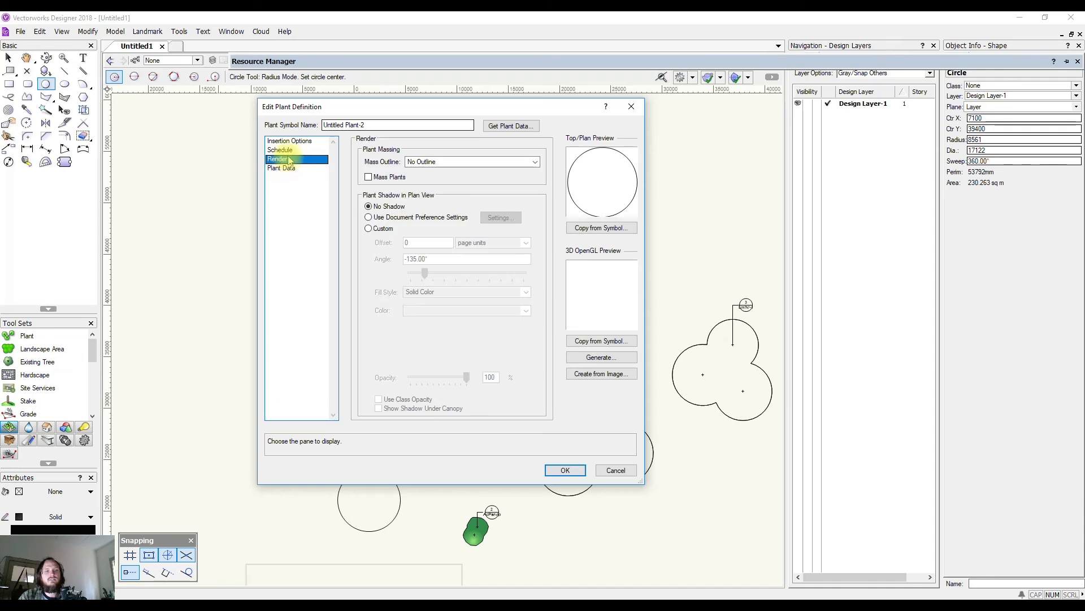
pyautogui.click(290, 141)
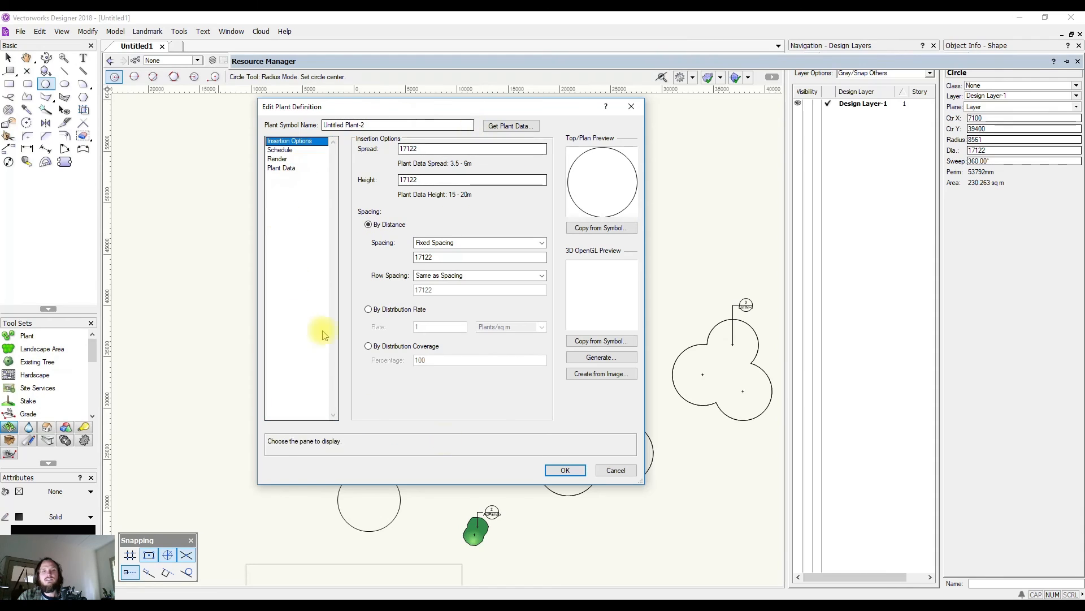
pyautogui.moveTo(526, 548)
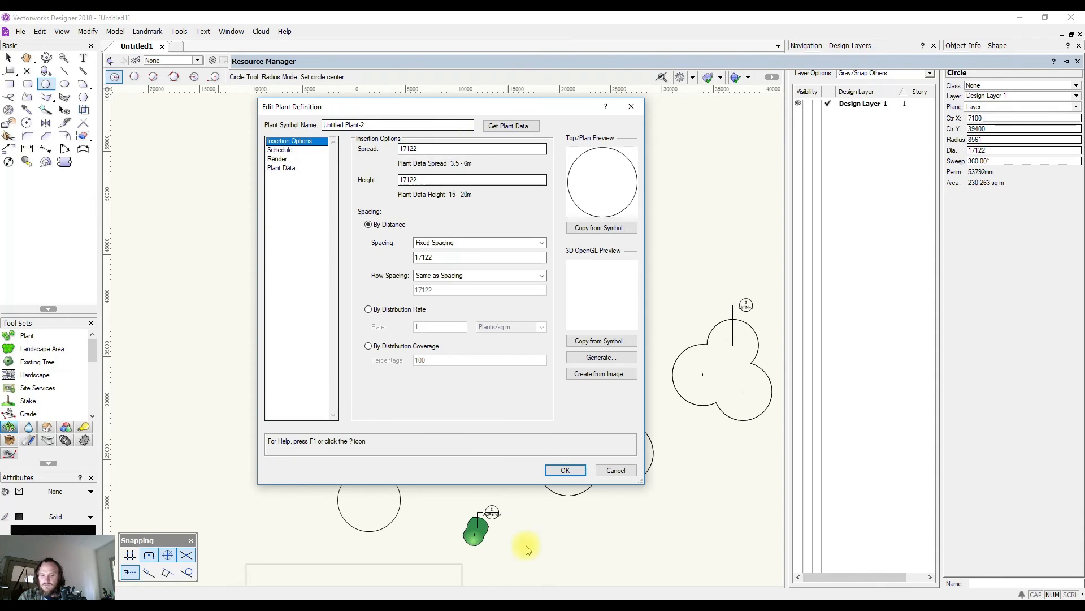
pyautogui.moveTo(566, 470)
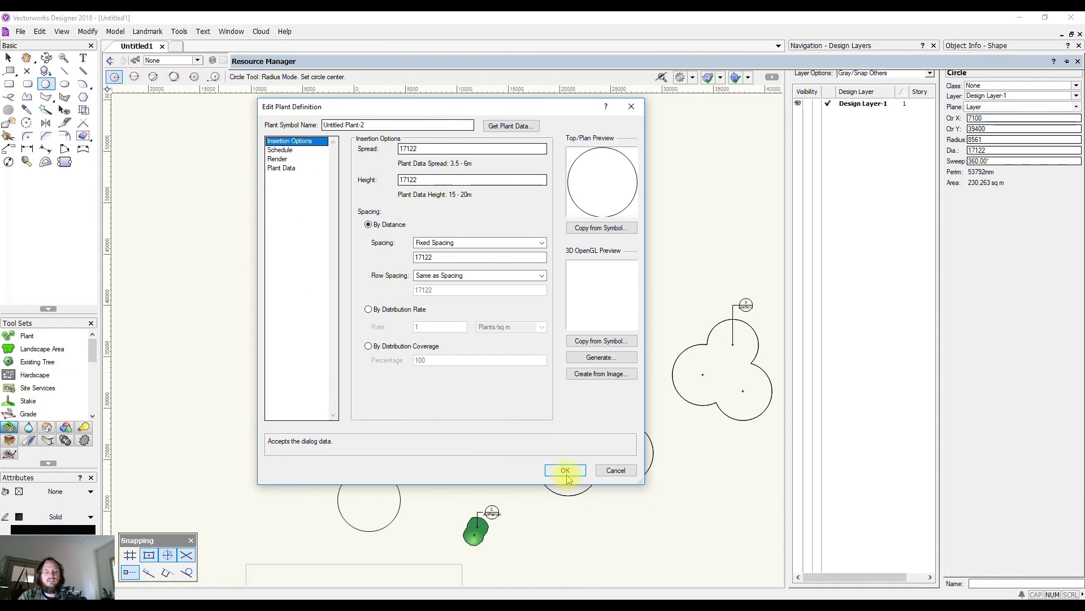